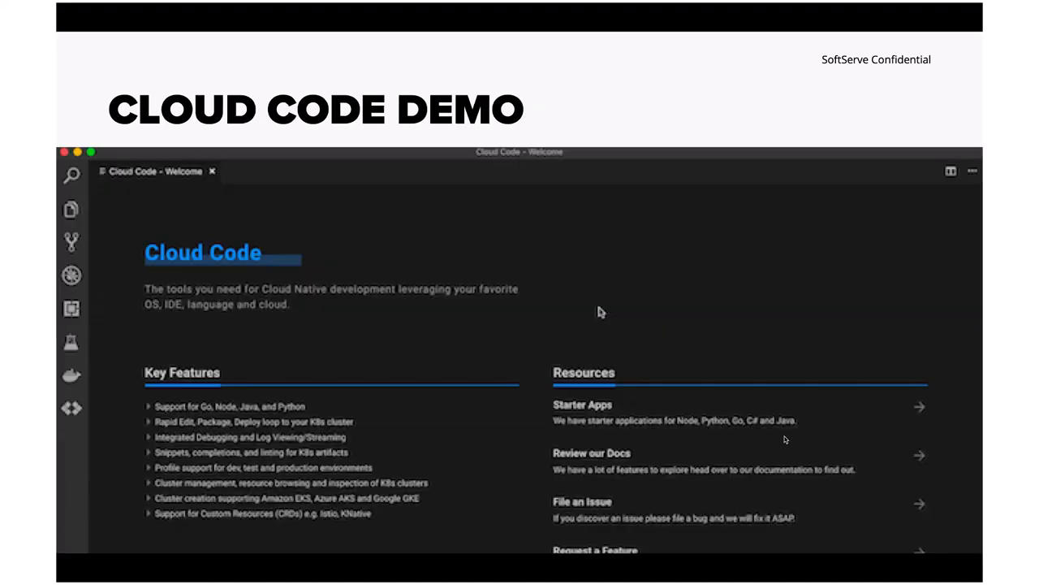
Leave the Cloud Code demo slide for the live Visual Studio Code window.
type("Cloud Code")
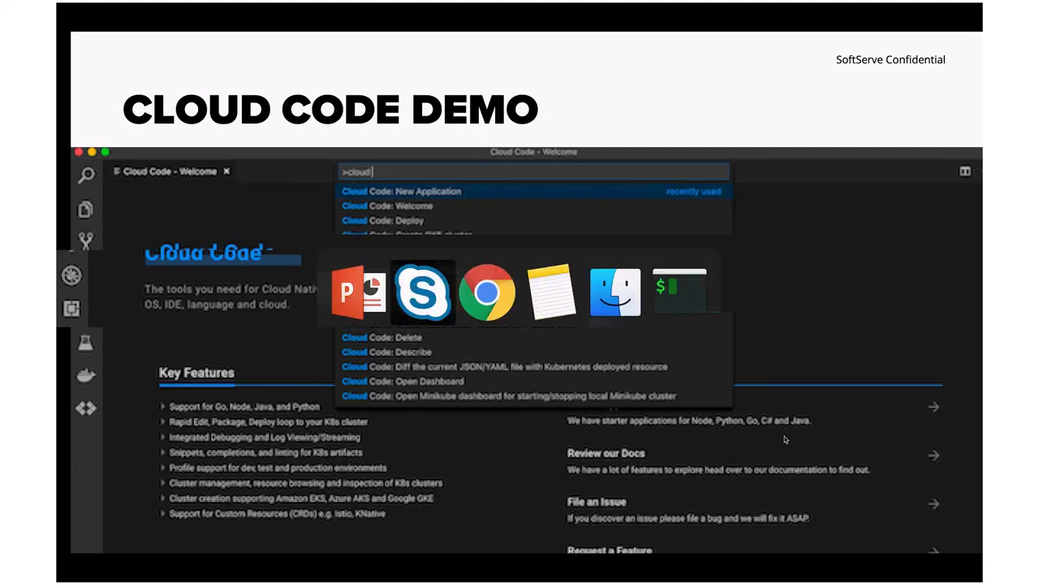
left_click(401, 191)
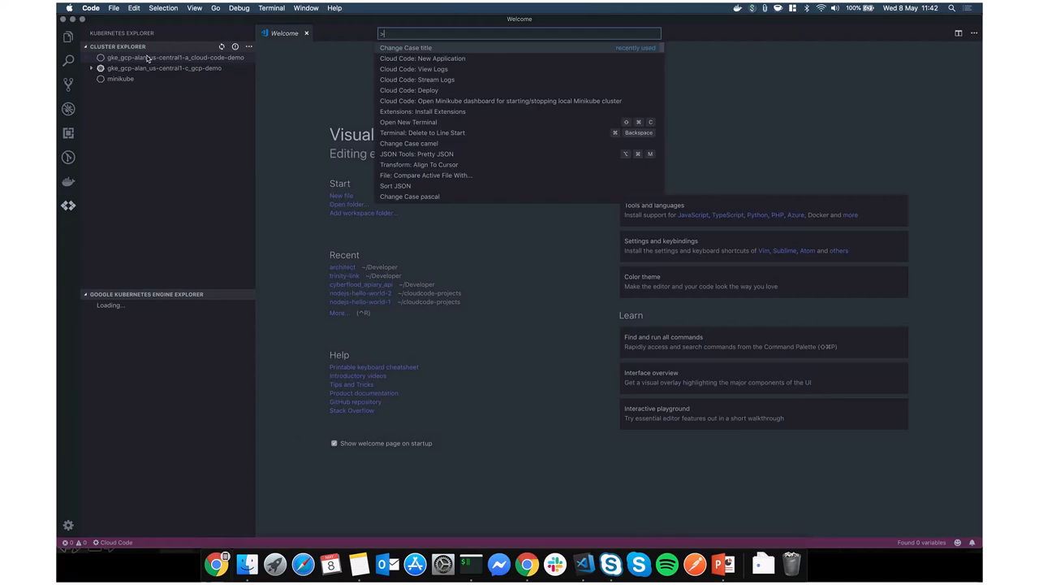
Review skaffold.yaml in nodejs-hello-world-3 and launch a Cloud Code deploy.
key("Escape")
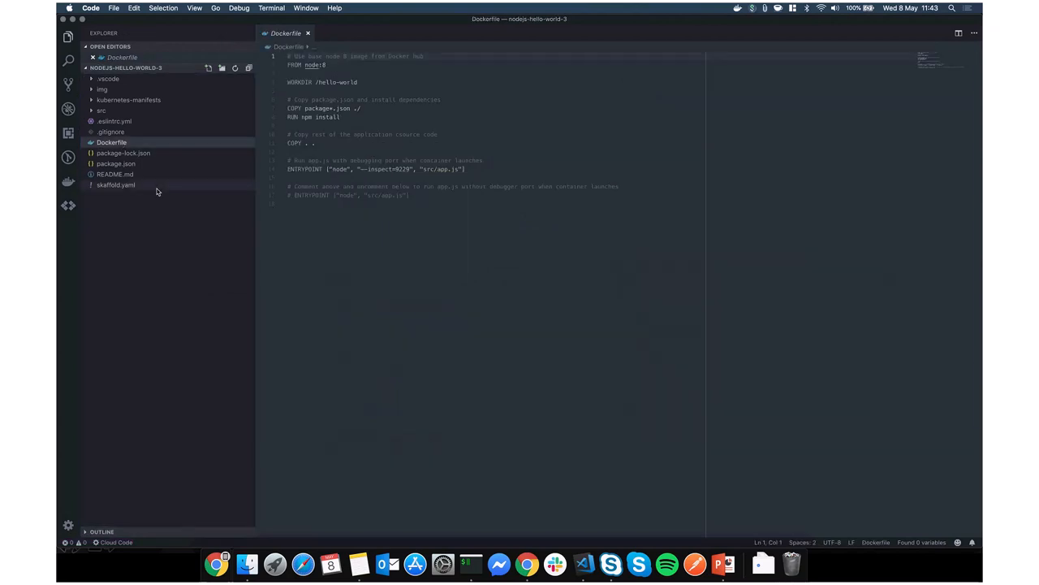
left_click(115, 205)
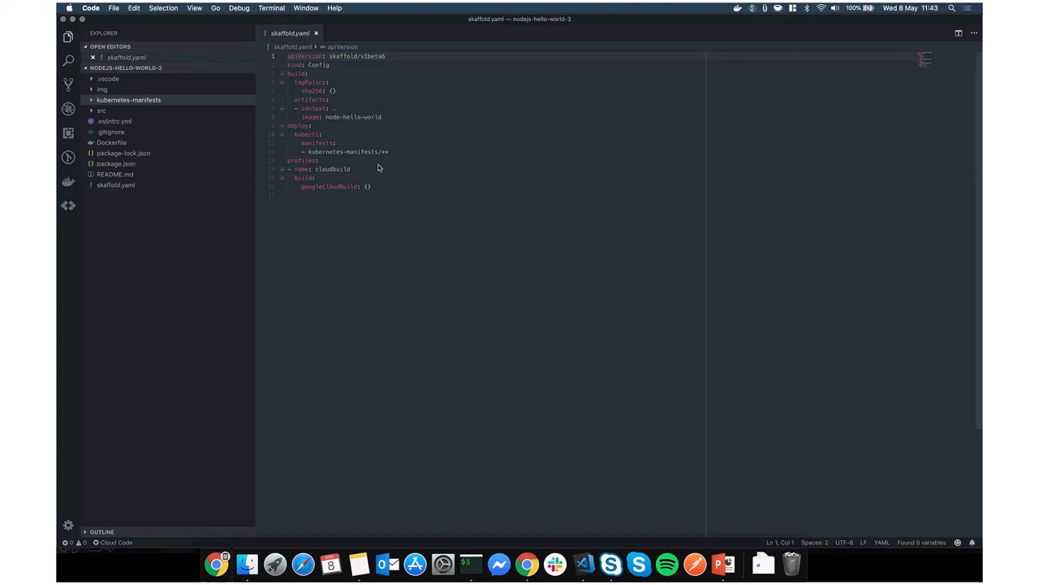
key("cmd+shift+p")
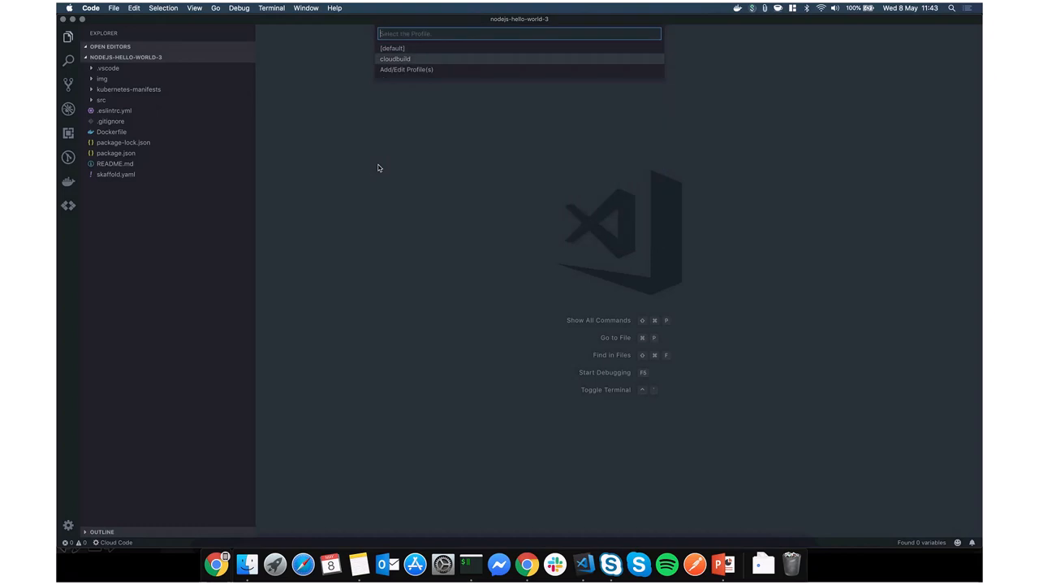
Deploy node-hello-world with the cloudbuild profile and reopen skaffold.yaml.
left_click(395, 58)
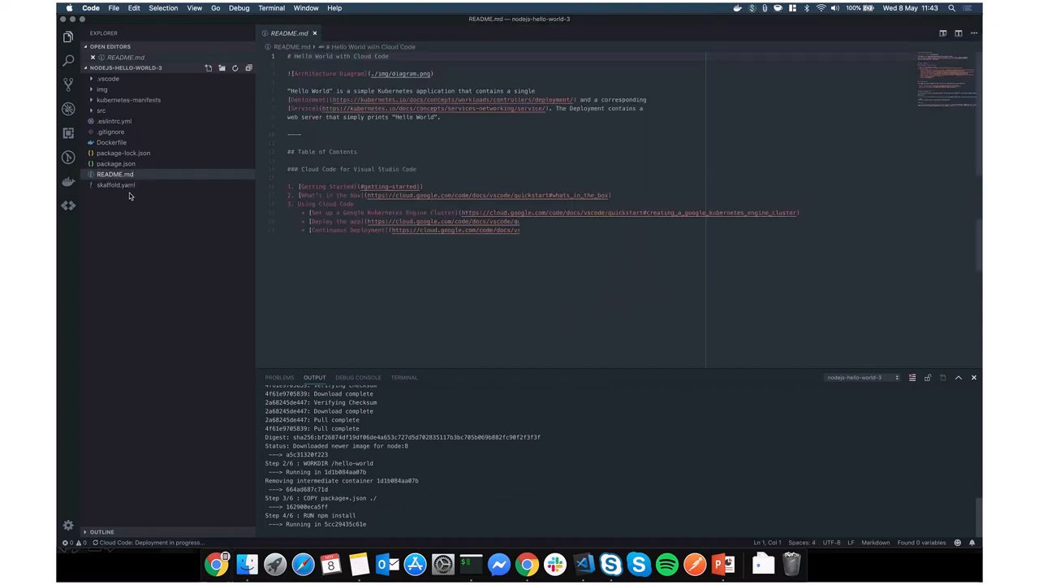
left_click(116, 185)
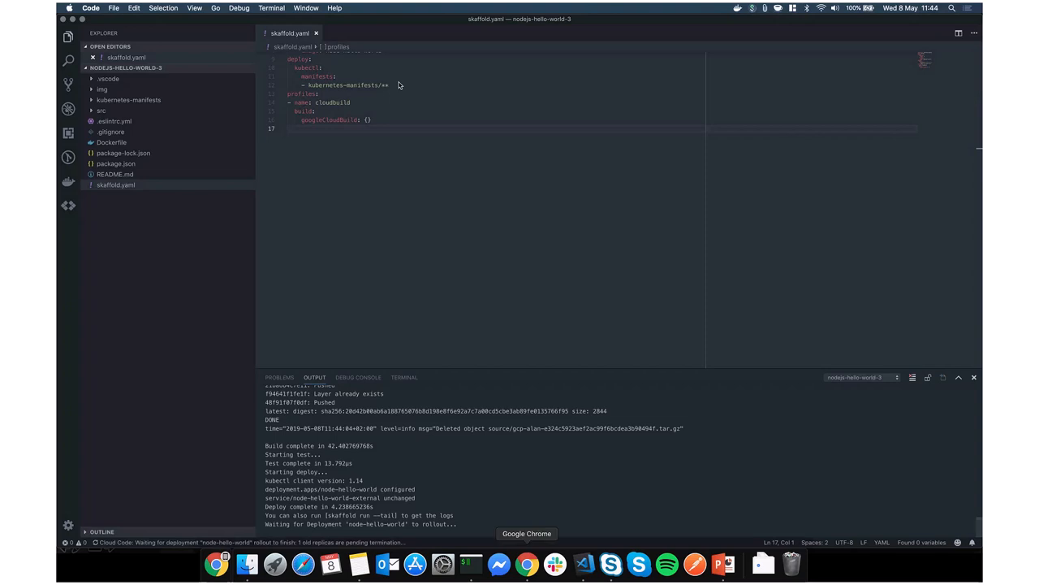
Check the gcp-demo cluster and its node-hello-world-external service in Kubernetes Engine.
left_click(527, 563)
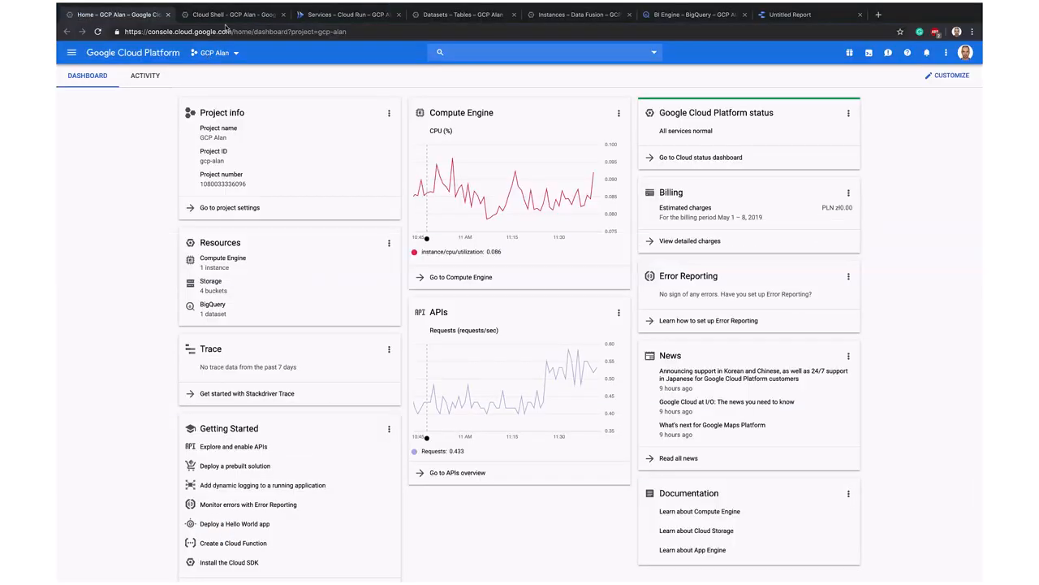
left_click(71, 52)
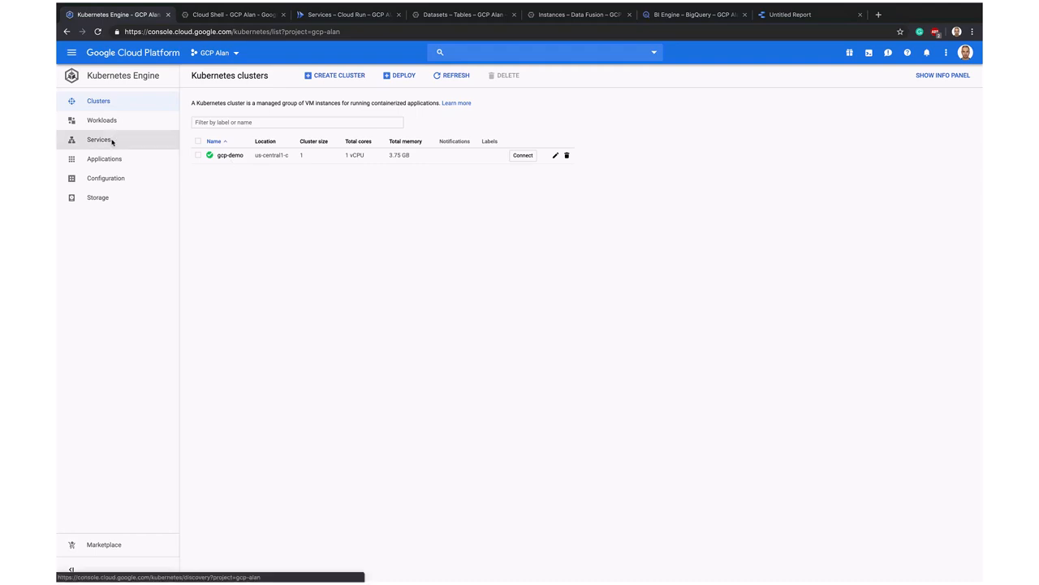
left_click(100, 139)
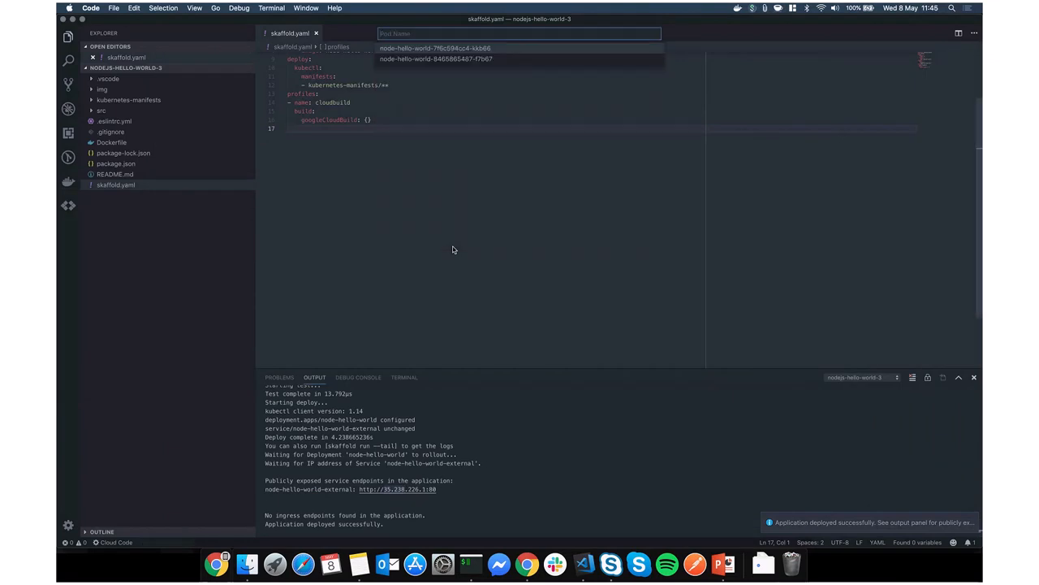
mouse_move(383, 518)
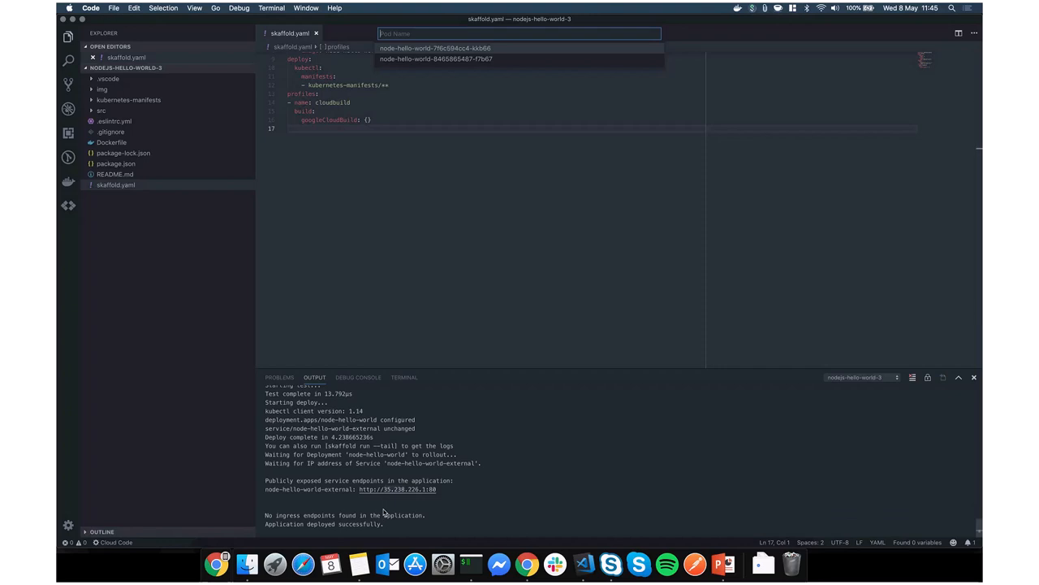
Stream a node-hello-world pod's logs showing port 8080 and three GET requests.
left_click(434, 48)
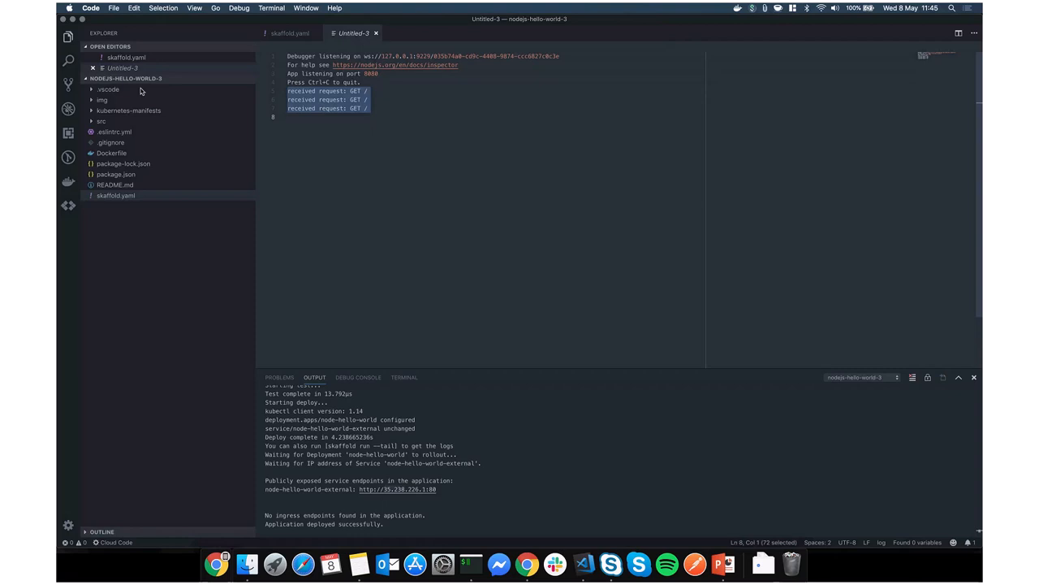
mouse_move(94, 122)
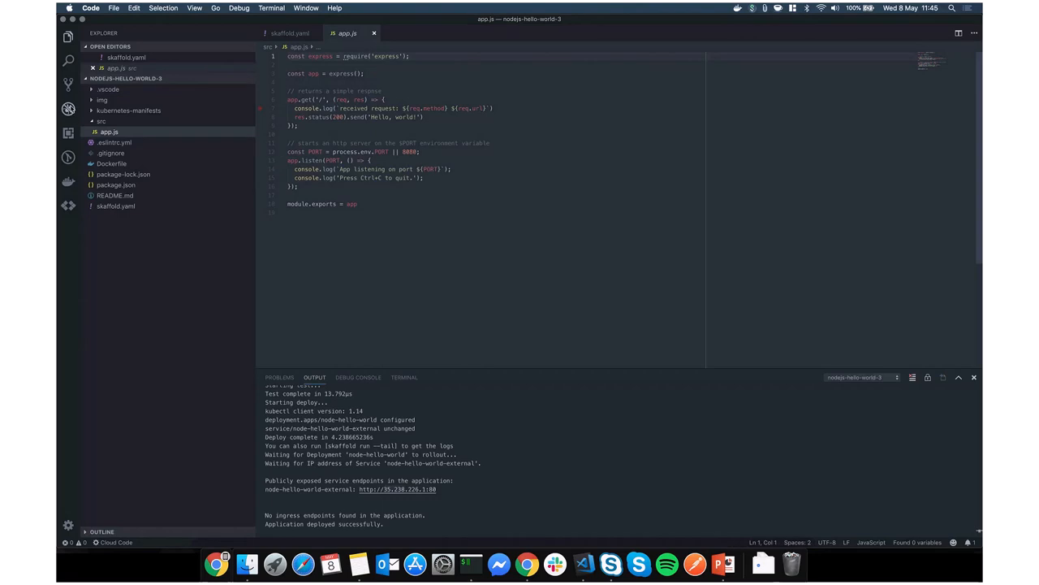
Start a 'Debug on Kubernetes' session and show the debug console output.
left_click(68, 108)
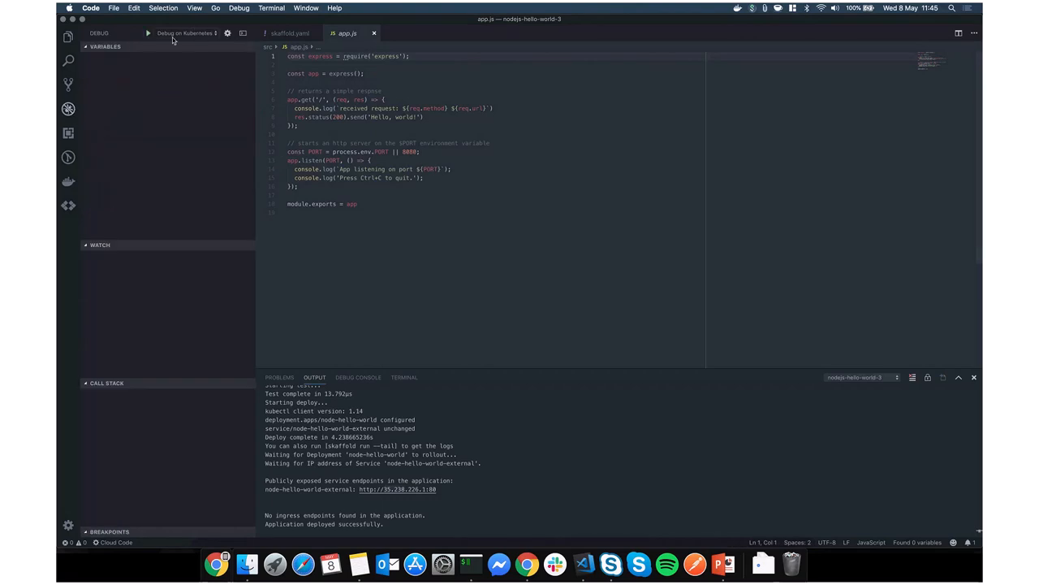
mouse_move(273, 114)
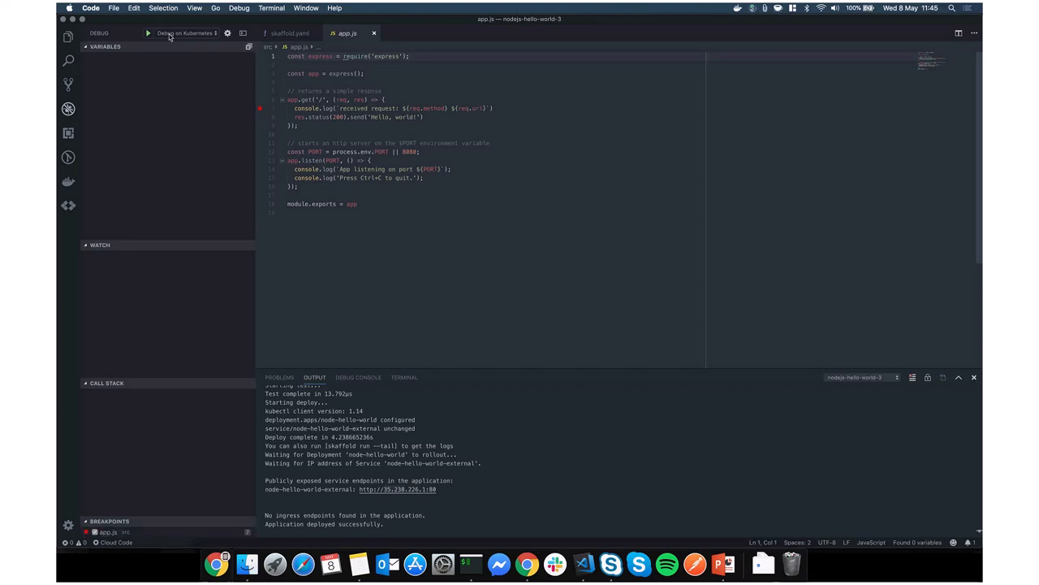
left_click(148, 32)
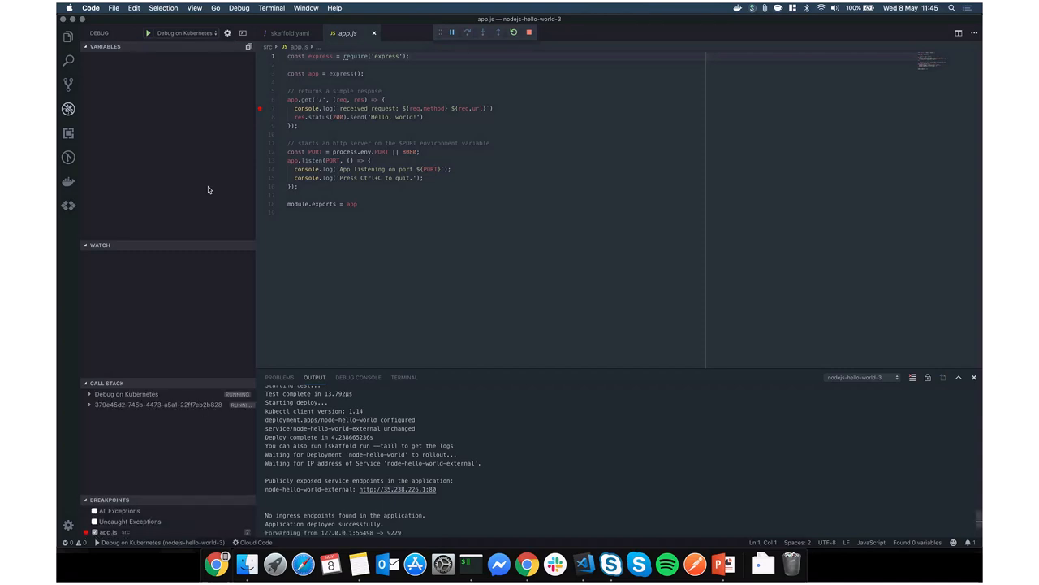
left_click(358, 376)
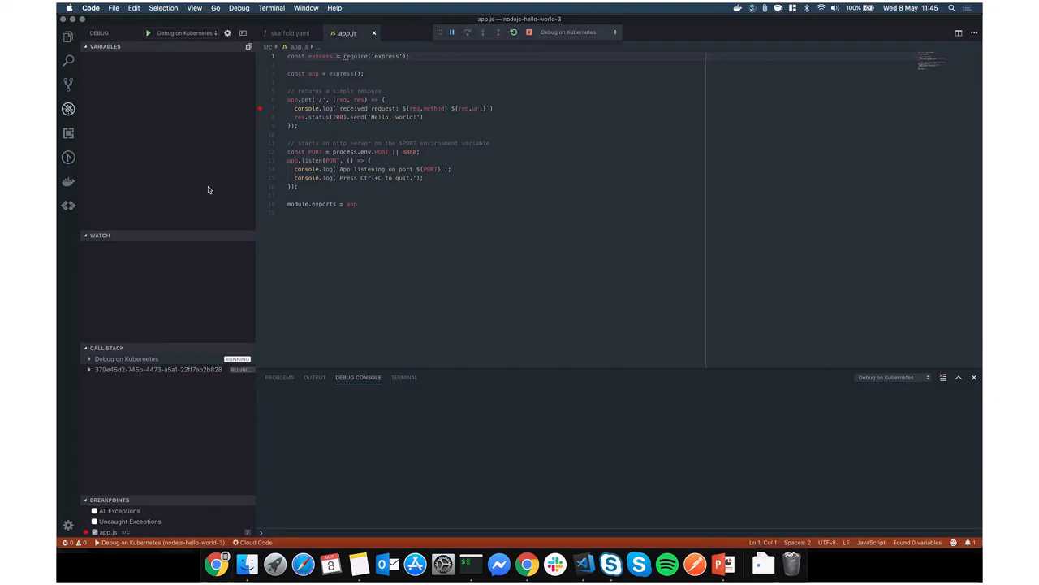
mouse_move(361, 244)
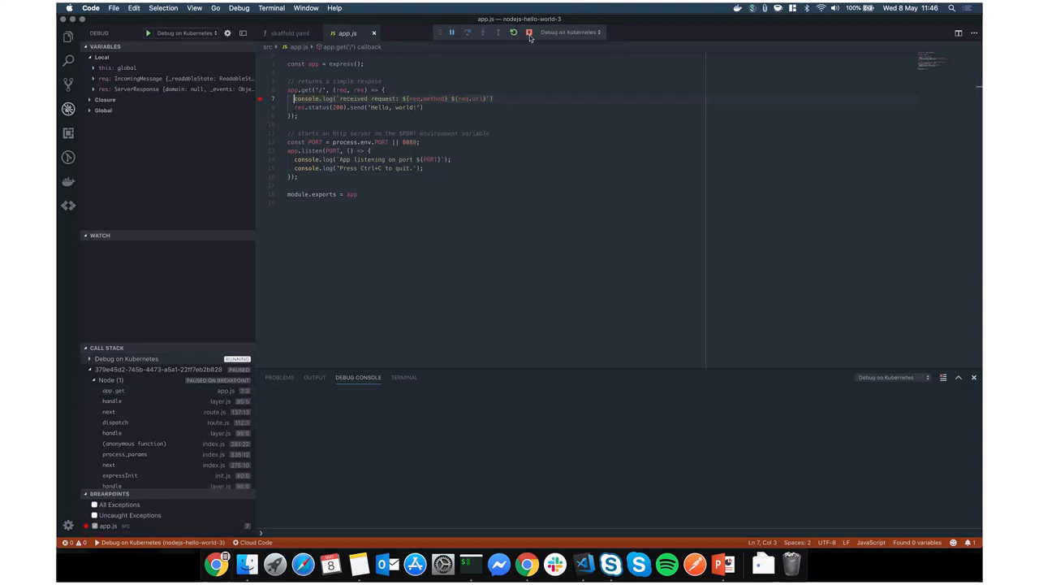
left_click(512, 32)
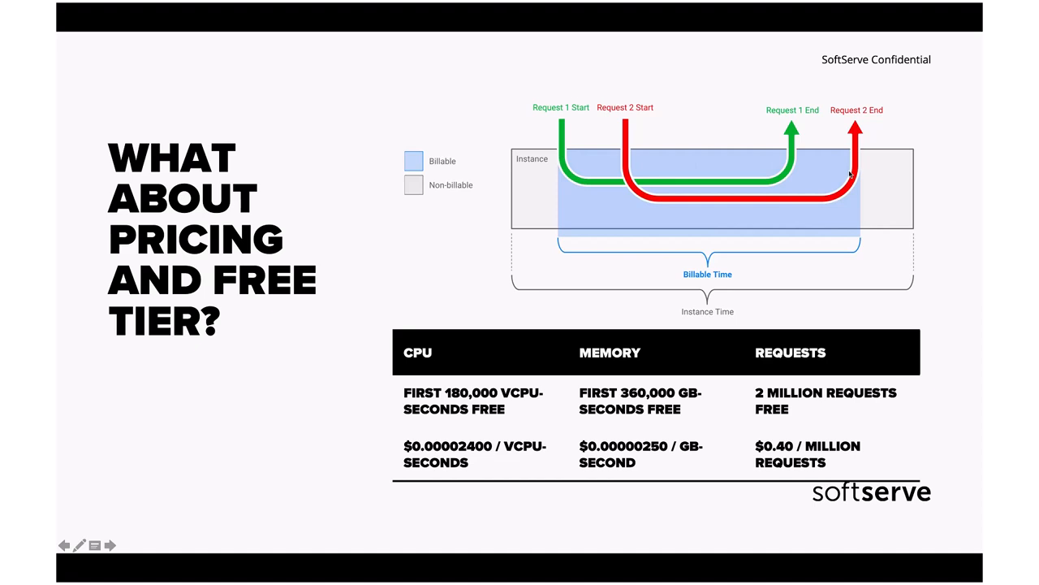
mouse_move(853, 159)
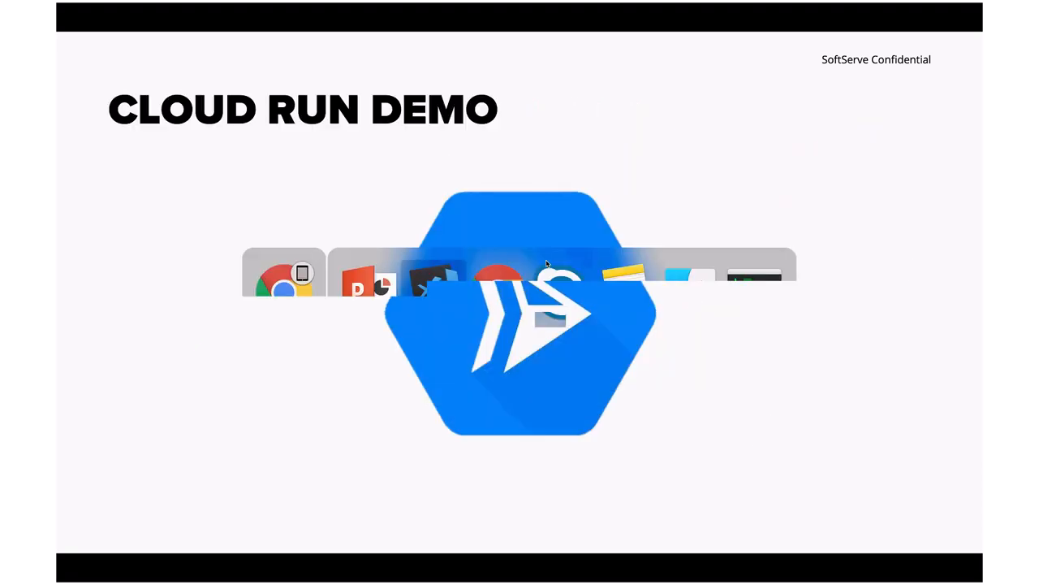
mouse_move(434, 293)
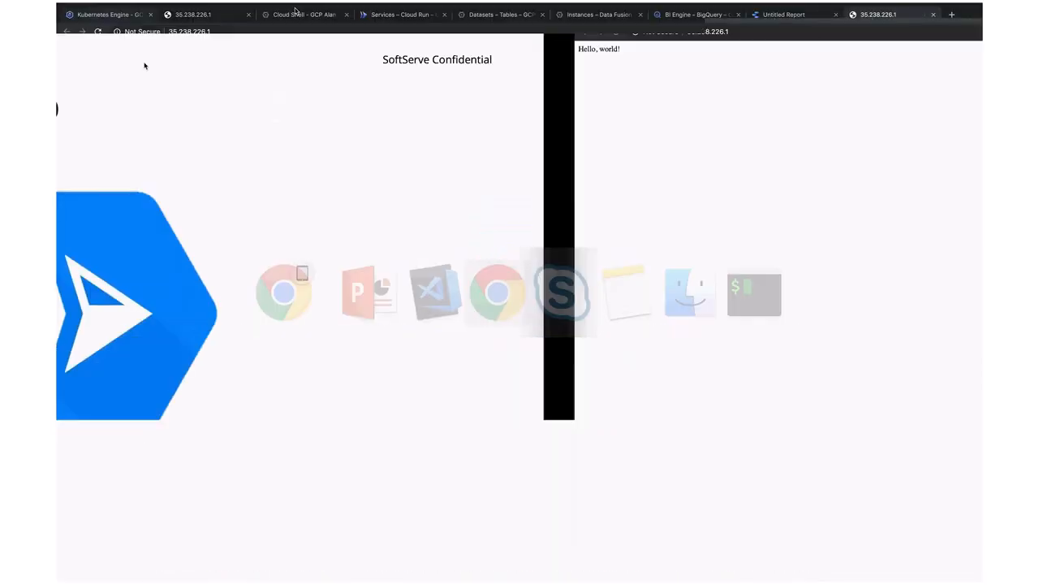
Show the ruby-cloud-run-demo Dockerfile and terminal in the Cloud Shell editor.
left_click(305, 14)
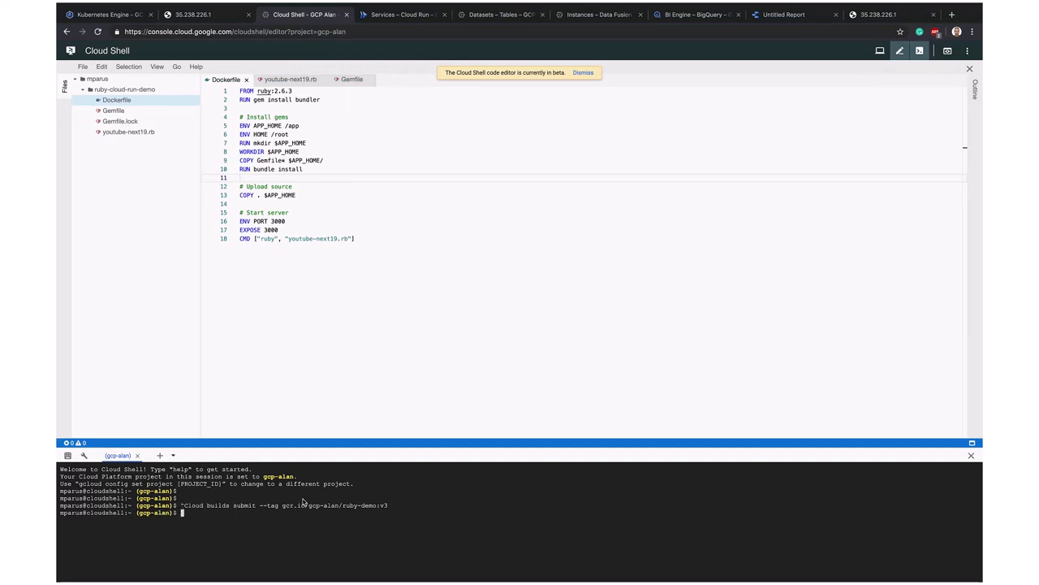
Enter ruby-cloud-run-demo/ and submit a Cloud Build tagged gcr.io/gcp-alan/ruby-demo:v3.
type("cd")
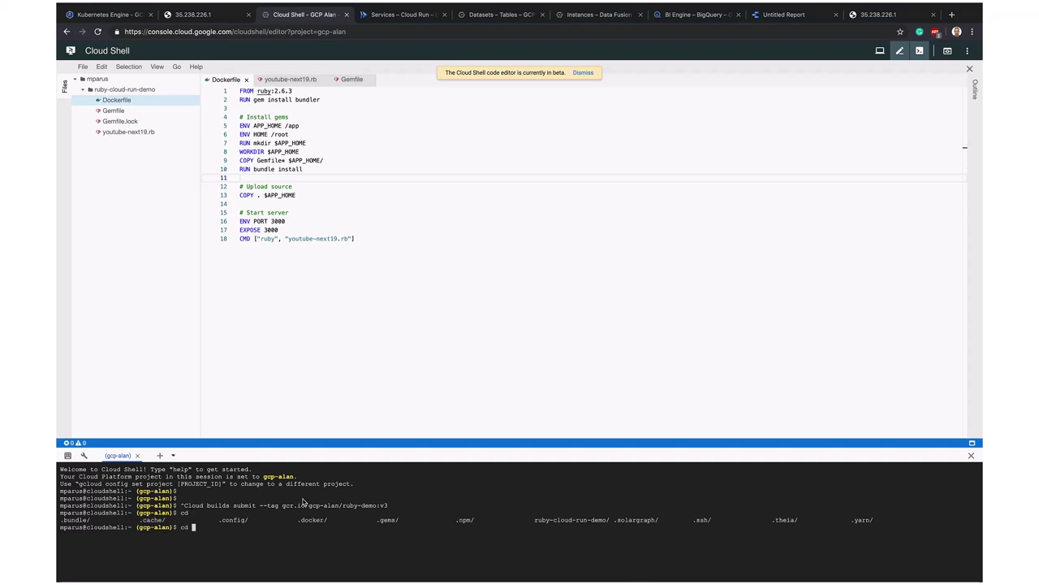
type("ruby-cloud-run-demo/")
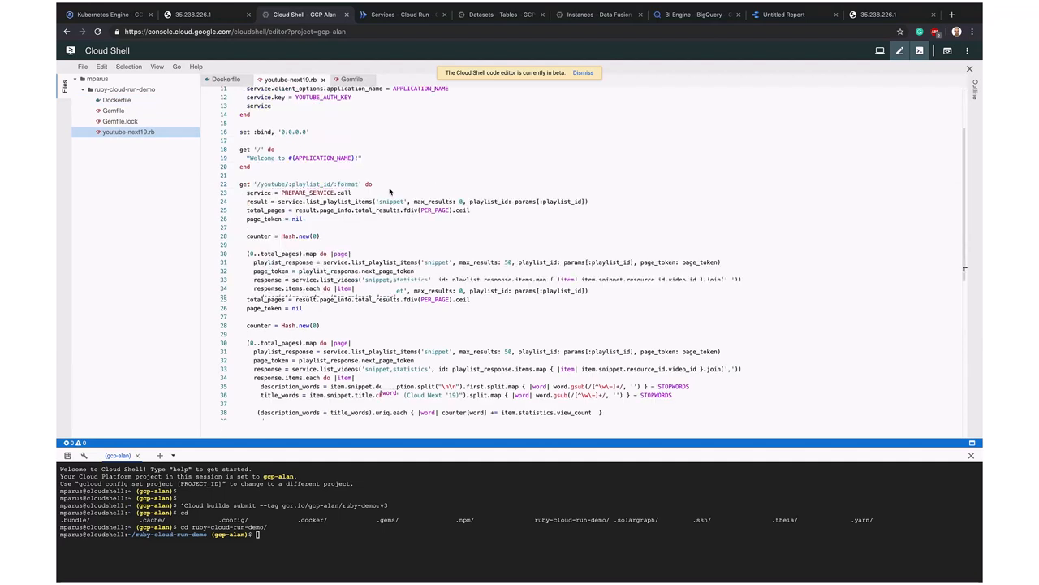
scroll("down", 3)
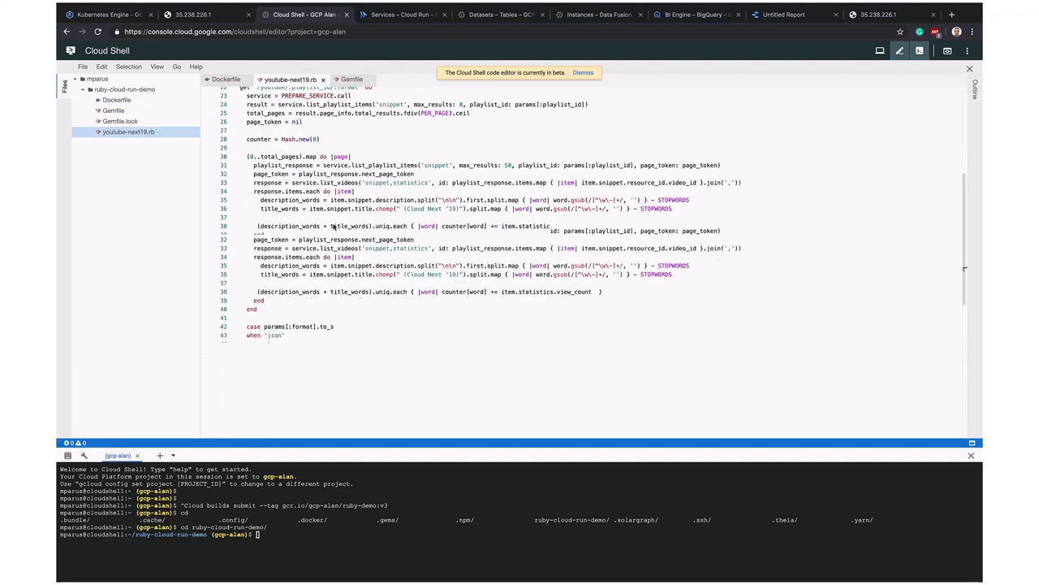
left_click(116, 99)
type("gcloud builds submit --tag gcr.io/gcp-alan/ruby-demo:v3")
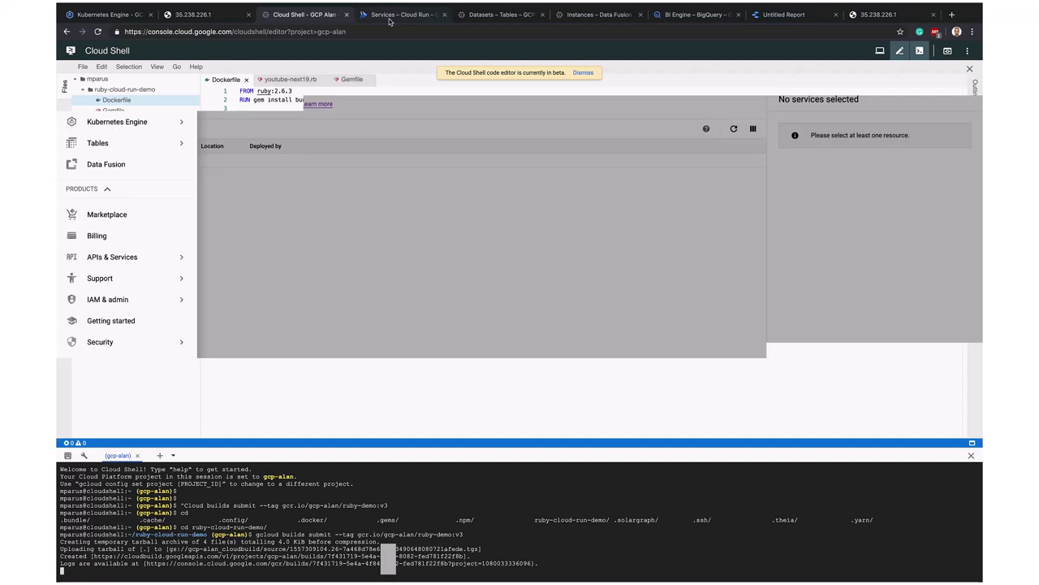
Go to the Cloud Run services page and begin creating a new service.
left_click(404, 14)
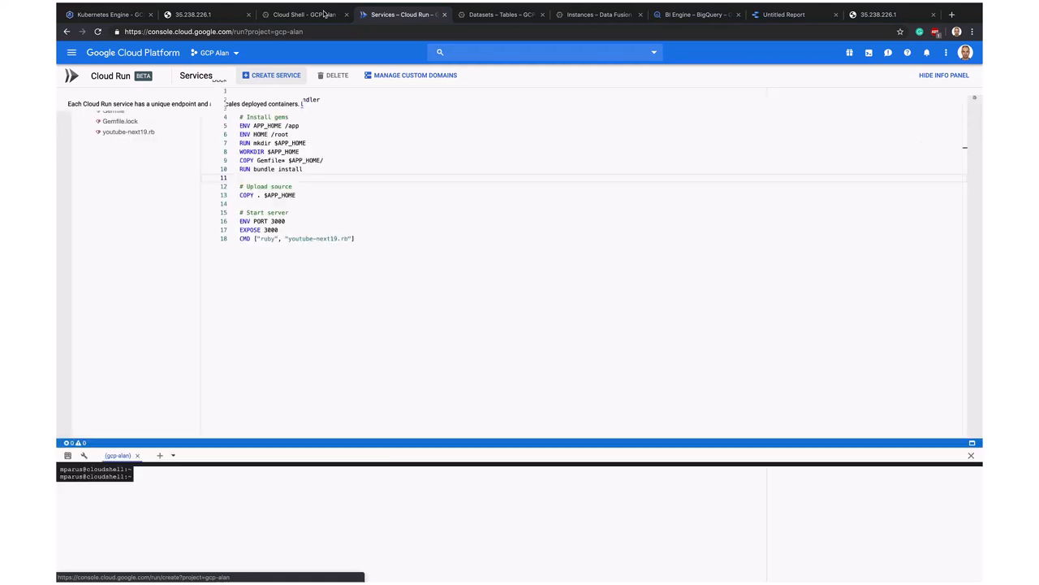
left_click(305, 15)
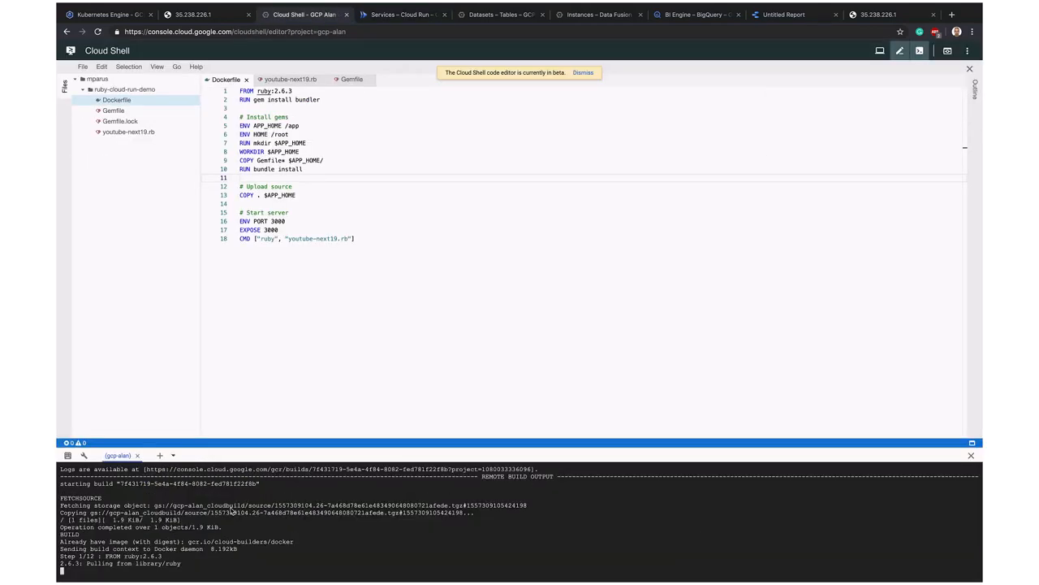
left_click(402, 15)
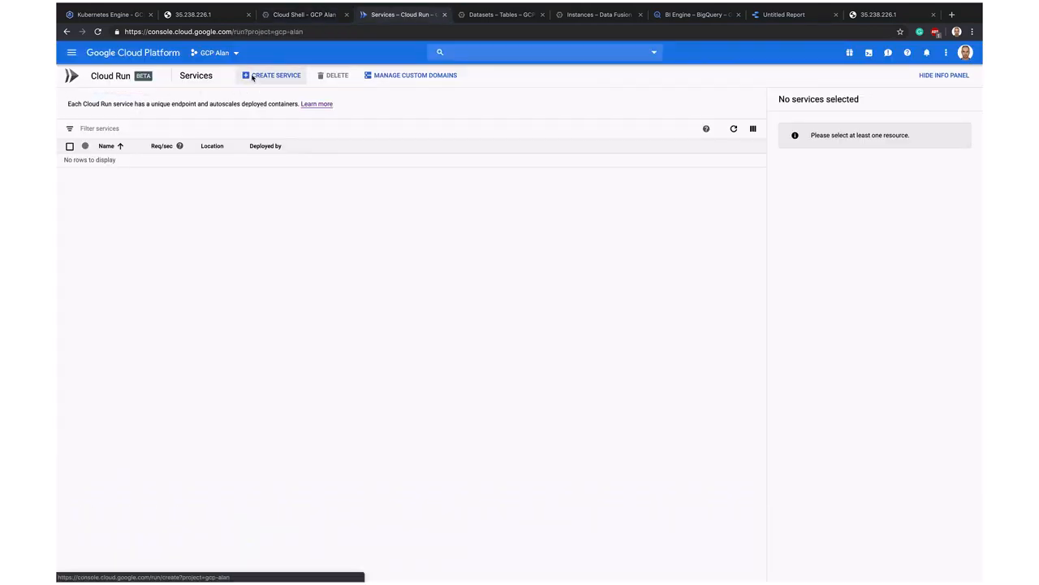
left_click(275, 75)
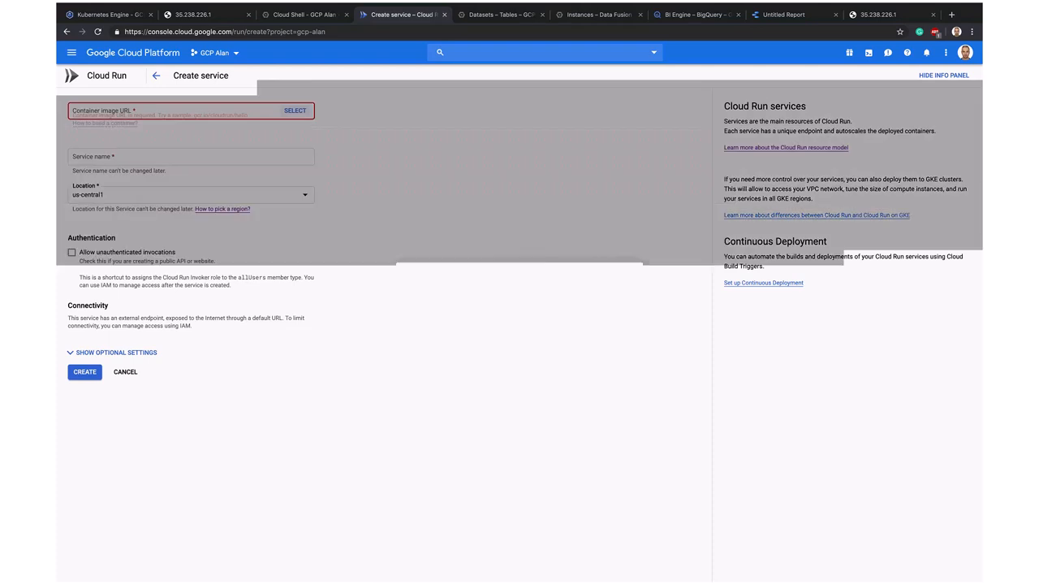
Use the latest ruby-demo image, name it ruby-demo-may-8, allow unauthenticated invocations.
left_click(295, 111)
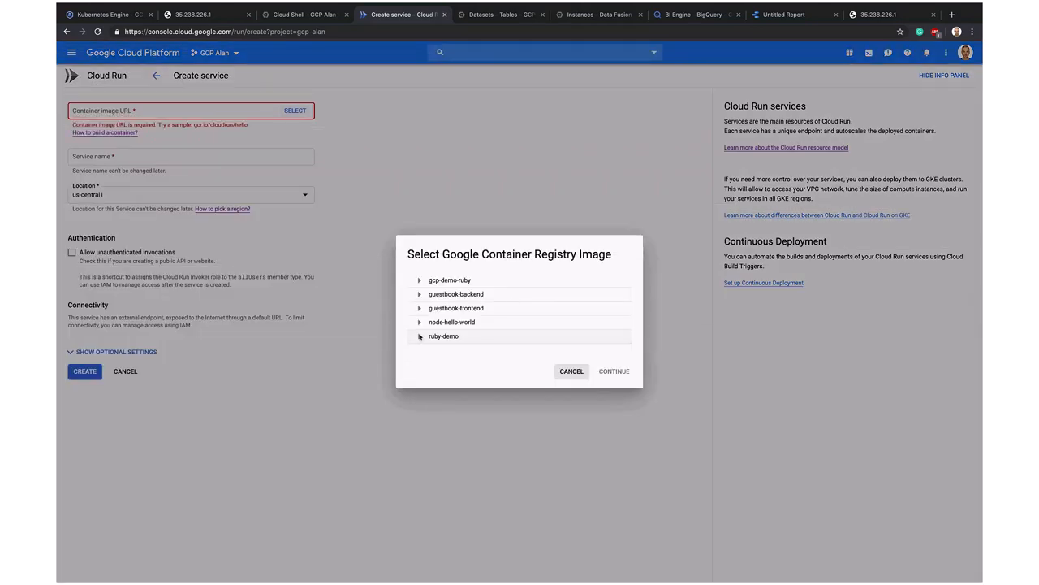
left_click(419, 279)
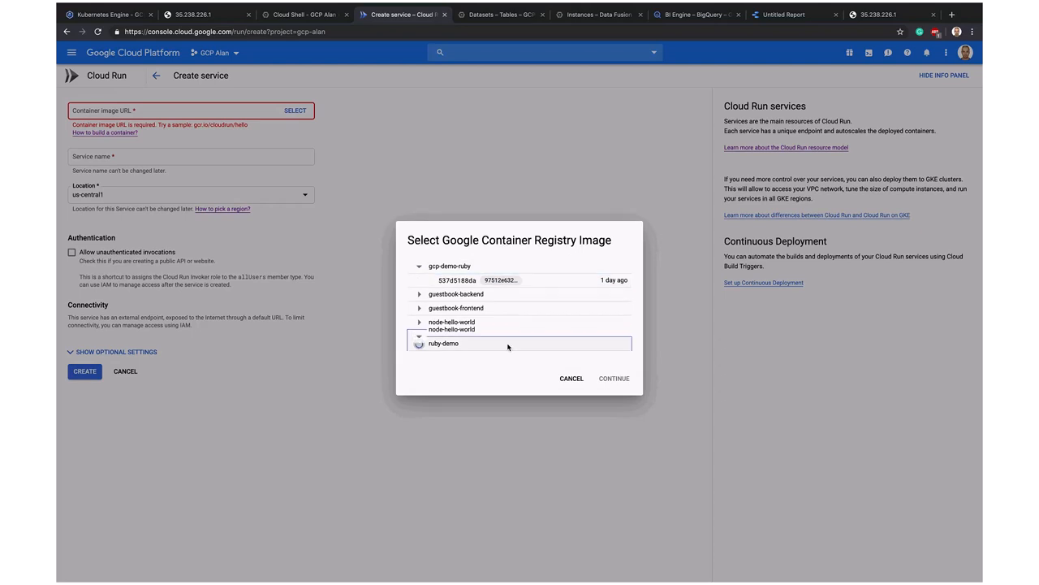
left_click(419, 336)
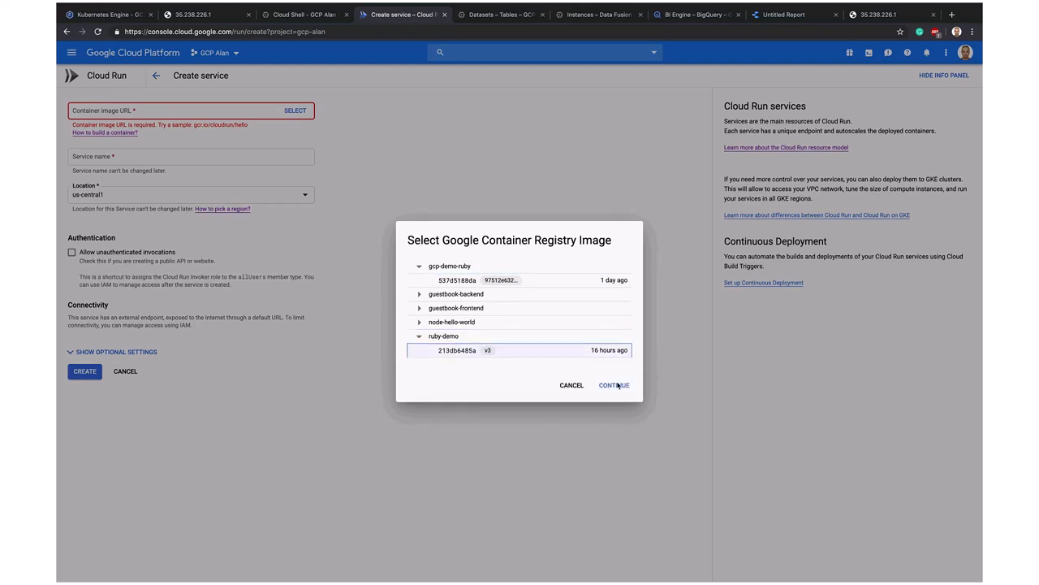
left_click(614, 385)
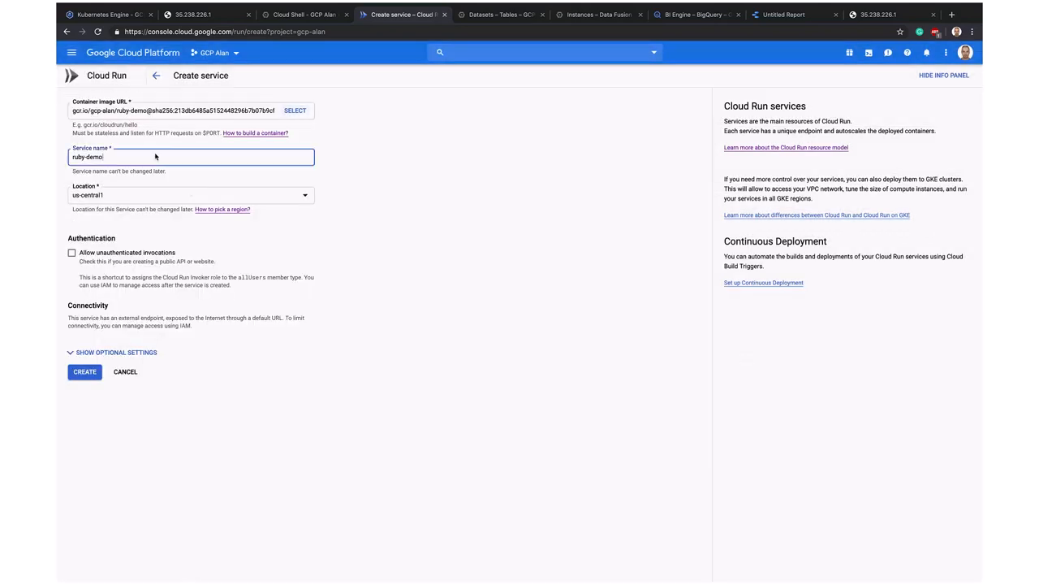
type("-may-8")
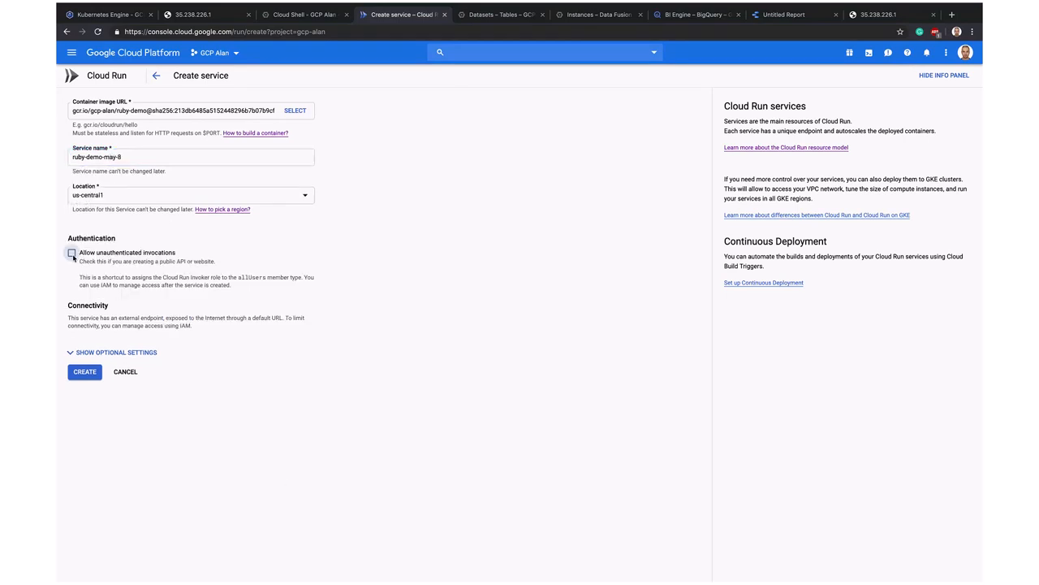
left_click(72, 252)
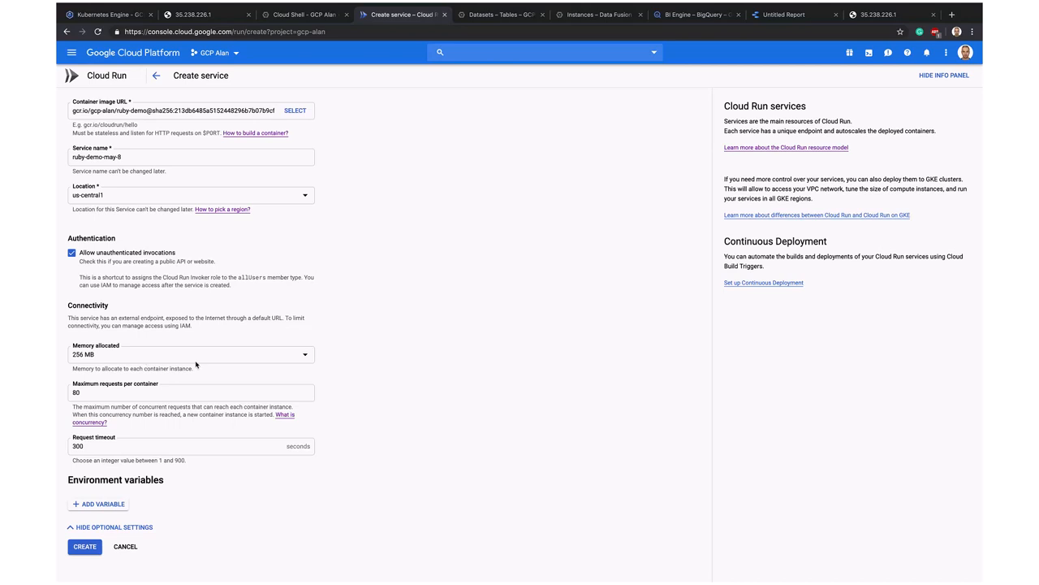
mouse_move(103, 525)
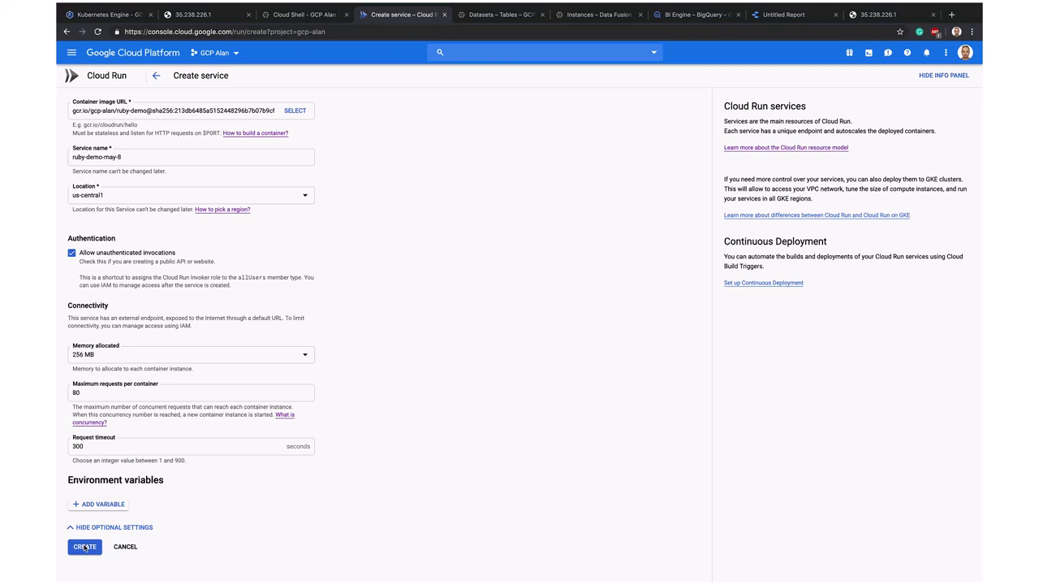
Create the ruby-demo-may-8 Cloud Run service with the configured settings.
left_click(85, 546)
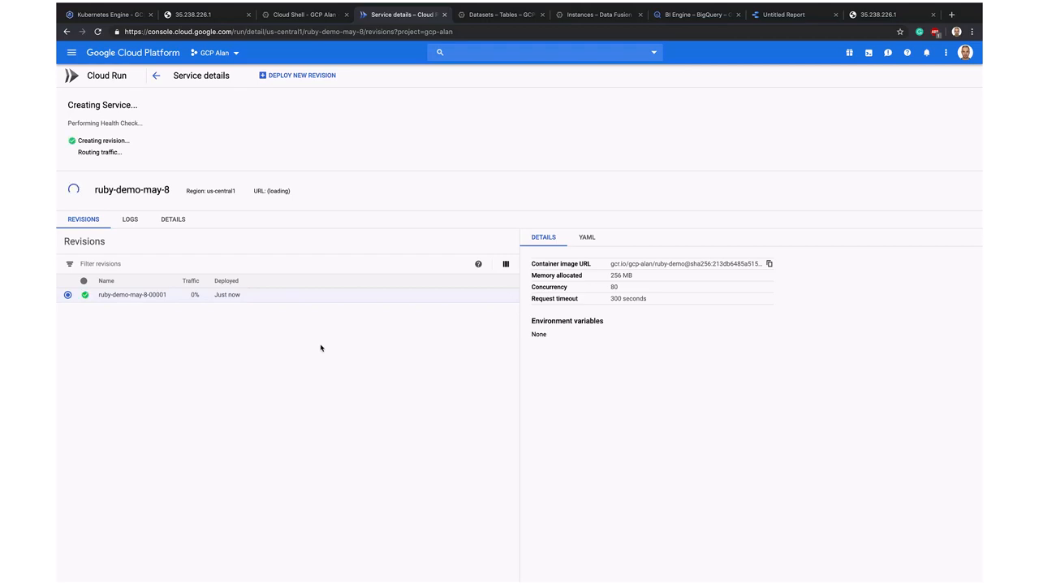
mouse_move(187, 337)
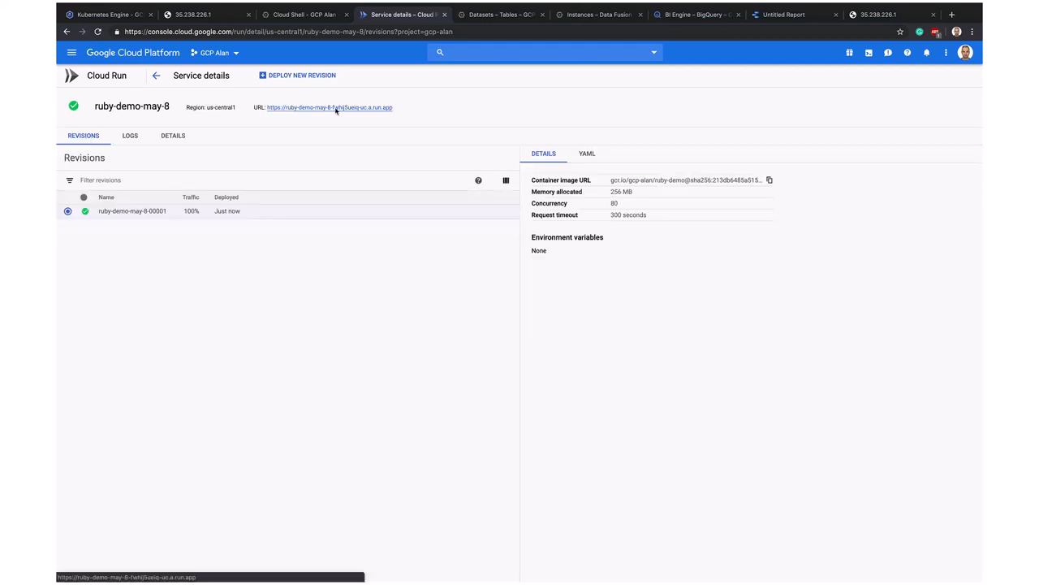
Open the ruby-demo-may-8 service URL, then switch to the Cloud Next '19 sessions playlist.
left_click(329, 106)
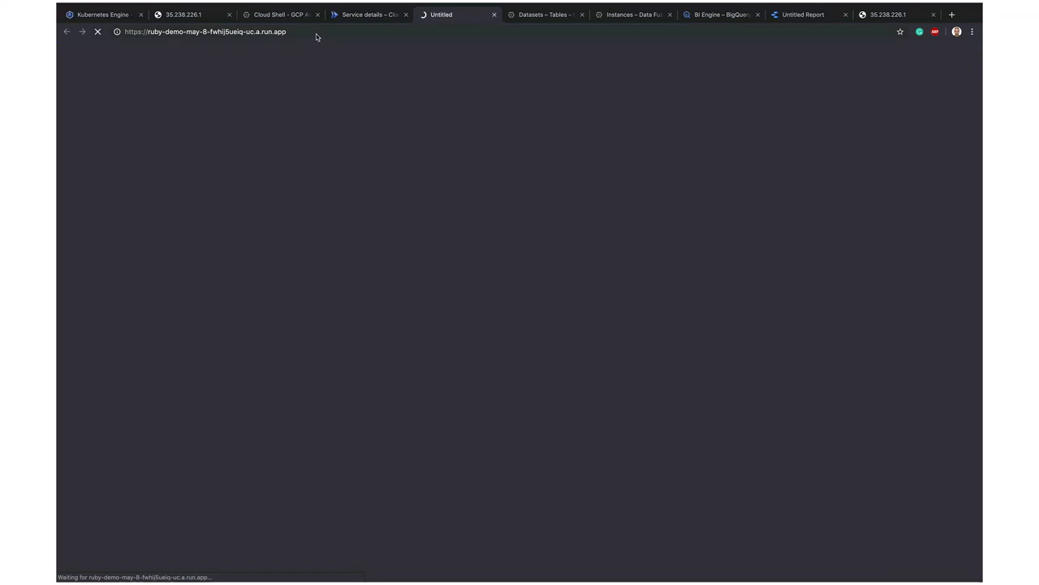
left_click(203, 31)
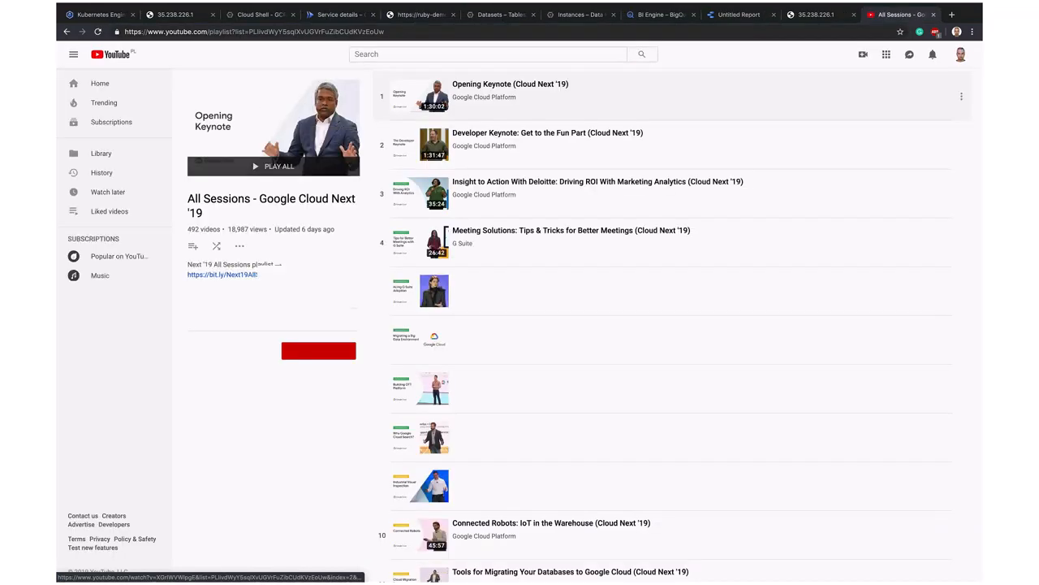
left_click(339, 15)
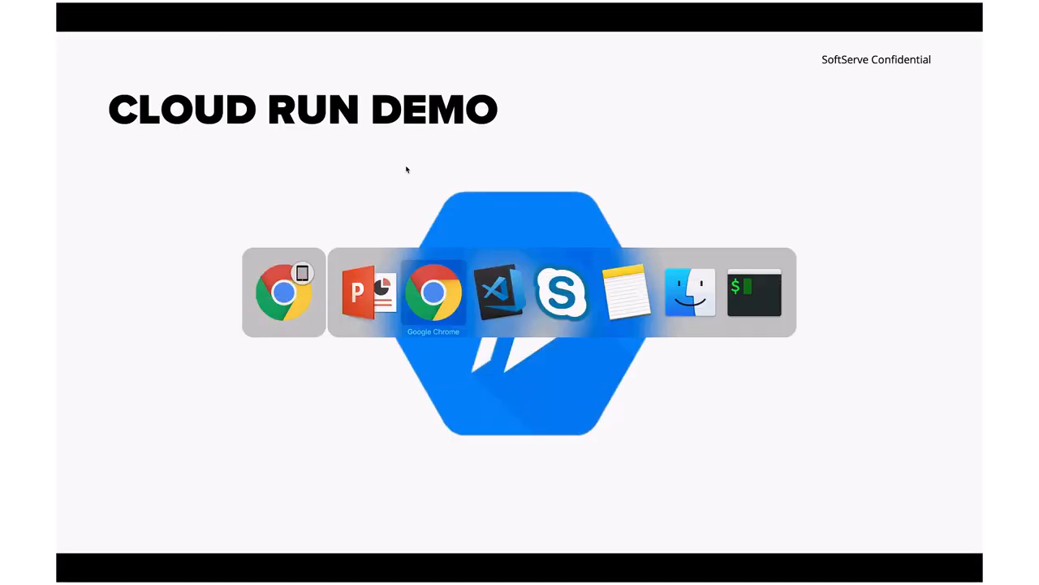
In Cloud Shell, curl the service's YouTube CSV endpoint for word counts and view the file.
left_click(432, 292)
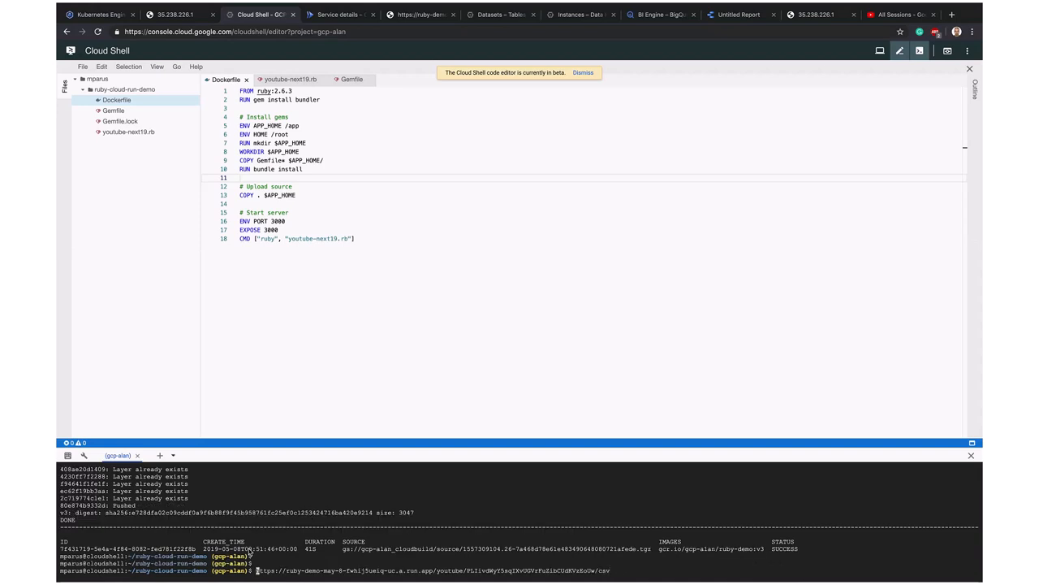
type("curl")
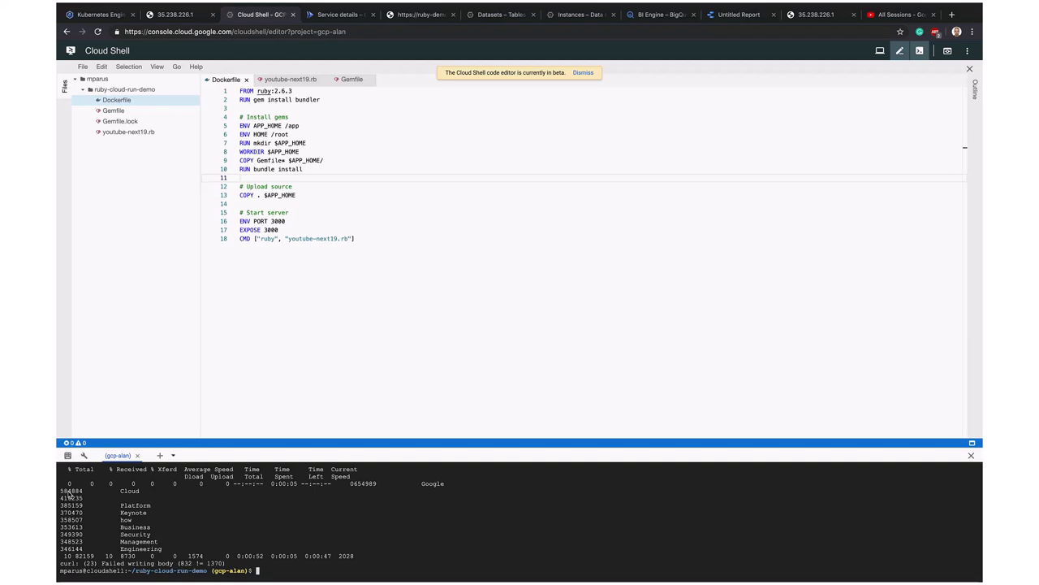
mouse_move(80, 535)
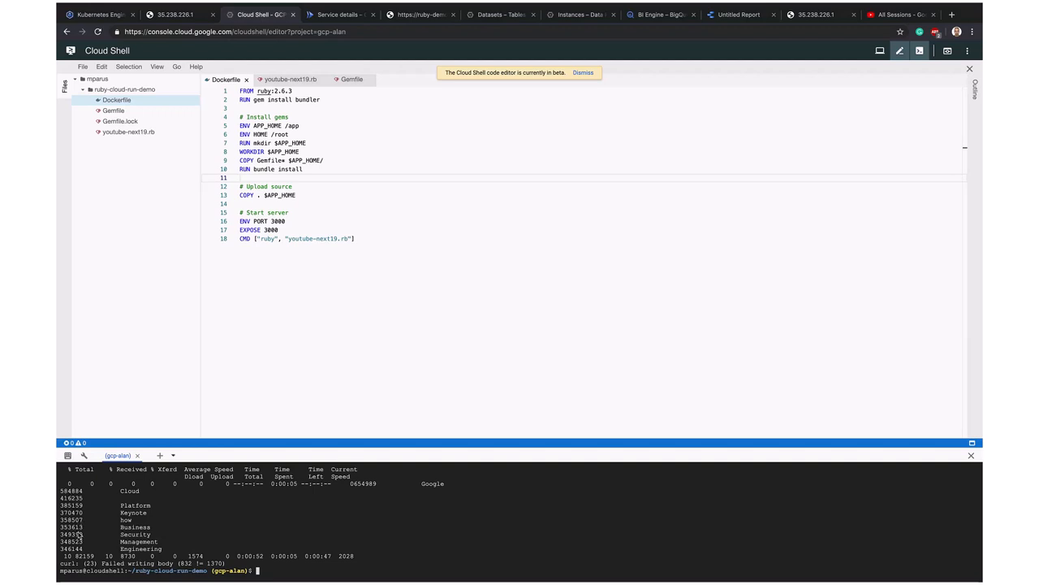
mouse_move(284, 509)
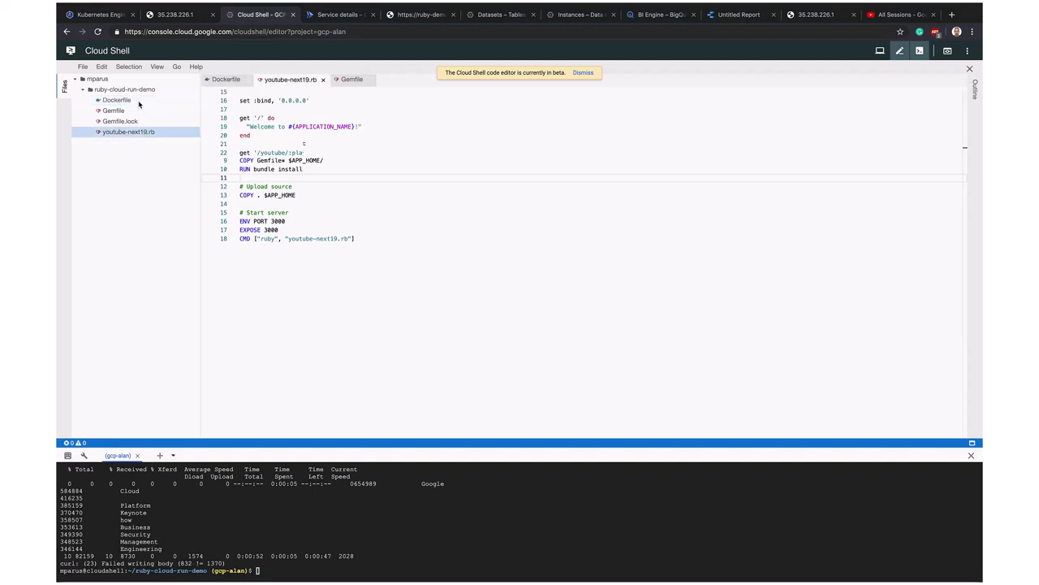
left_click(116, 99)
type("gcloud beta run deploy ruby-demo-web --image gcr.io/gcp-alan/ruby-demo:v3")
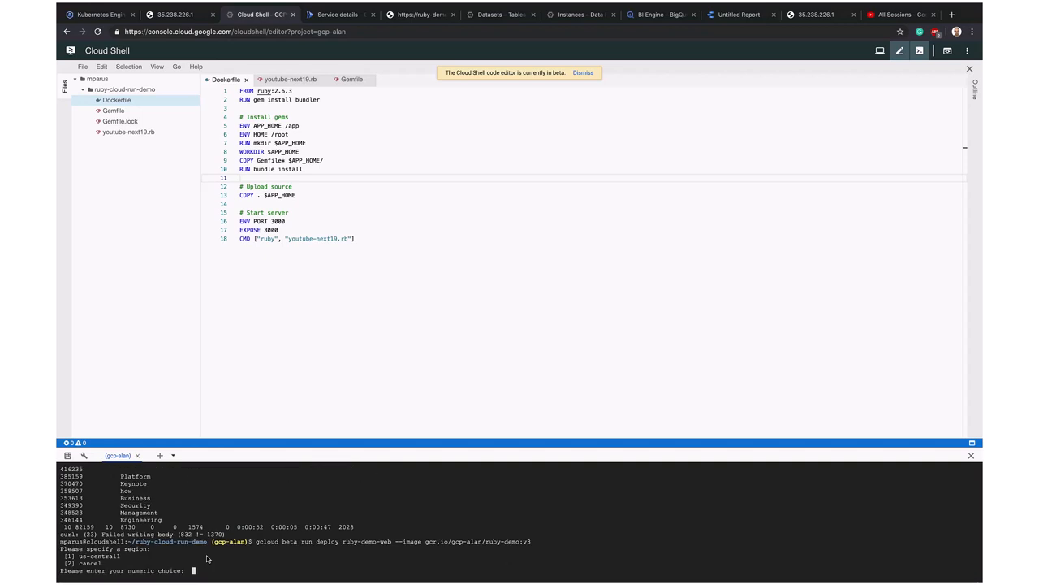
Answer the gcloud prompts with 1 for us-central1 and y for unauthenticated invocations.
type("1")
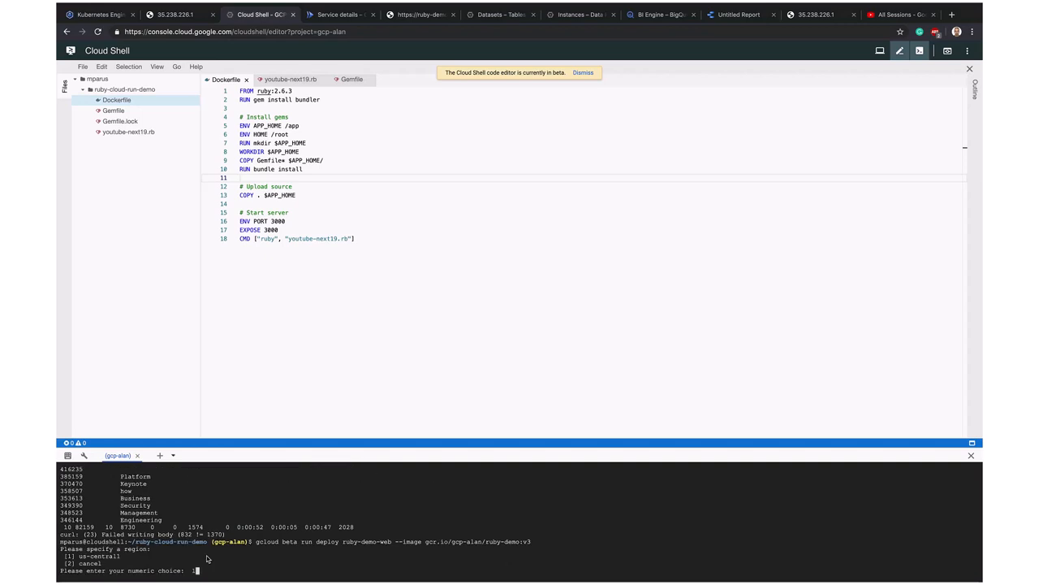
type("1")
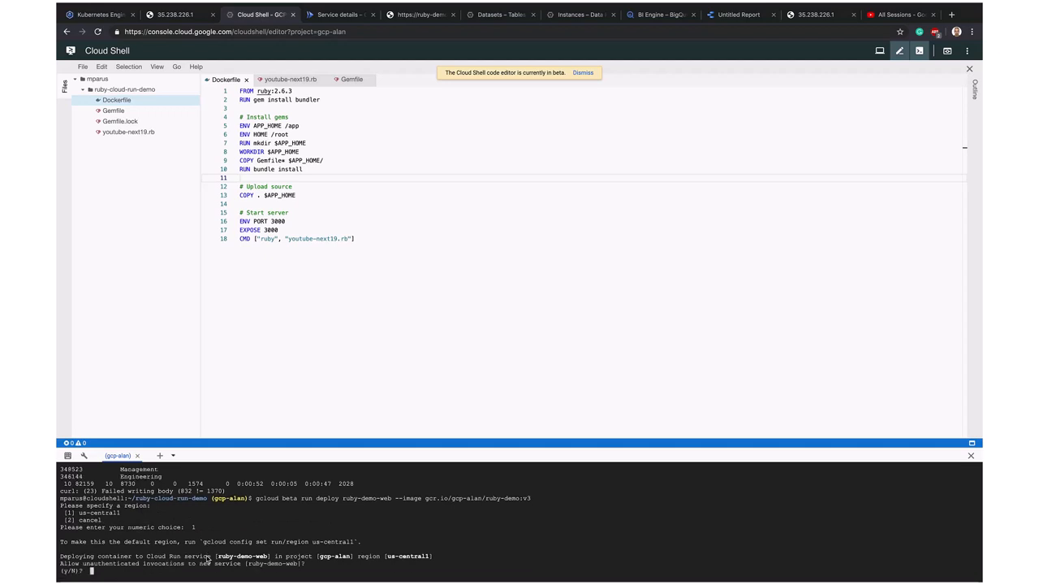
type("y")
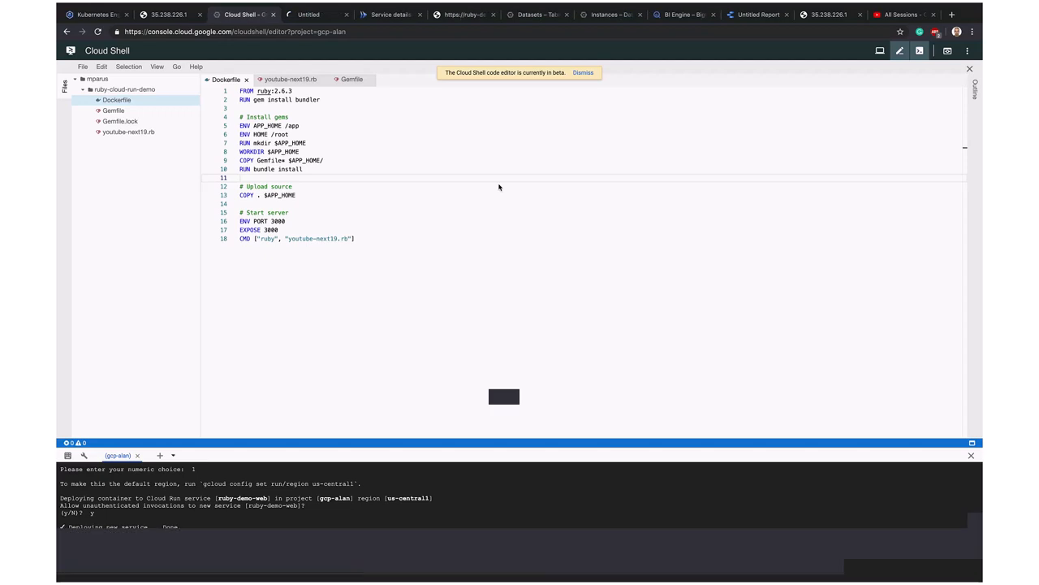
left_click(96, 15)
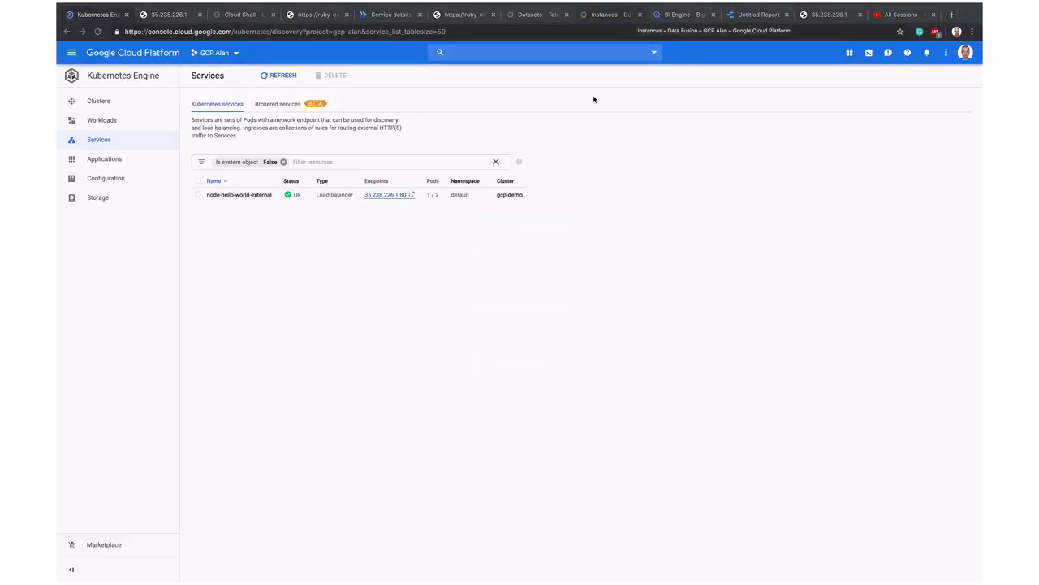
Create a new untitled dataset from the AutoML Tables datasets page.
left_click(242, 14)
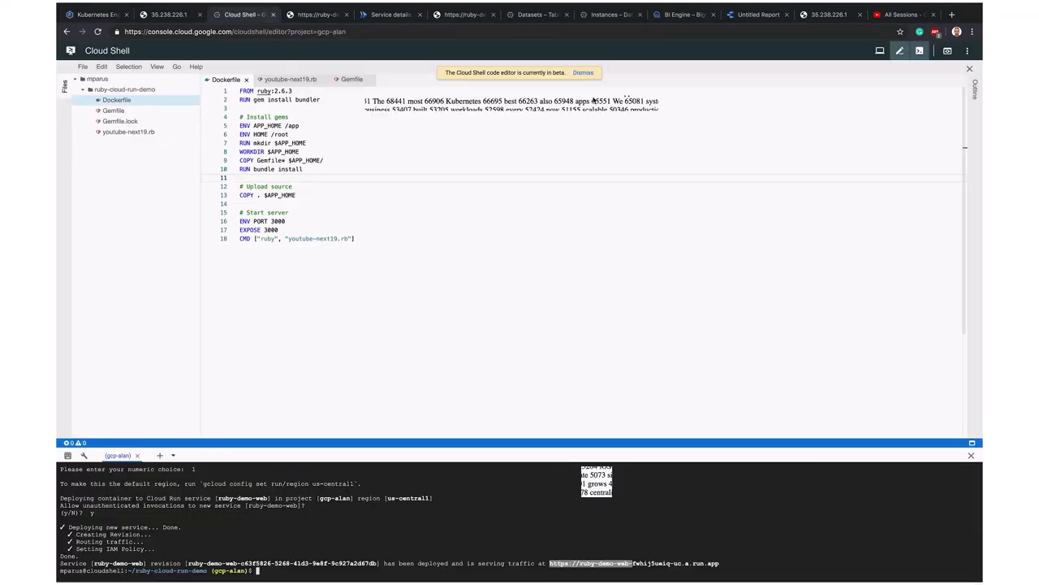
left_click(538, 14)
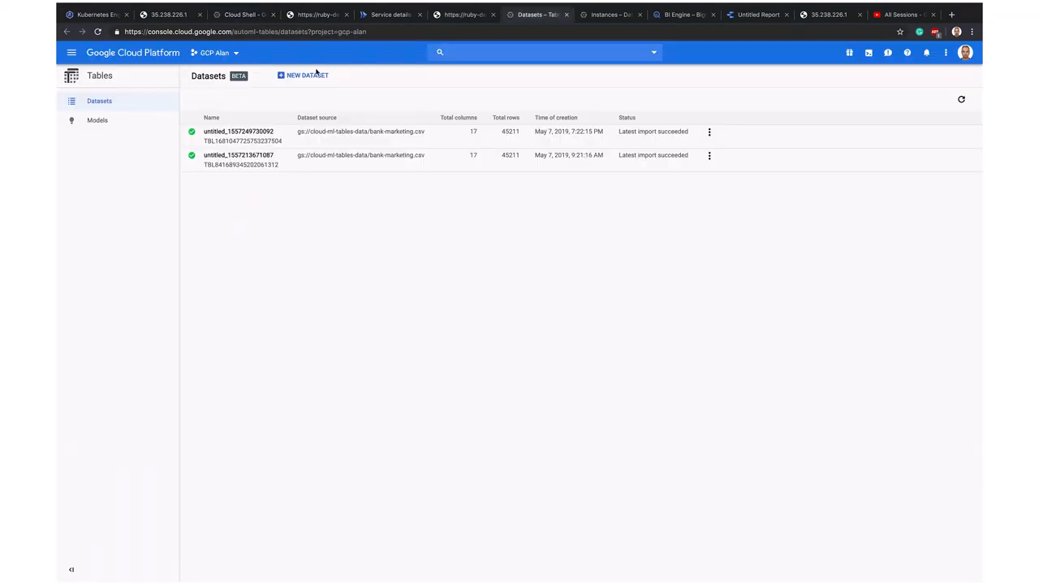
left_click(303, 75)
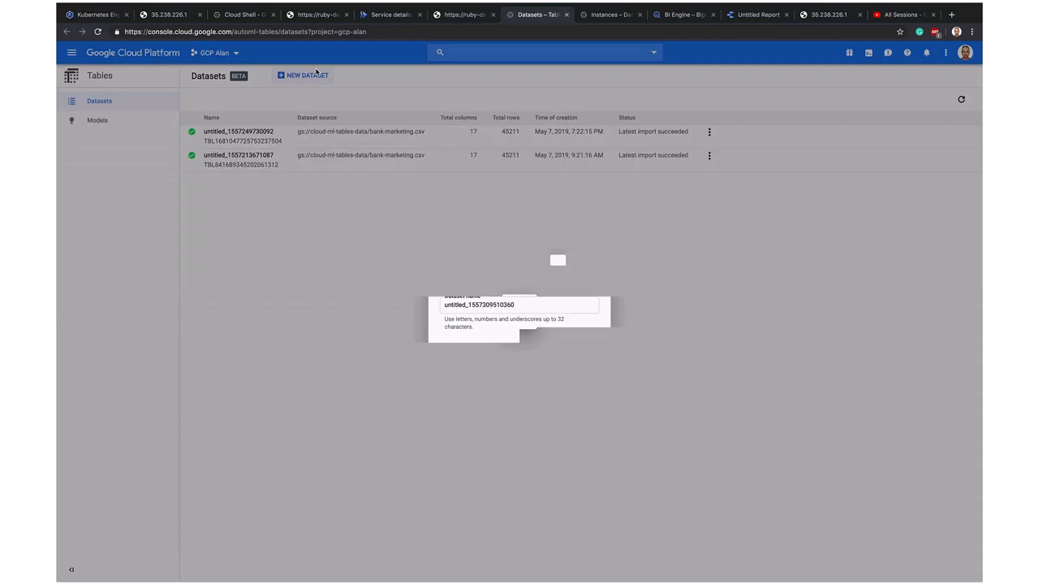
left_click(559, 350)
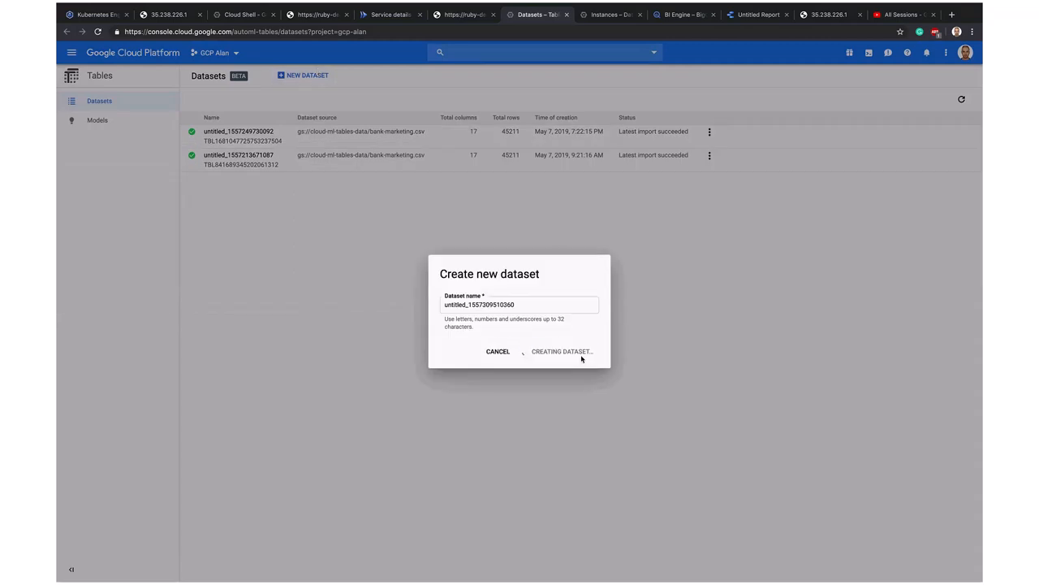
left_click(561, 351)
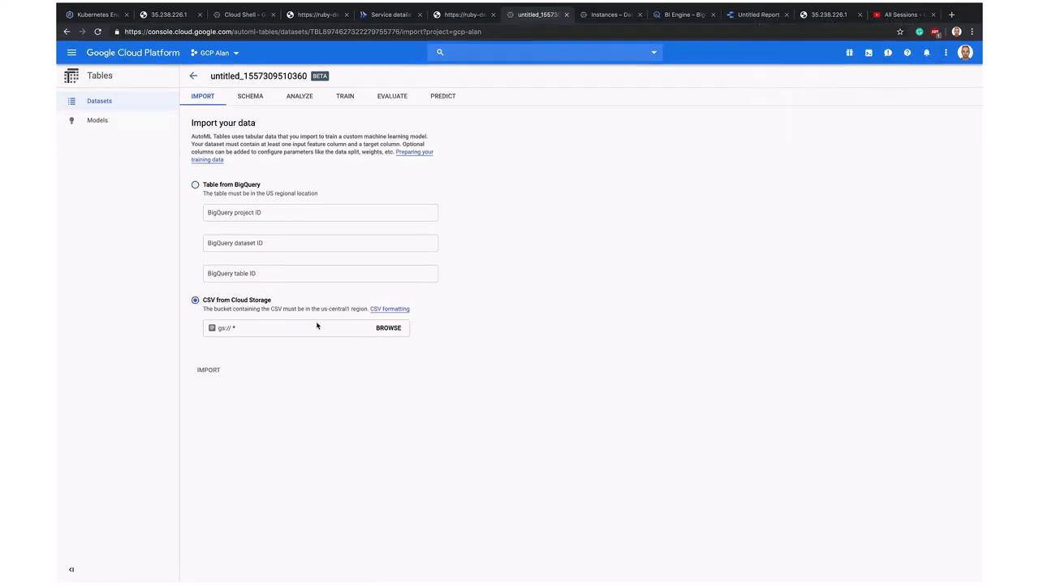
Cancel the Cloud Storage CSV picker and return to the datasets list.
left_click(388, 327)
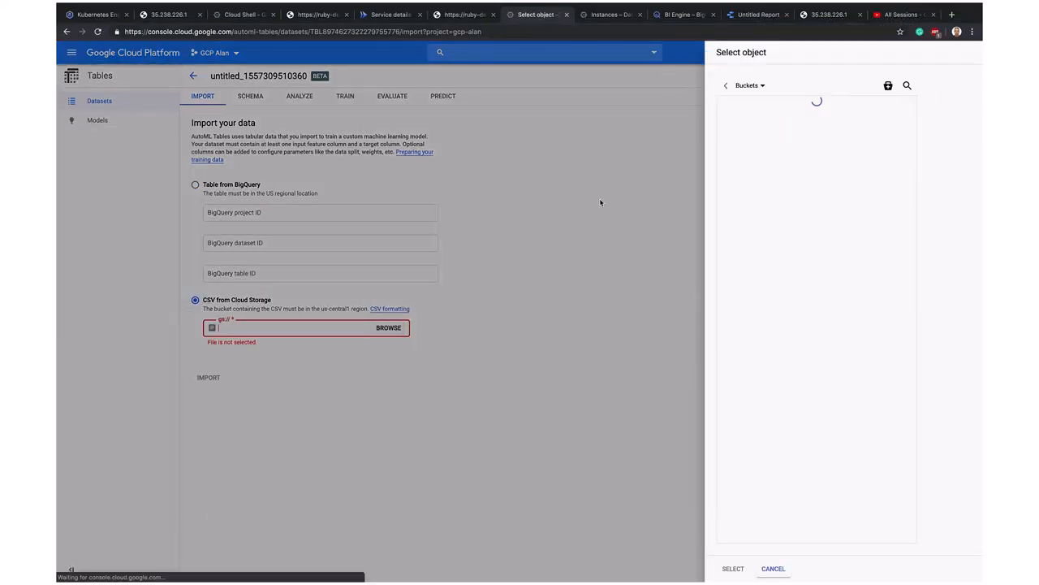
left_click(772, 568)
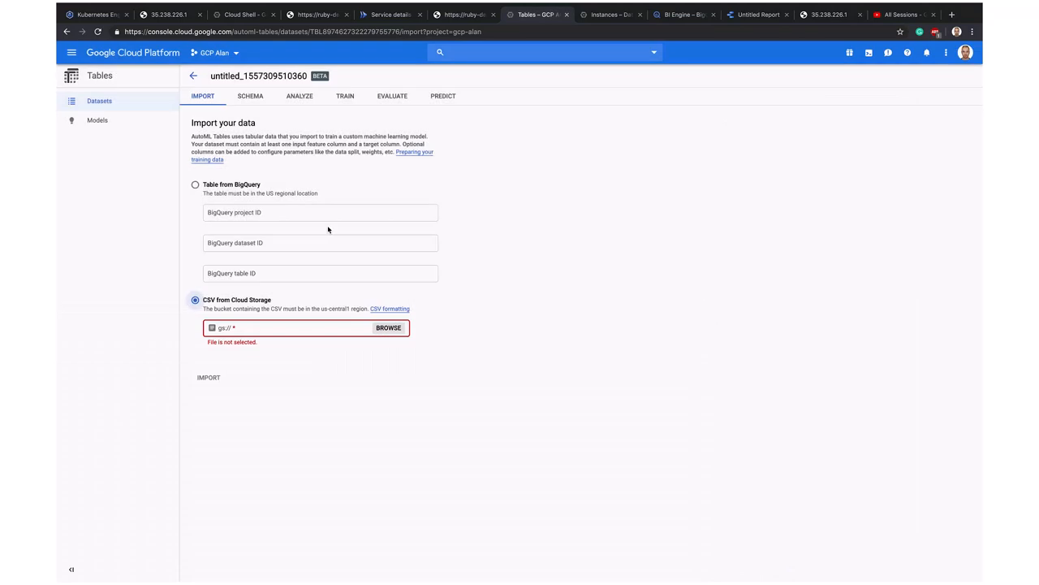
mouse_move(196, 86)
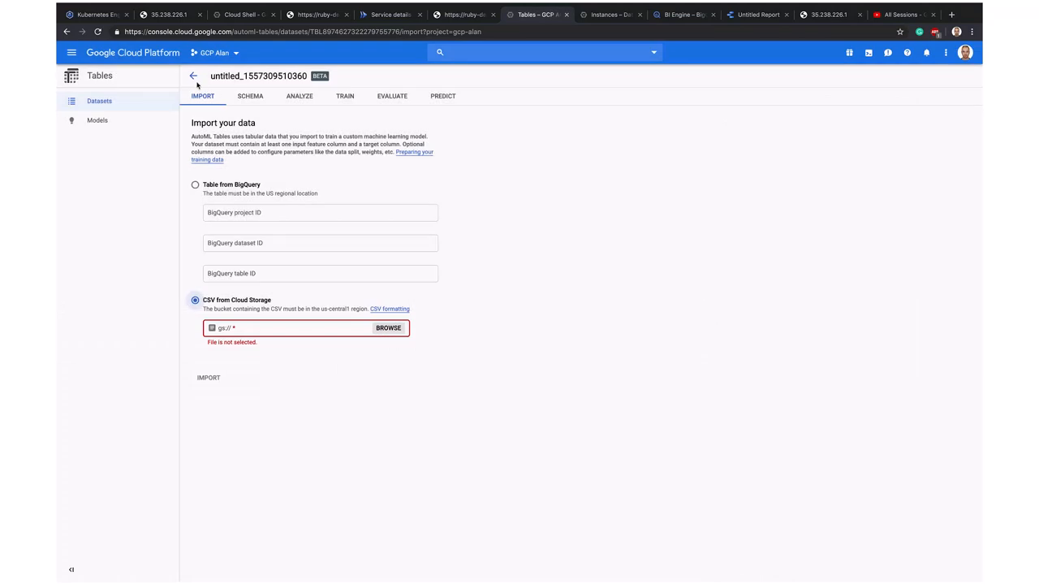
left_click(193, 76)
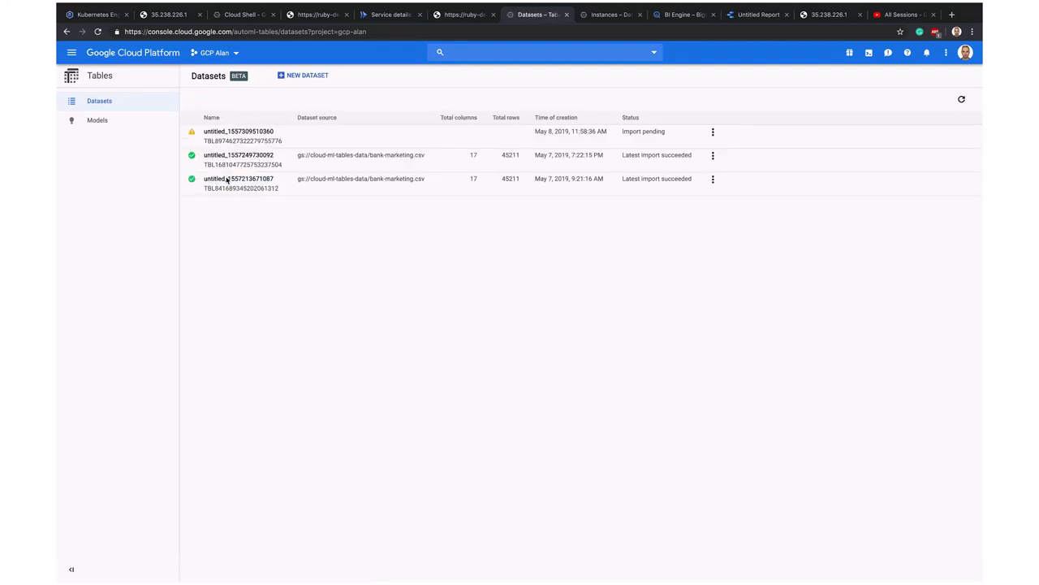
left_click(238, 179)
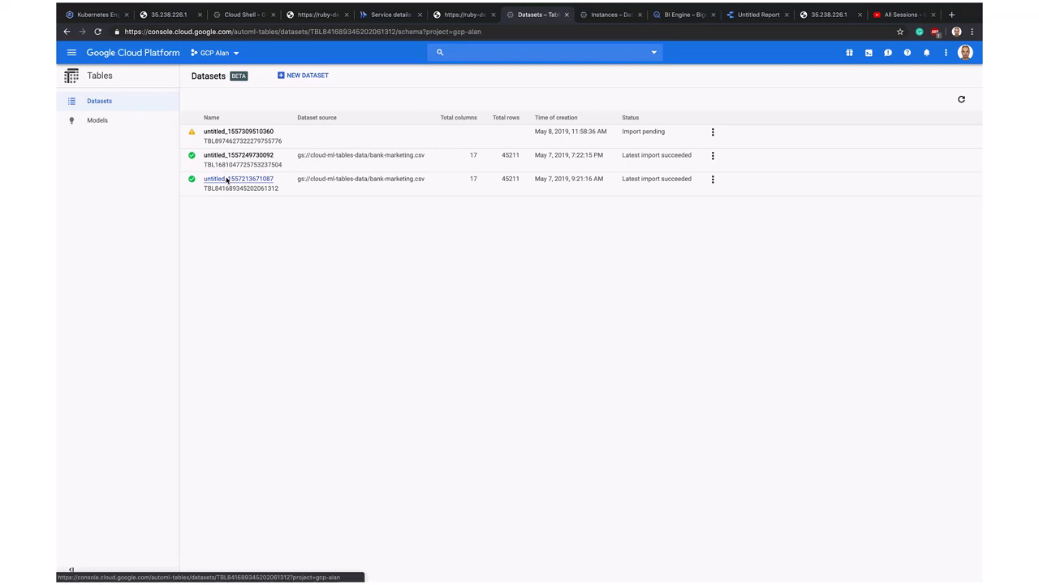
left_click(236, 179)
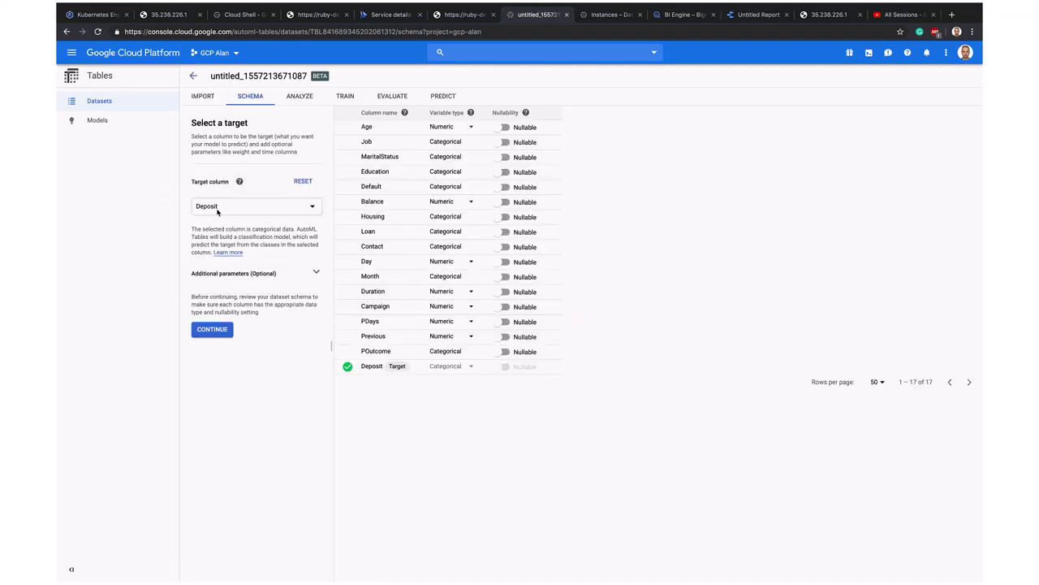
left_click(256, 205)
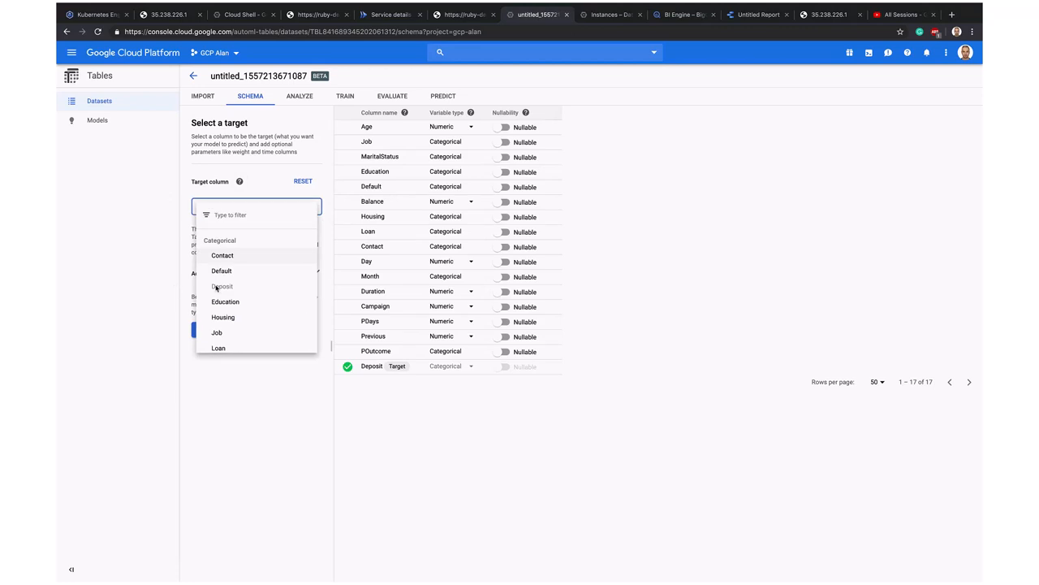
scroll("down", 3)
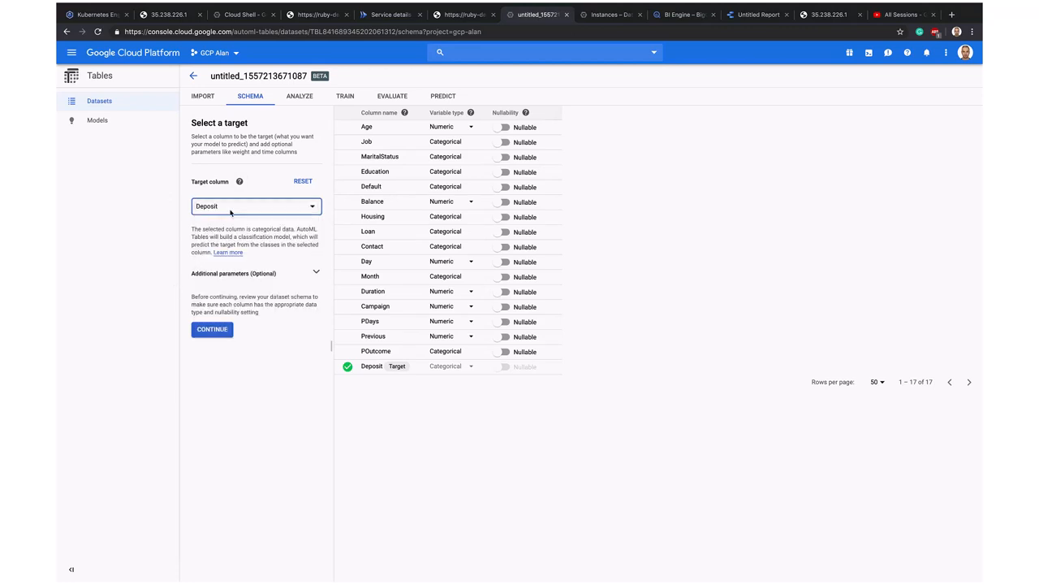
mouse_move(419, 186)
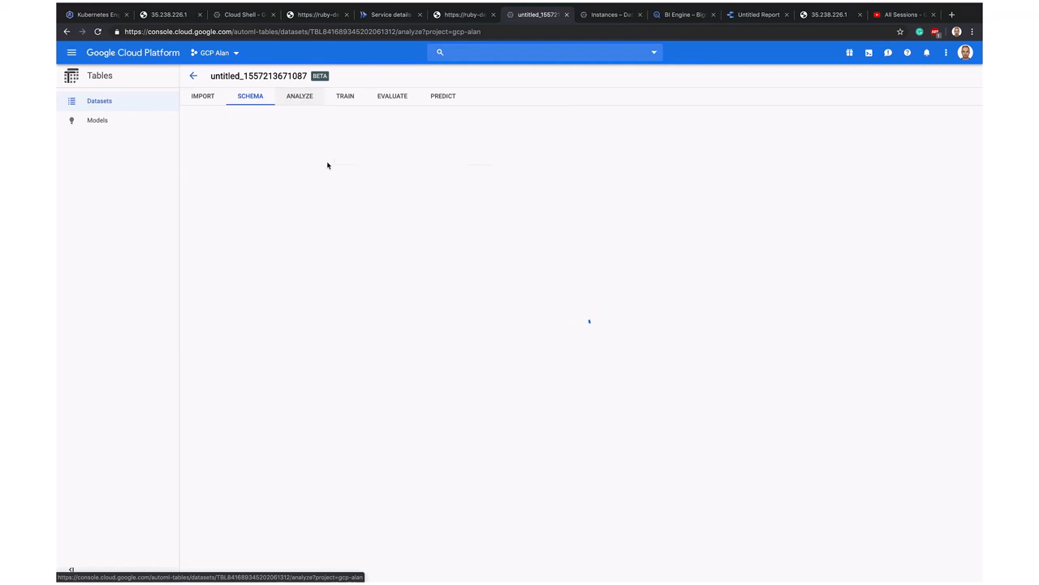
Review the 17 feature statistics and the Job column's distribution and top correlations.
left_click(299, 96)
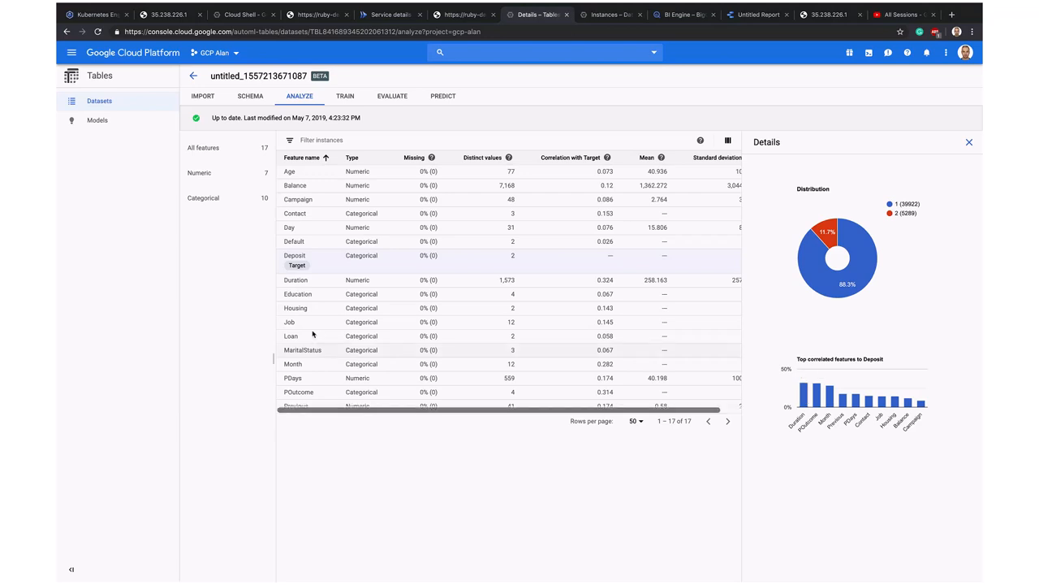
left_click(289, 321)
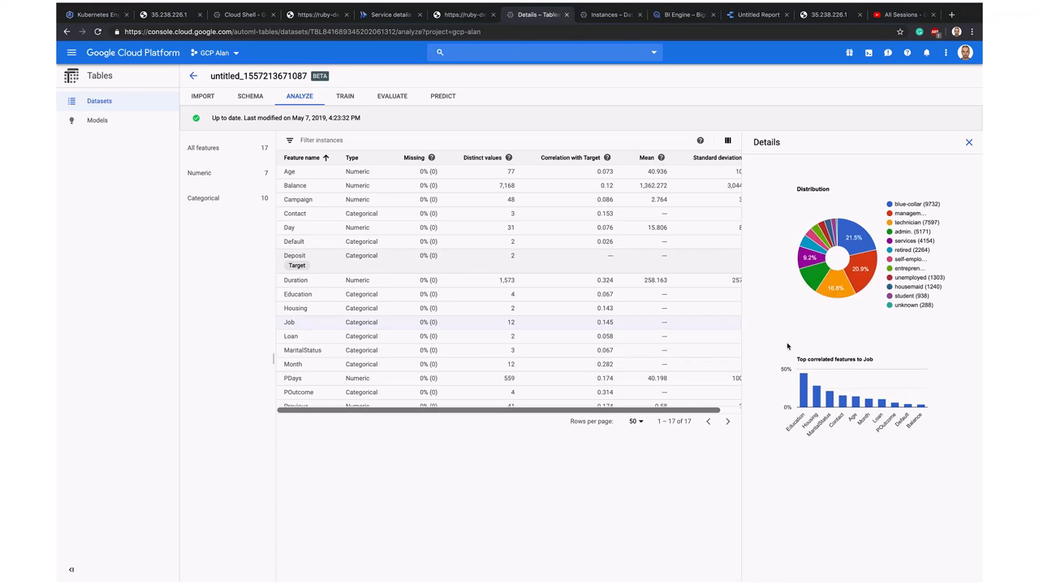
mouse_move(309, 350)
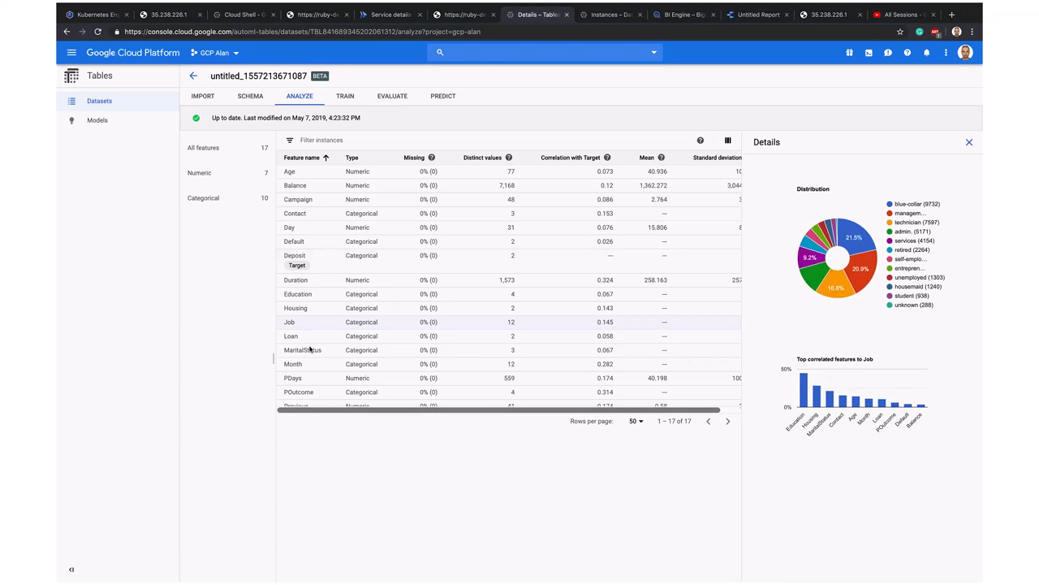
mouse_move(807, 395)
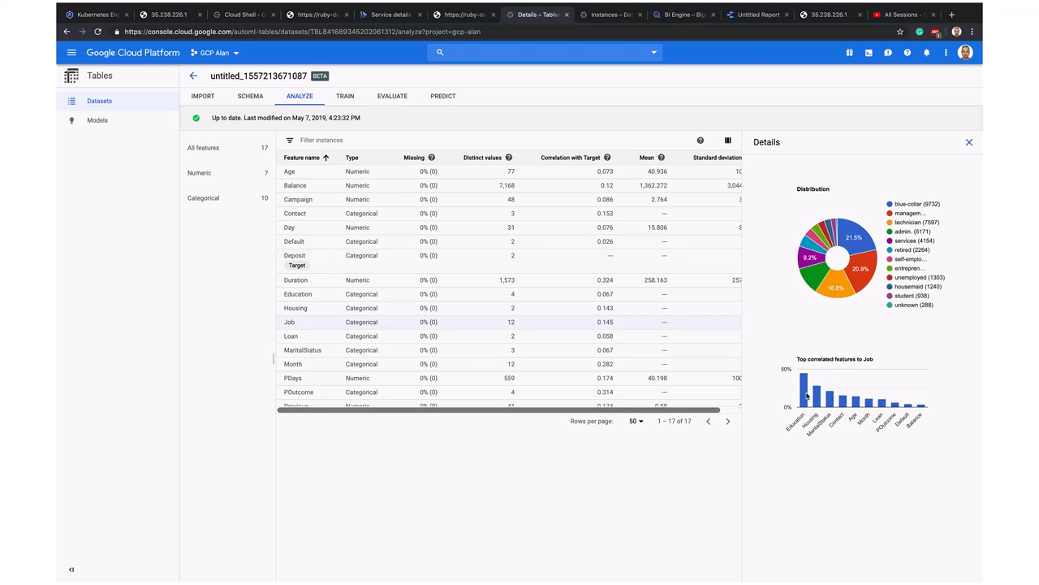
mouse_move(657, 427)
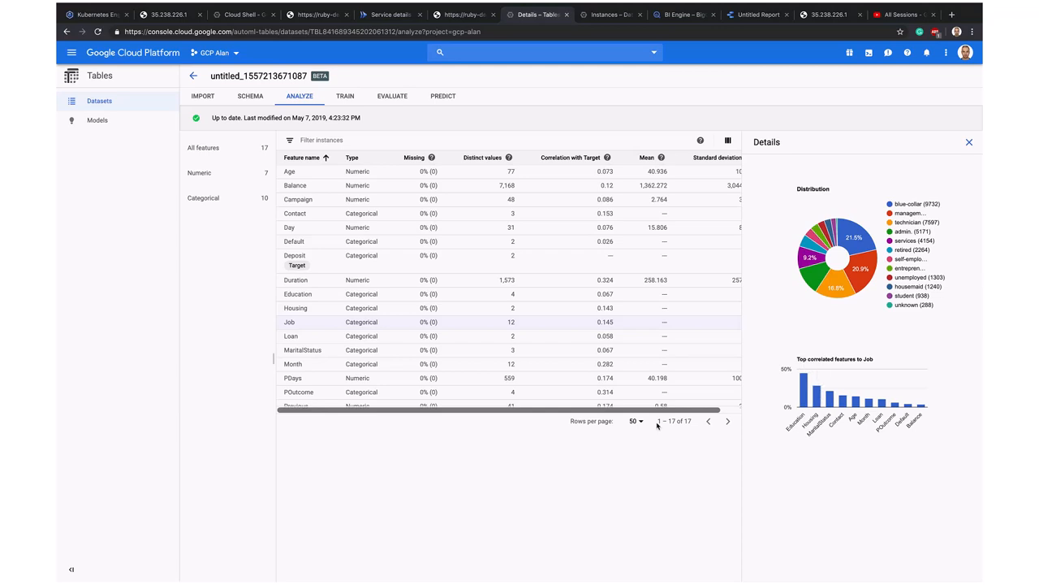
mouse_move(321, 315)
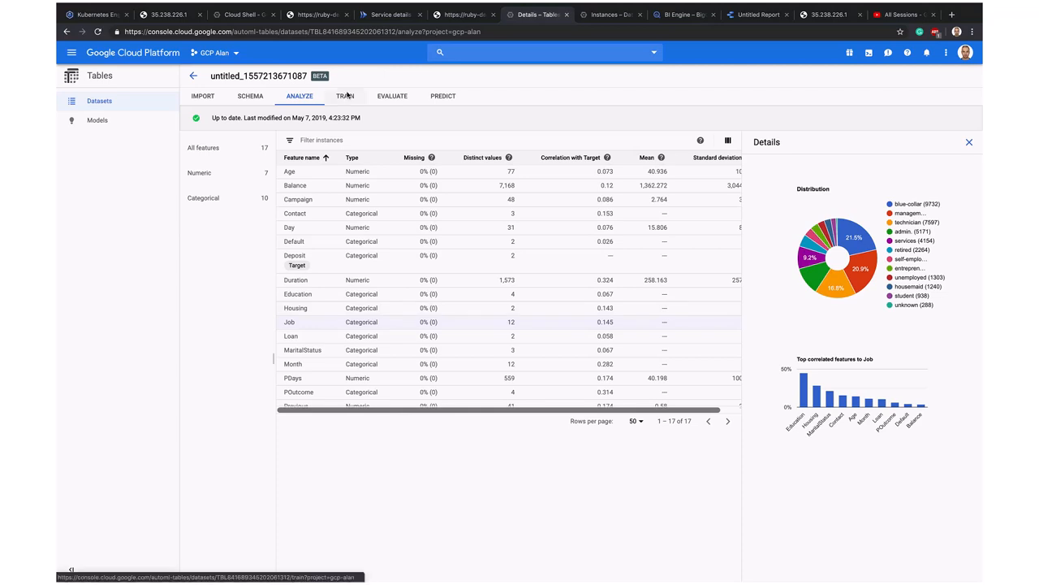
left_click(345, 96)
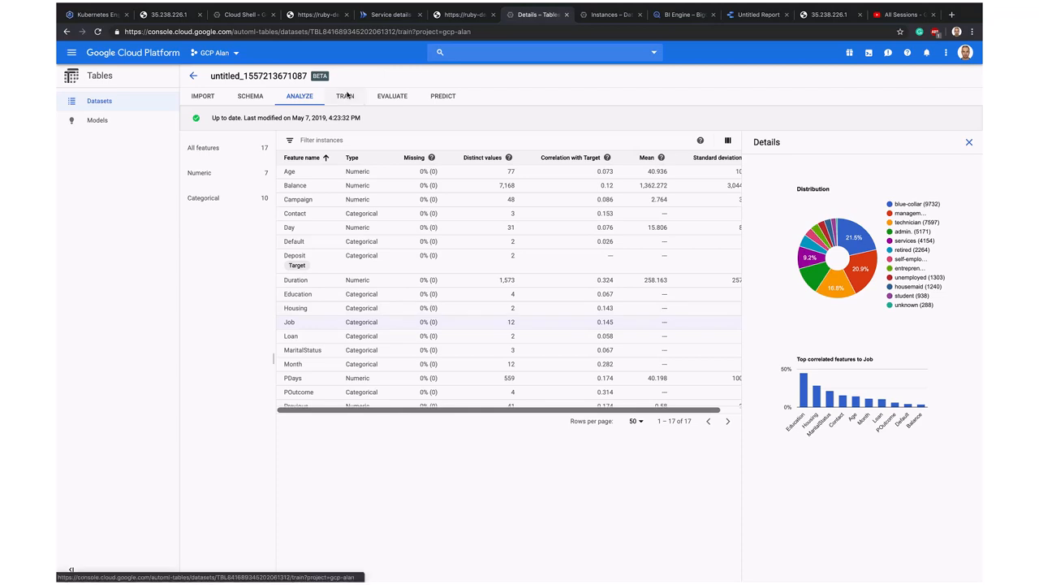
View the binary classification model card showing AUC PR 0.632 and 91.07% accuracy.
left_click(344, 95)
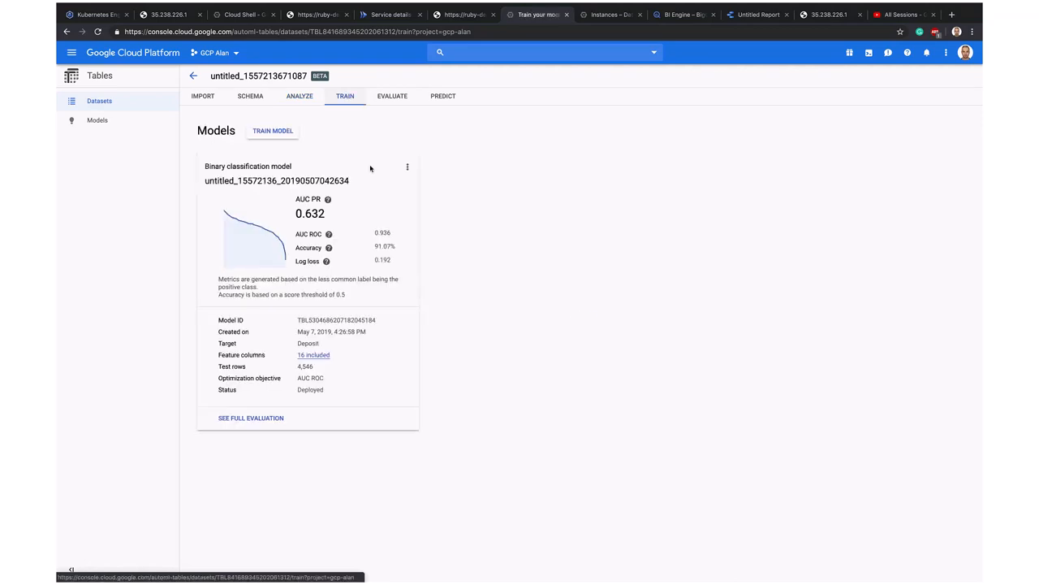
mouse_move(251, 268)
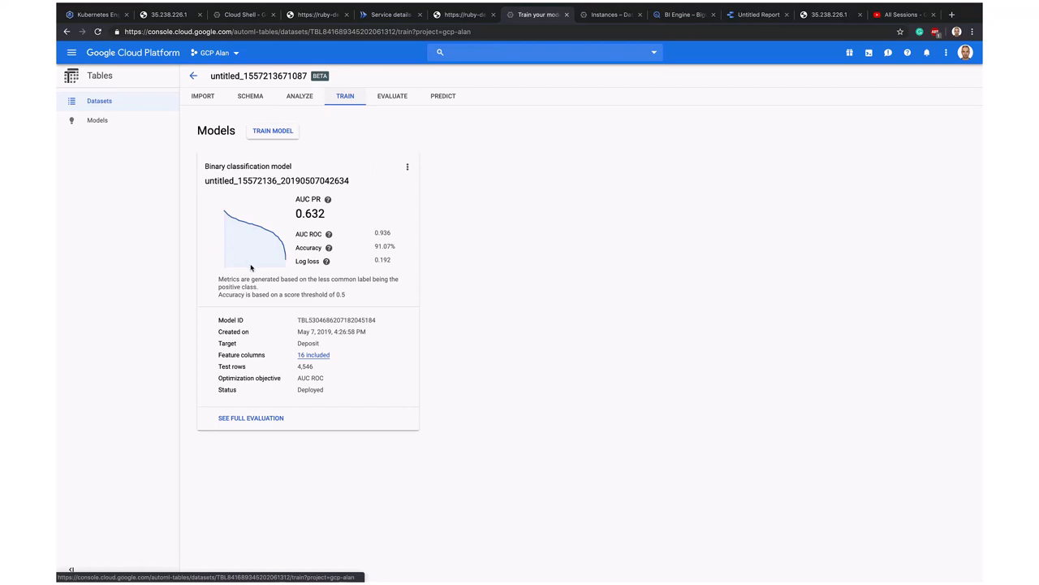
mouse_move(376, 250)
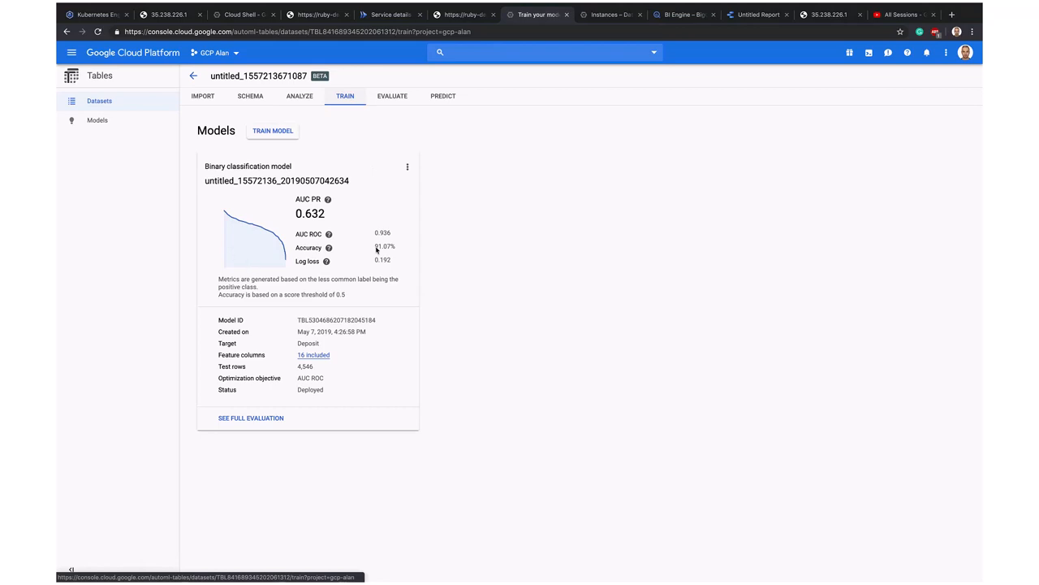
mouse_move(438, 249)
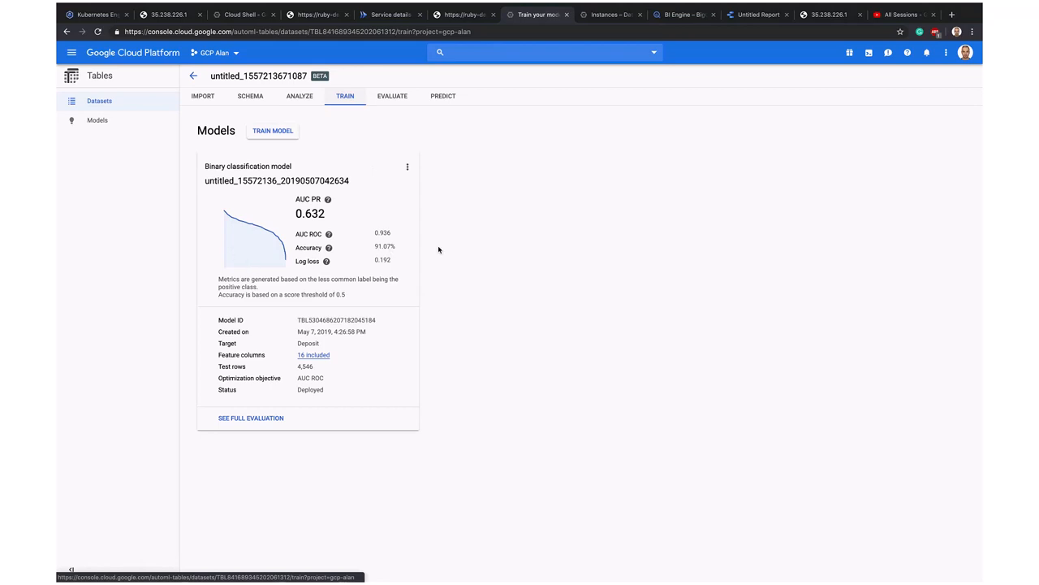
mouse_move(397, 178)
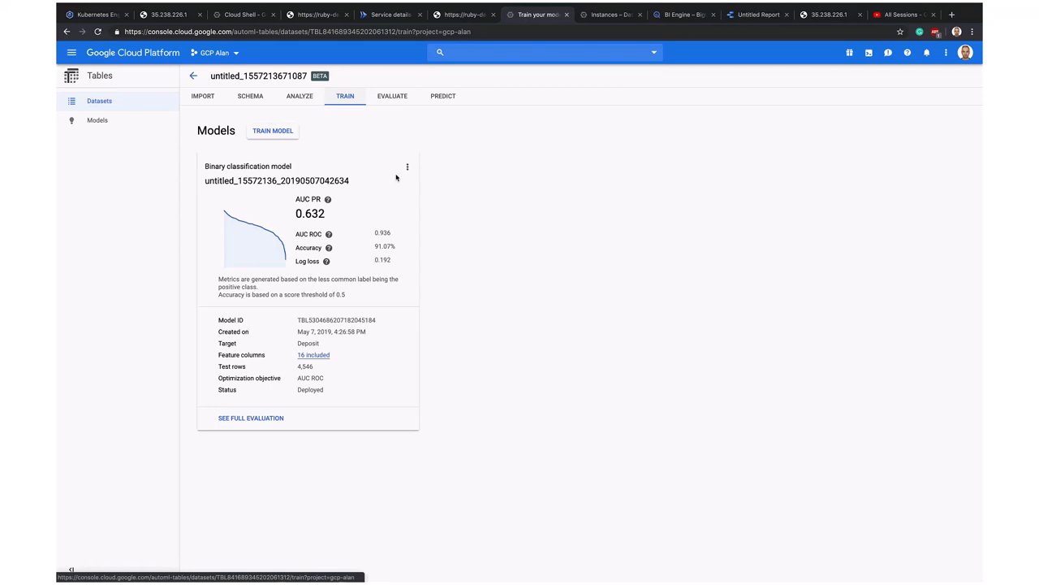
mouse_move(250, 429)
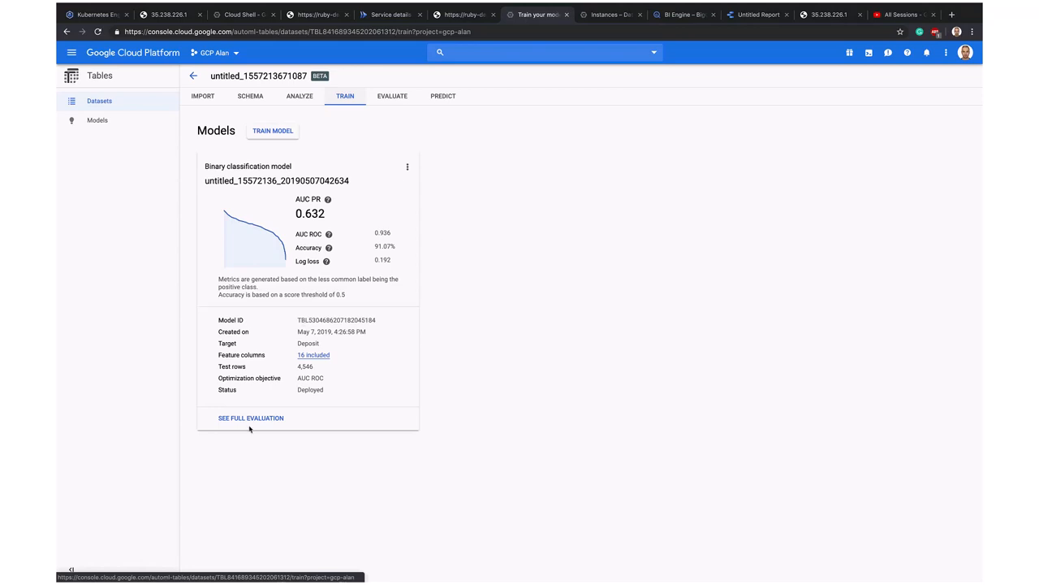
mouse_move(399, 104)
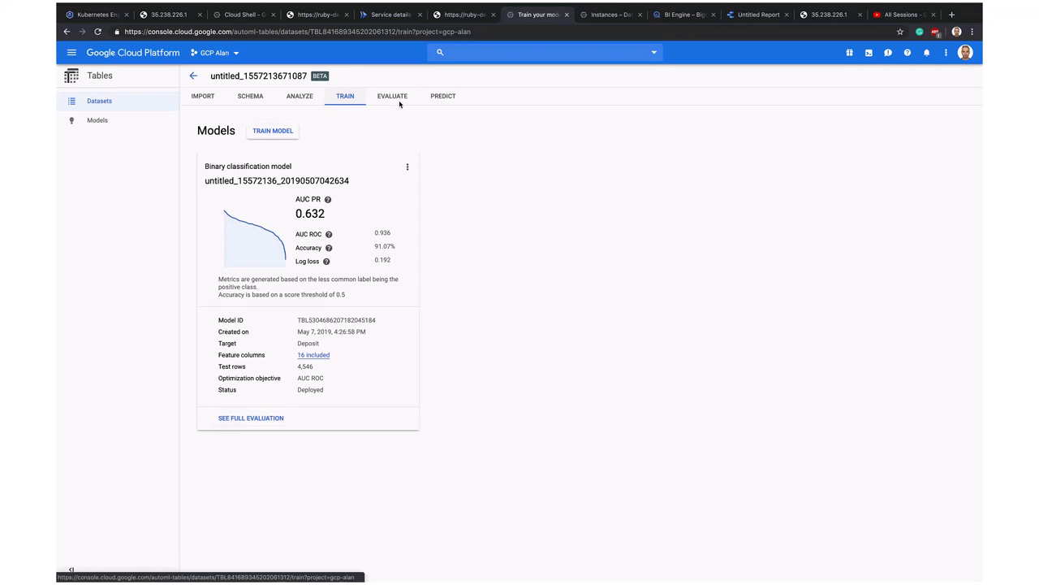
left_click(392, 95)
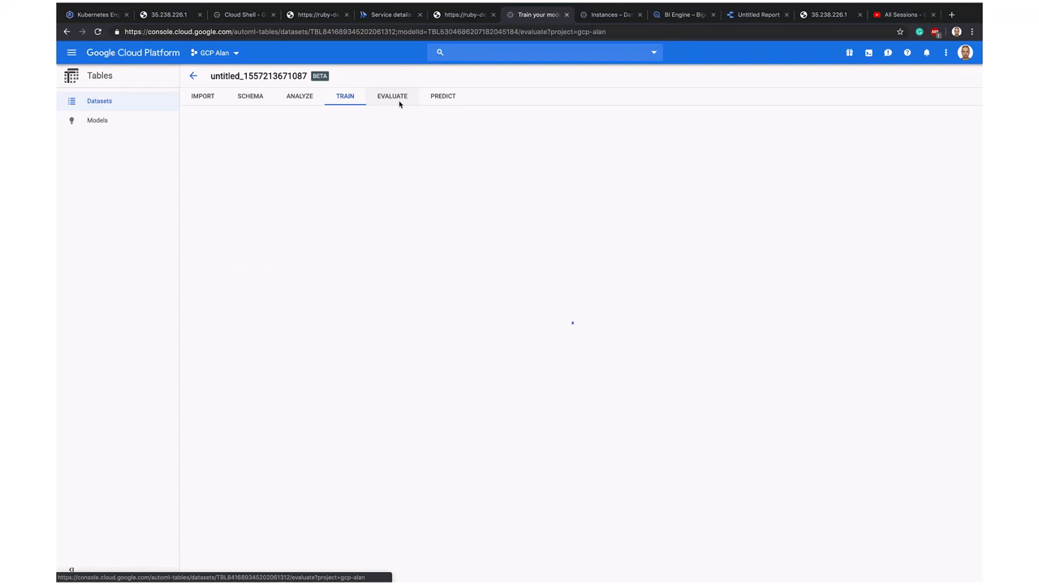
Review the precision-recall and ROC curves and confusion matrix, then go to Predict.
left_click(392, 95)
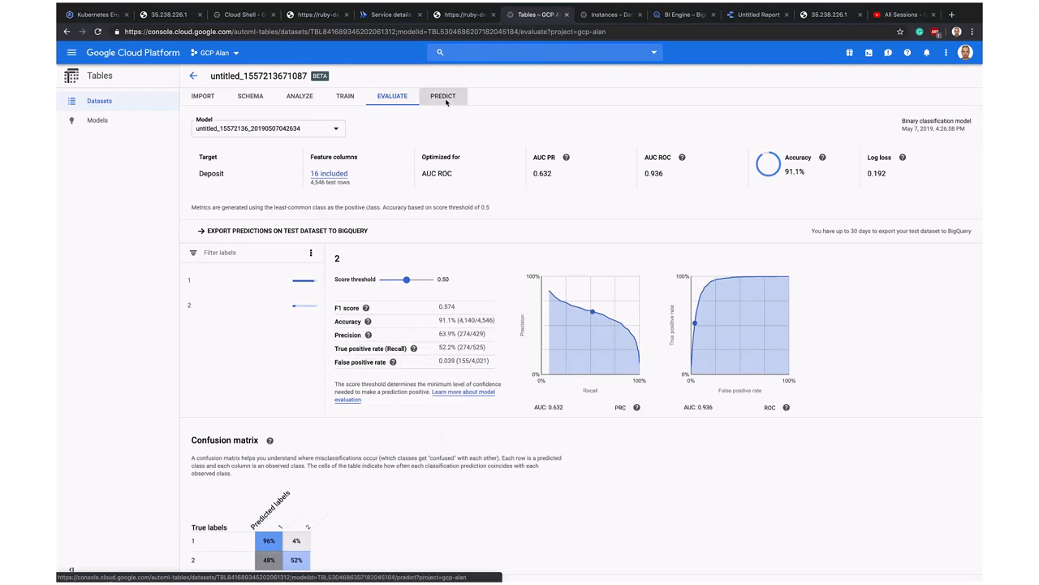
left_click(443, 96)
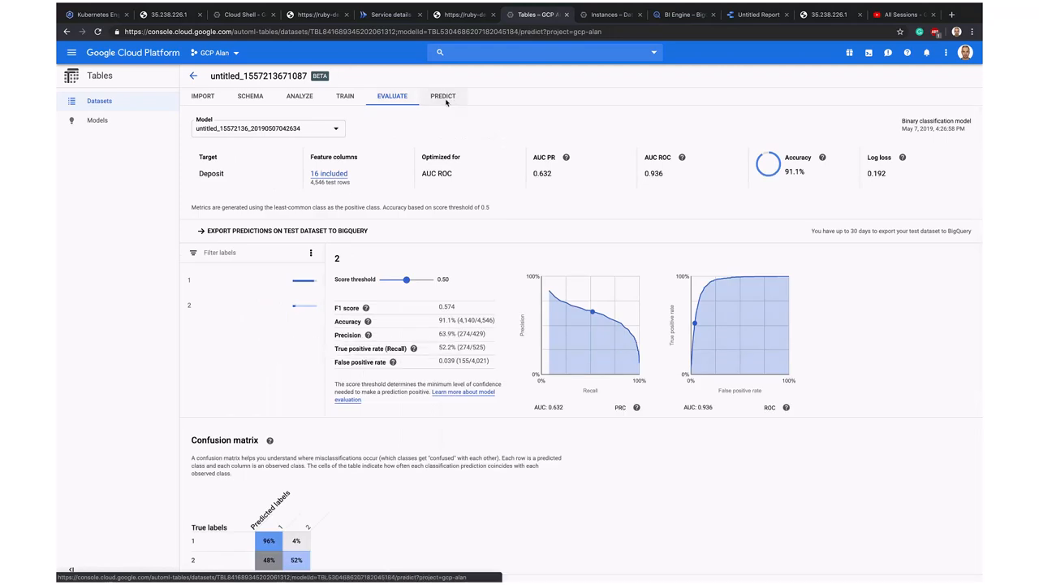
left_click(443, 96)
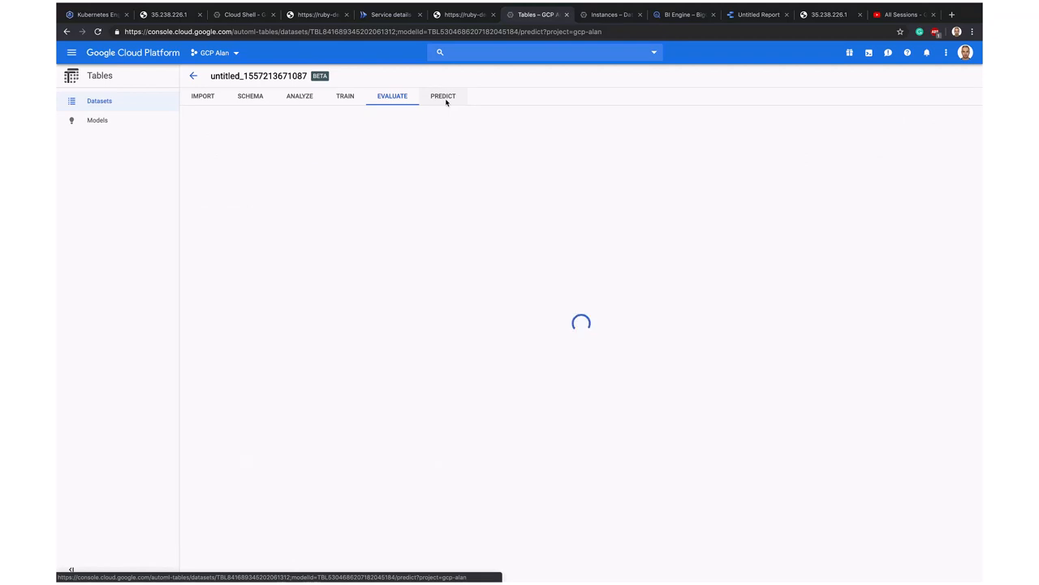
left_click(442, 95)
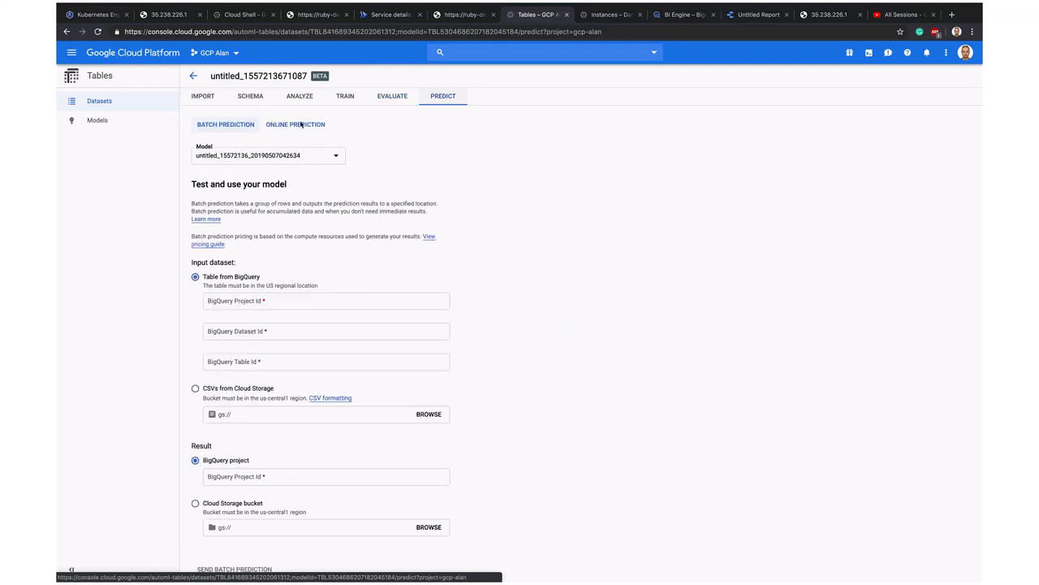
Run an online prediction with the request.json payload, getting Deposit 1 at confidence 1.
left_click(295, 124)
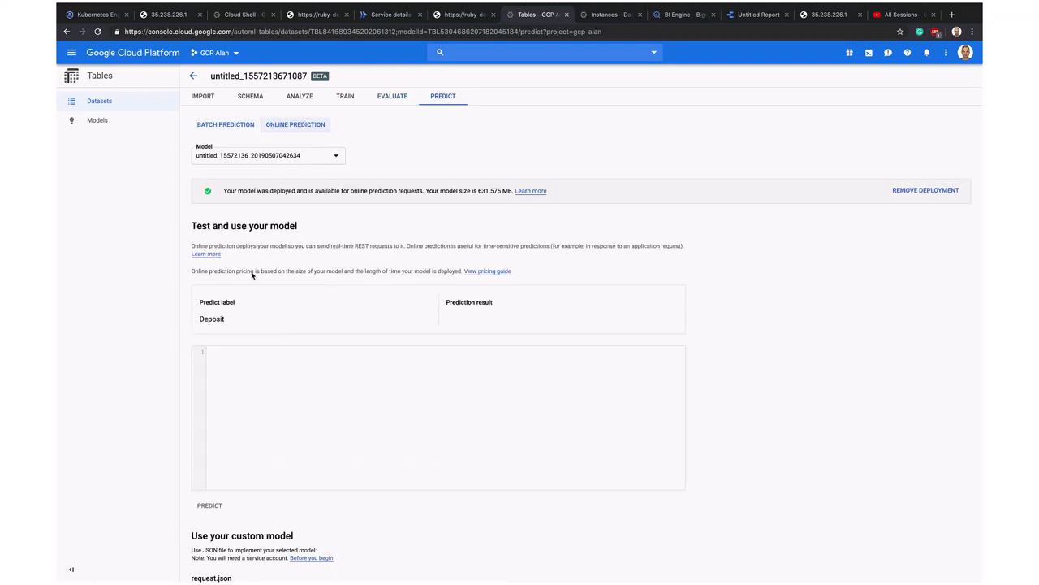
mouse_move(519, 203)
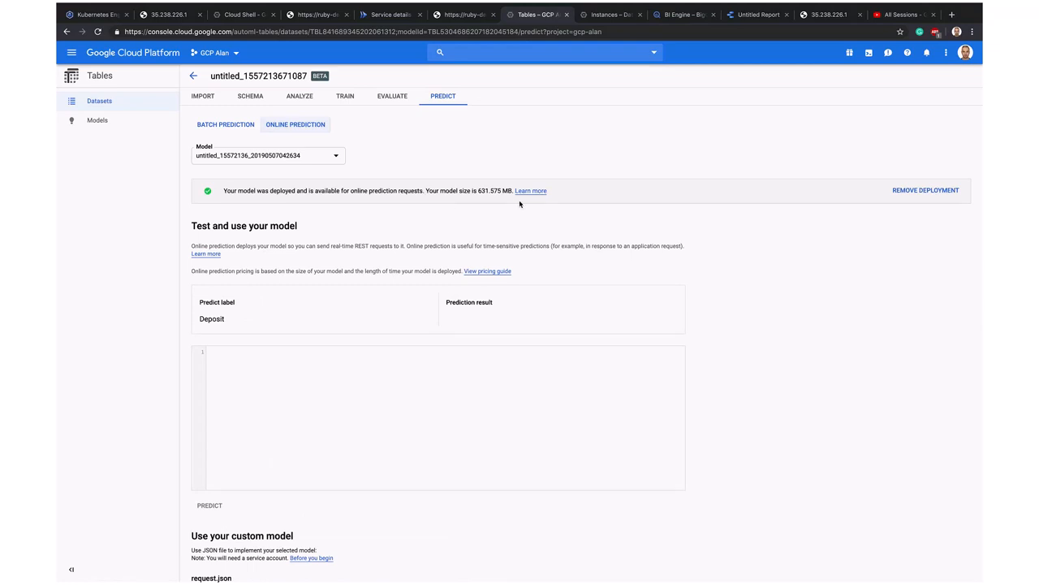
mouse_move(494, 204)
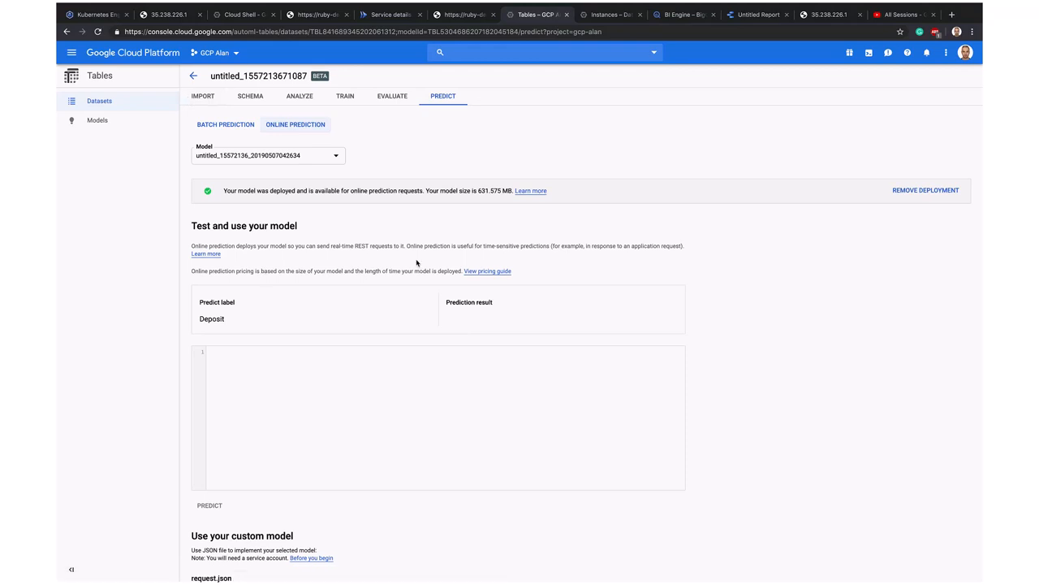
scroll("down", 3)
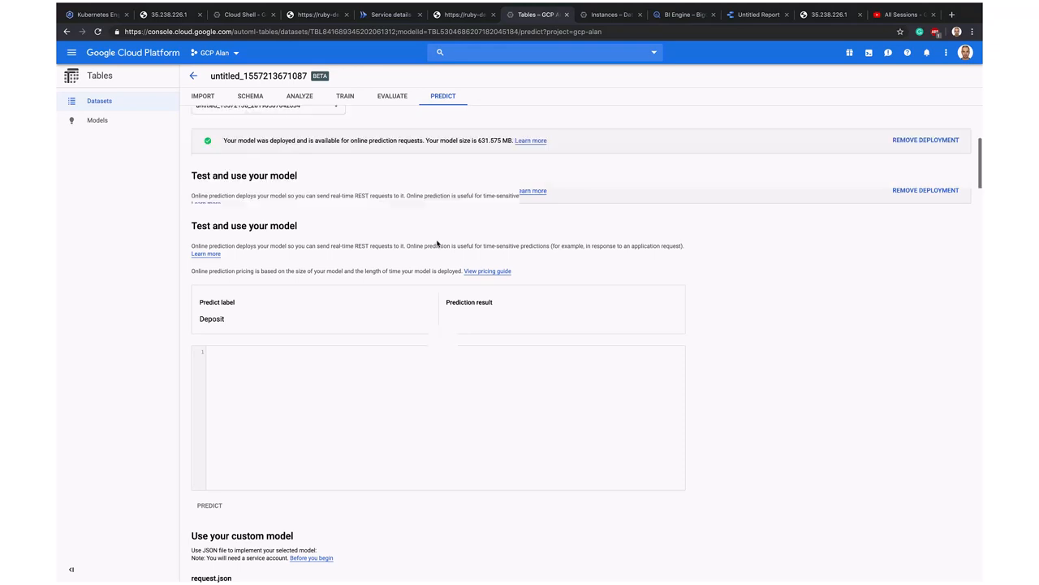
scroll("down", 3)
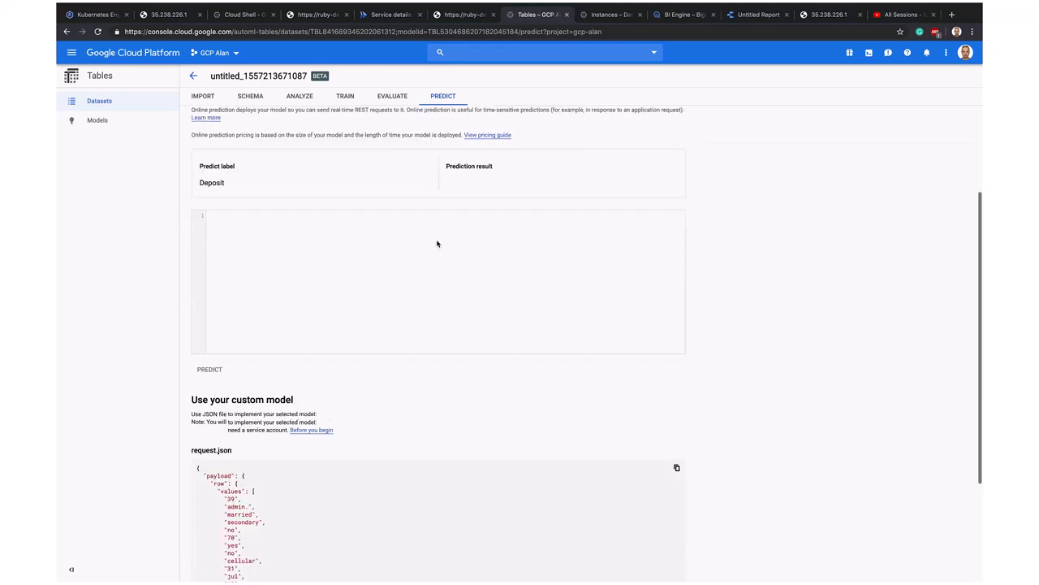
scroll("down", 3)
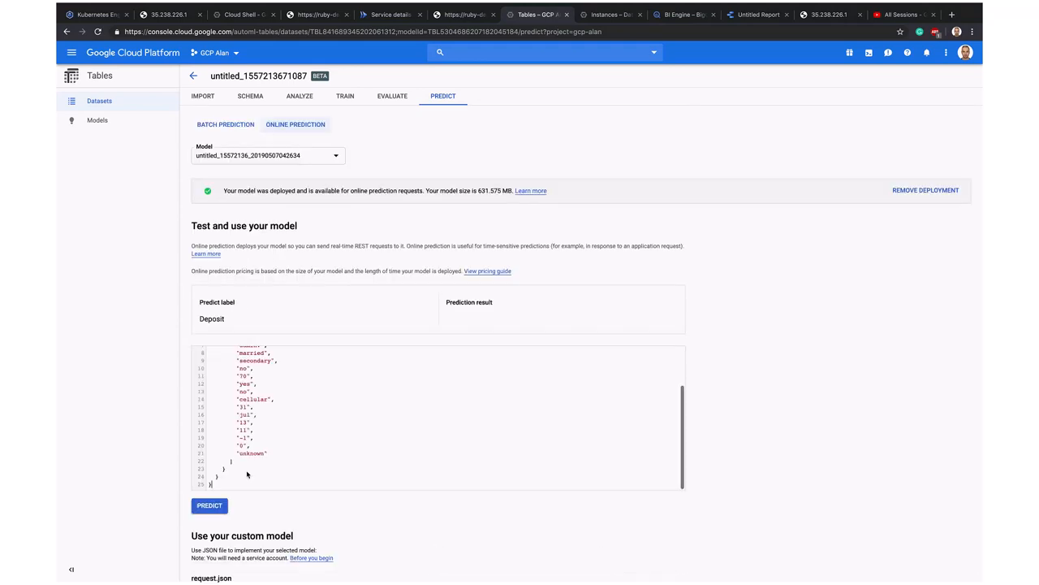
scroll("down", 3)
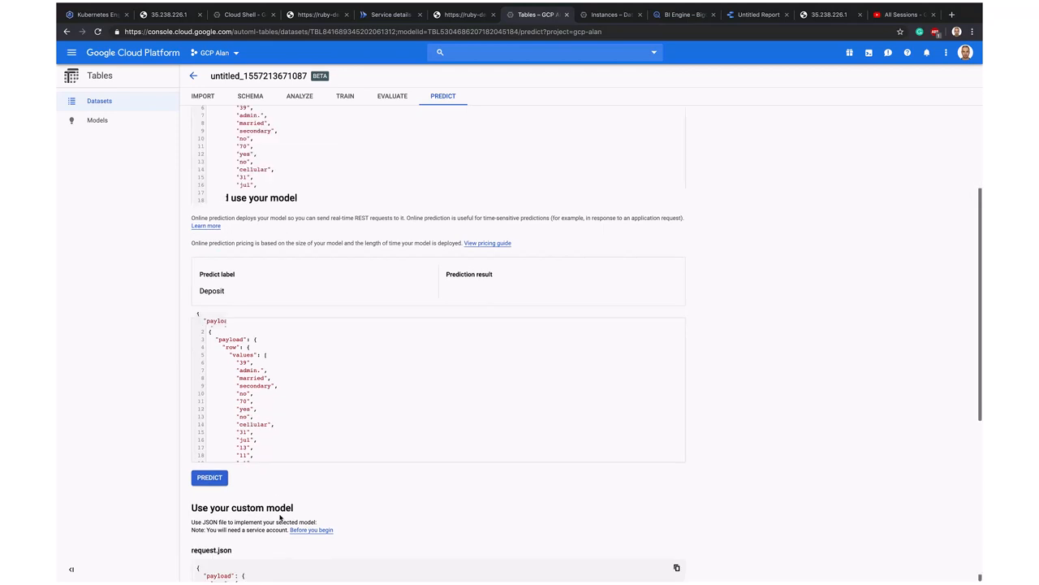
left_click(209, 477)
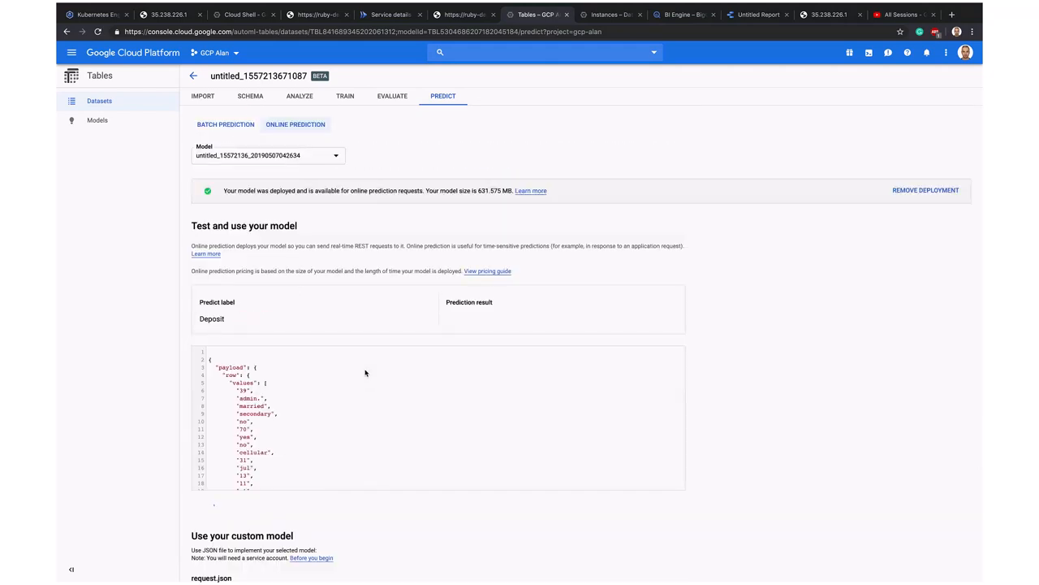
left_click(209, 530)
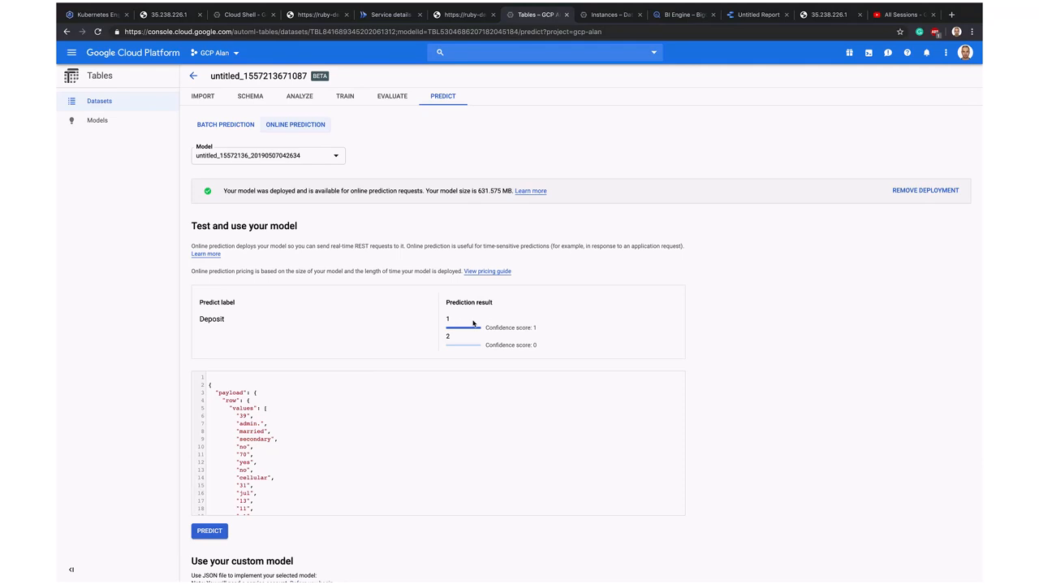
mouse_move(487, 331)
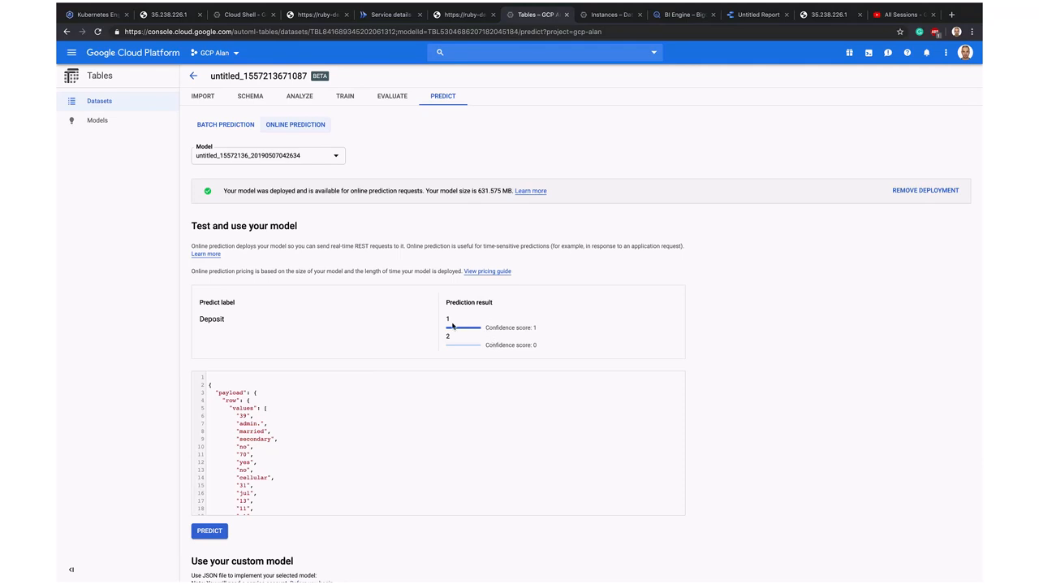
scroll("down", 3)
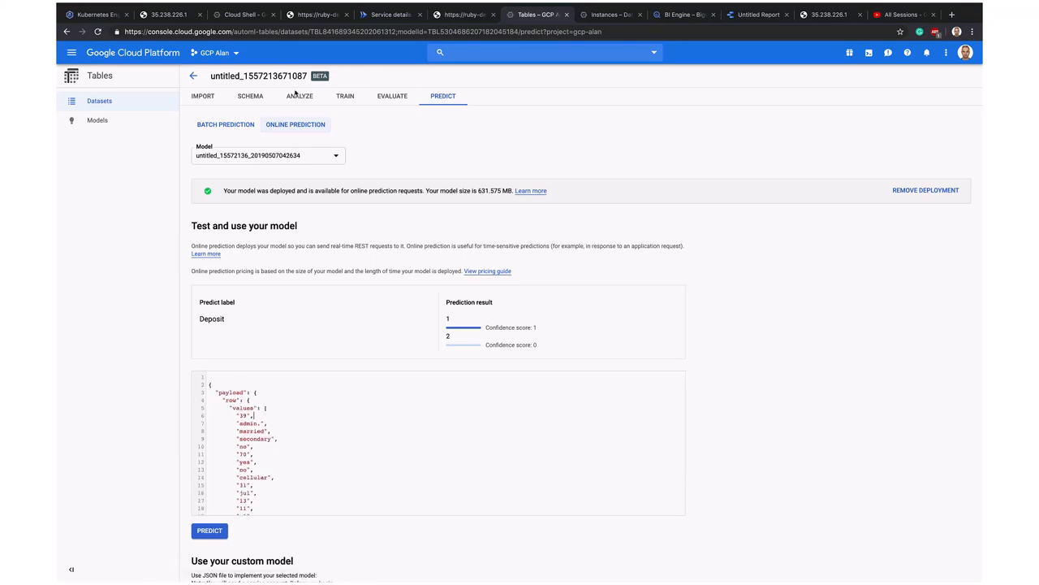
mouse_move(433, 371)
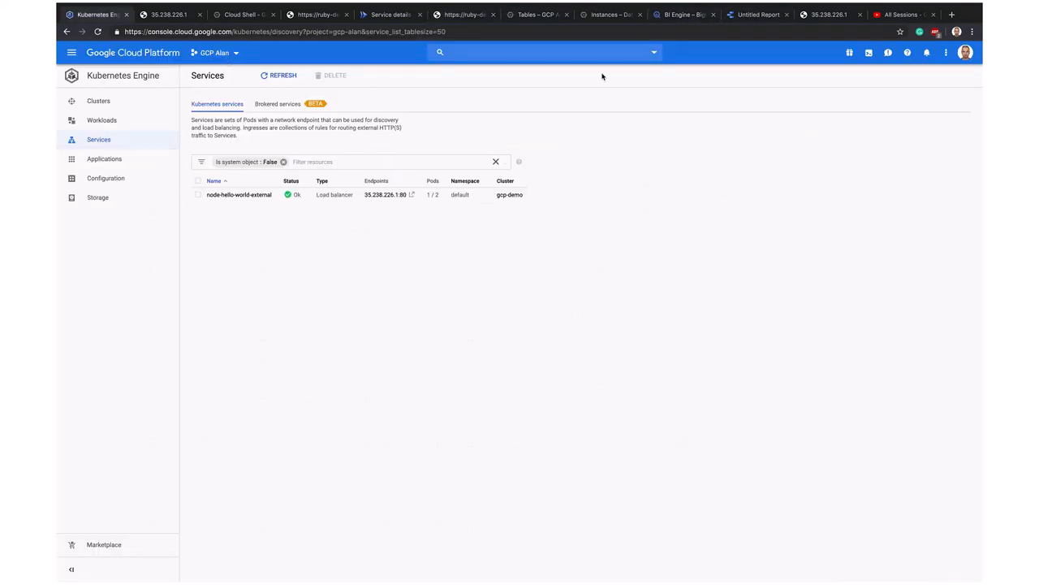
Open the data-fusion-demo Data Fusion instance and start a new pipeline in Studio.
left_click(72, 52)
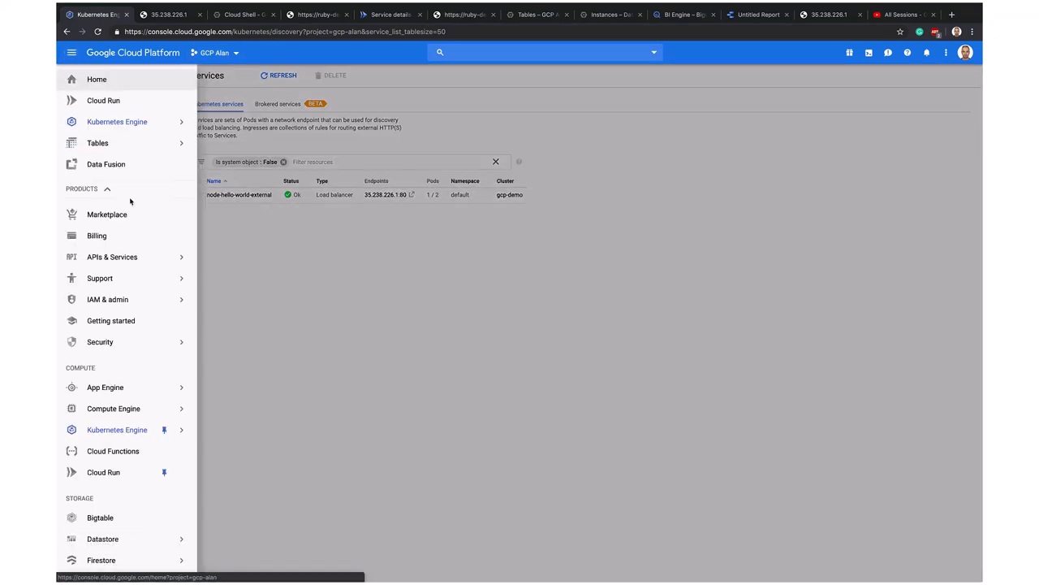
left_click(106, 164)
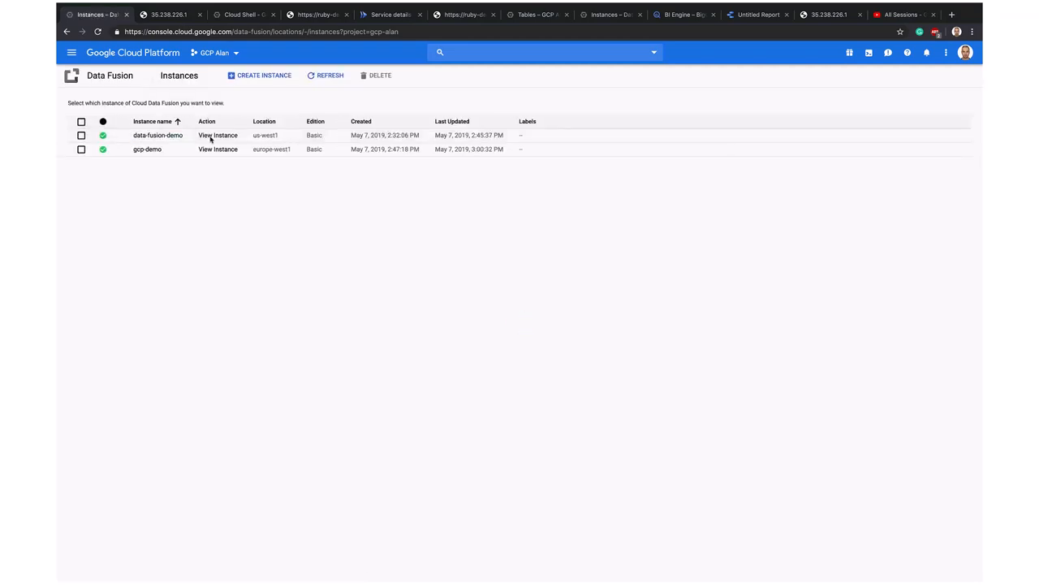
left_click(217, 135)
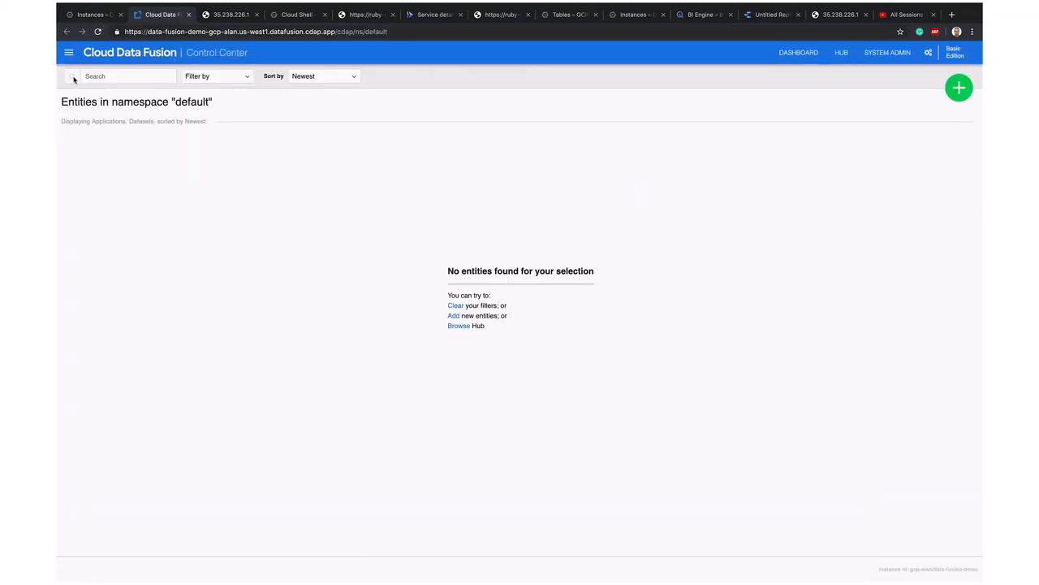
left_click(69, 52)
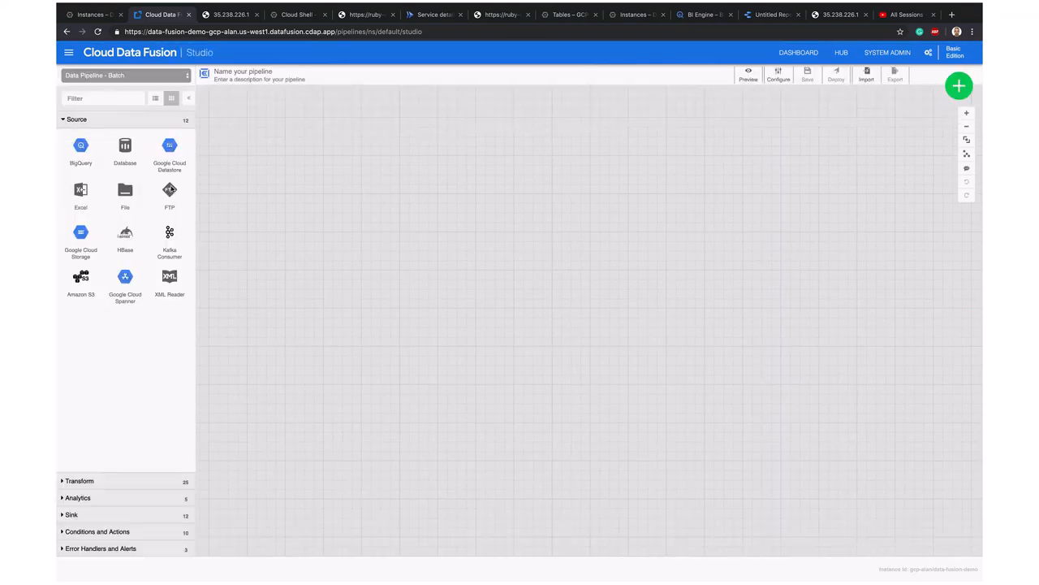
Place an FTP source on the canvas and browse the source and transform stages.
left_click_drag(169, 190, 336, 178)
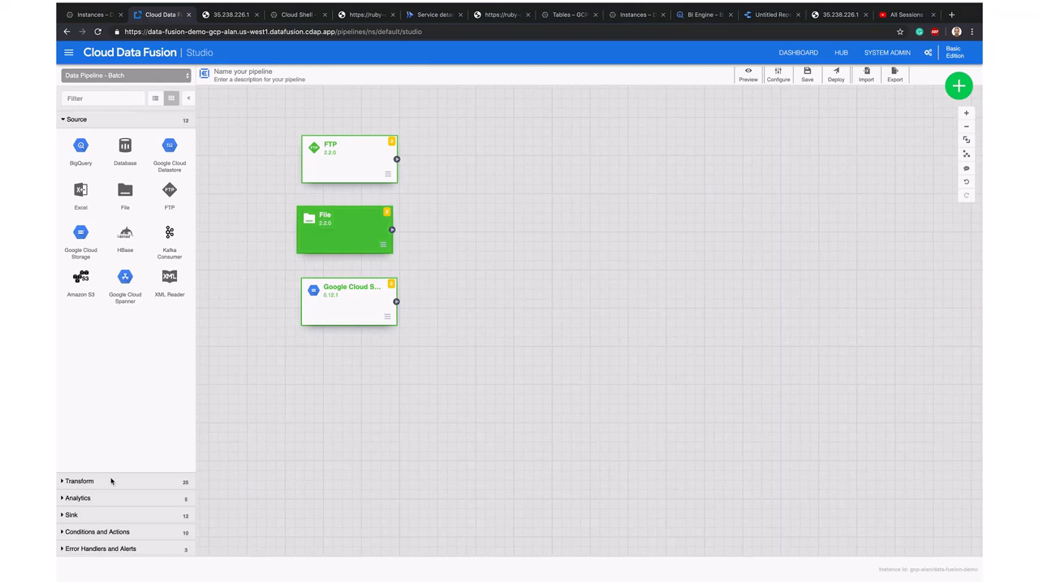
left_click(80, 135)
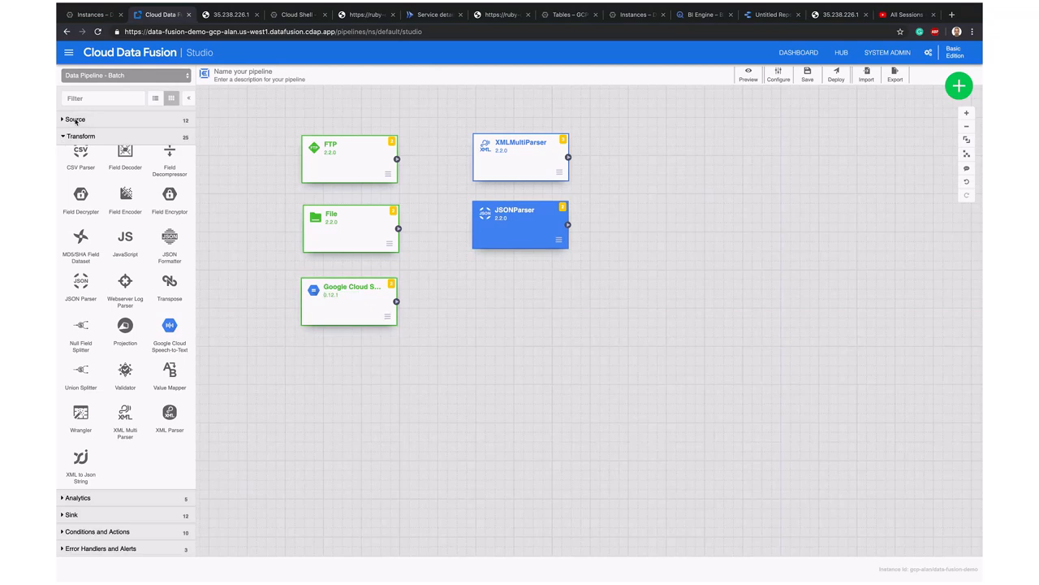
left_click(76, 120)
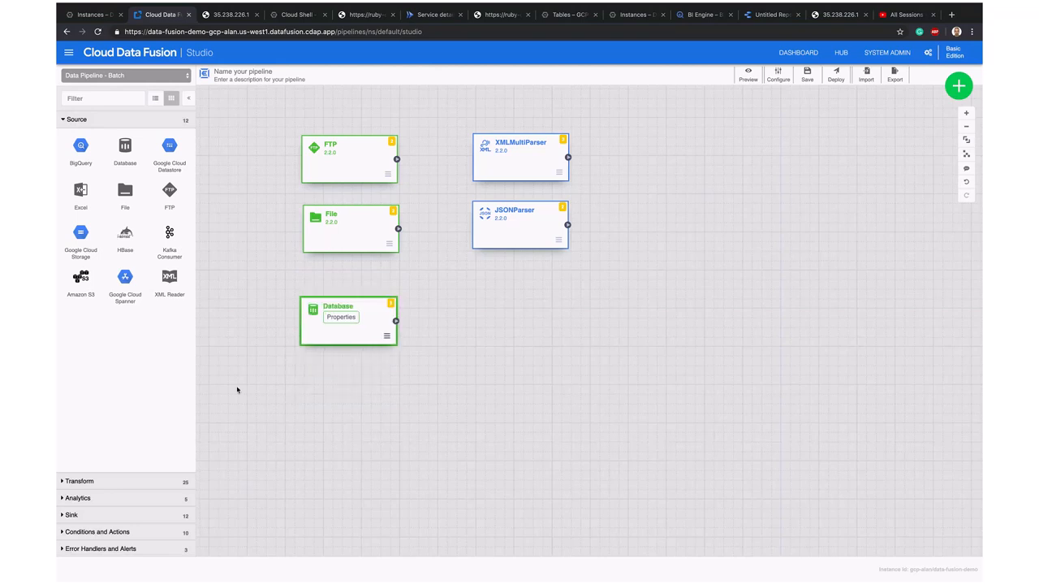
left_click(80, 136)
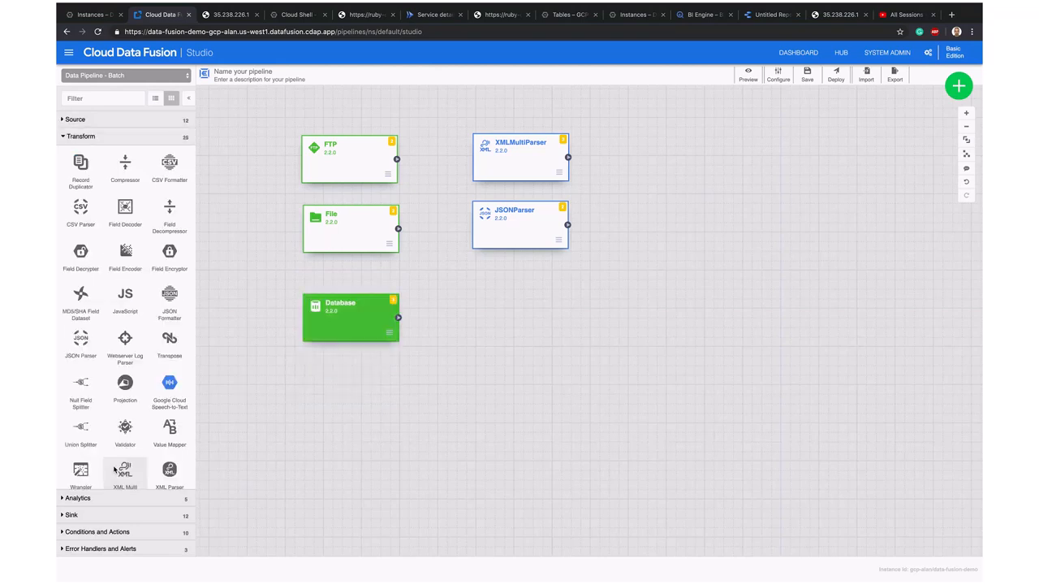
scroll("down", 3)
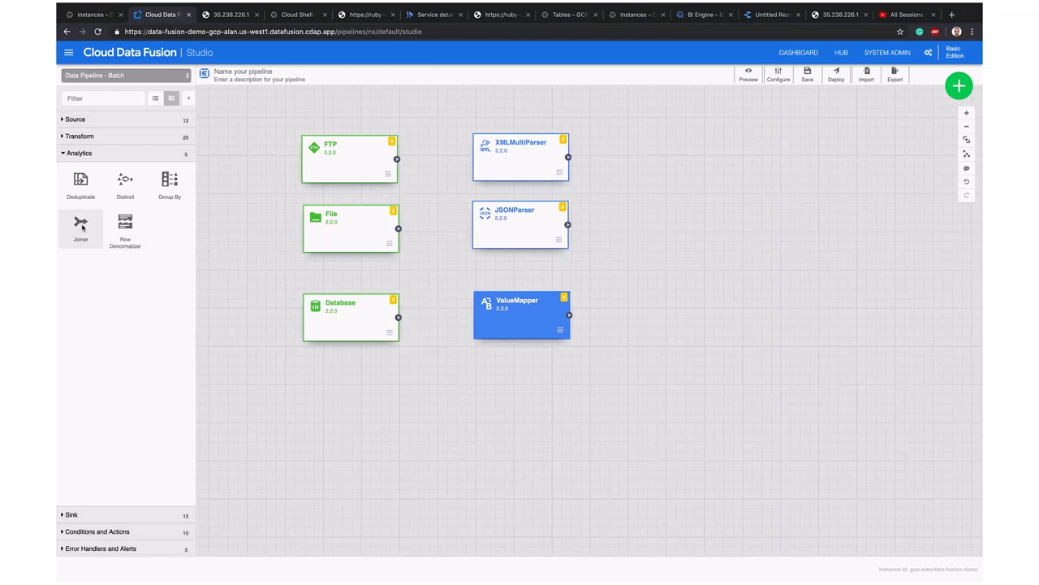
Add a Joiner stage, connect File to JSONParser, and open the FTP source settings.
left_click_drag(80, 223, 573, 228)
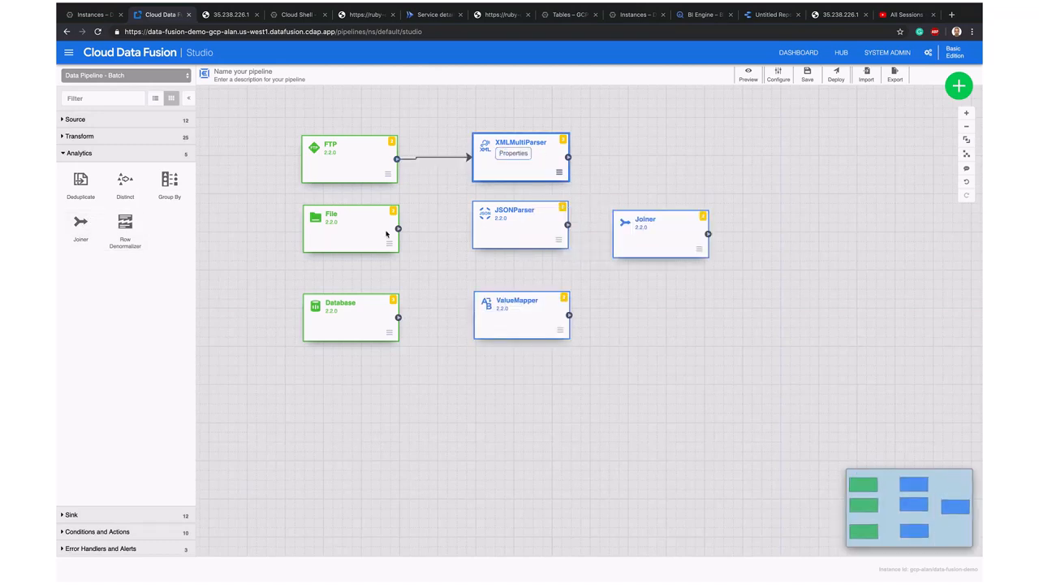
left_click_drag(398, 227, 474, 226)
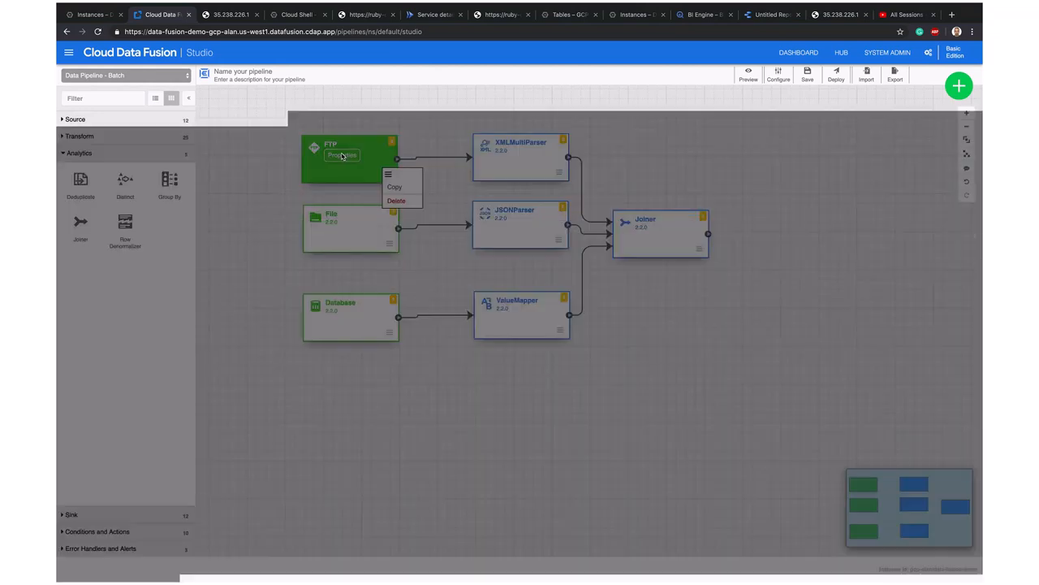
left_click(342, 155)
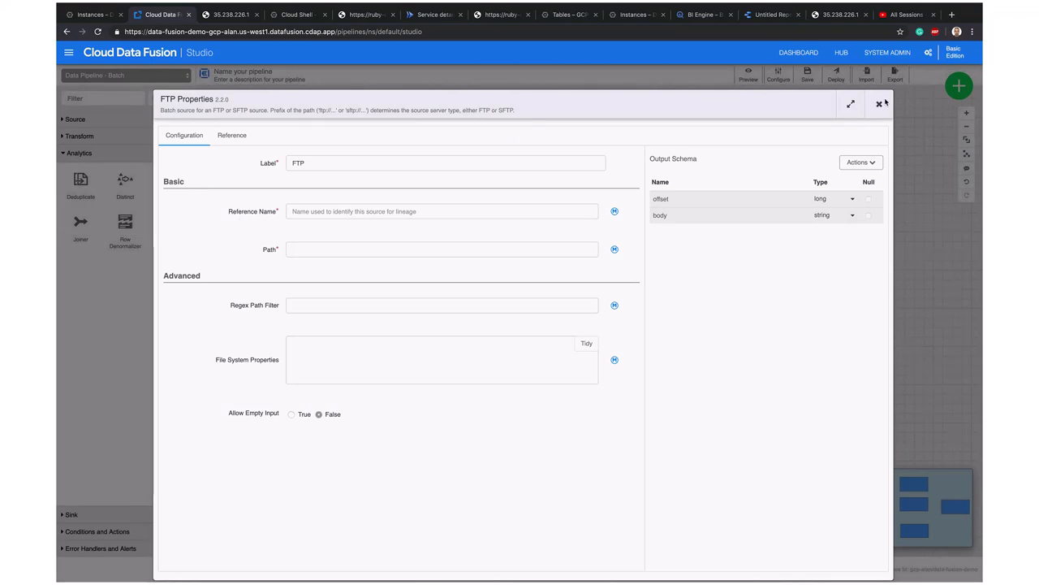
left_click(878, 103)
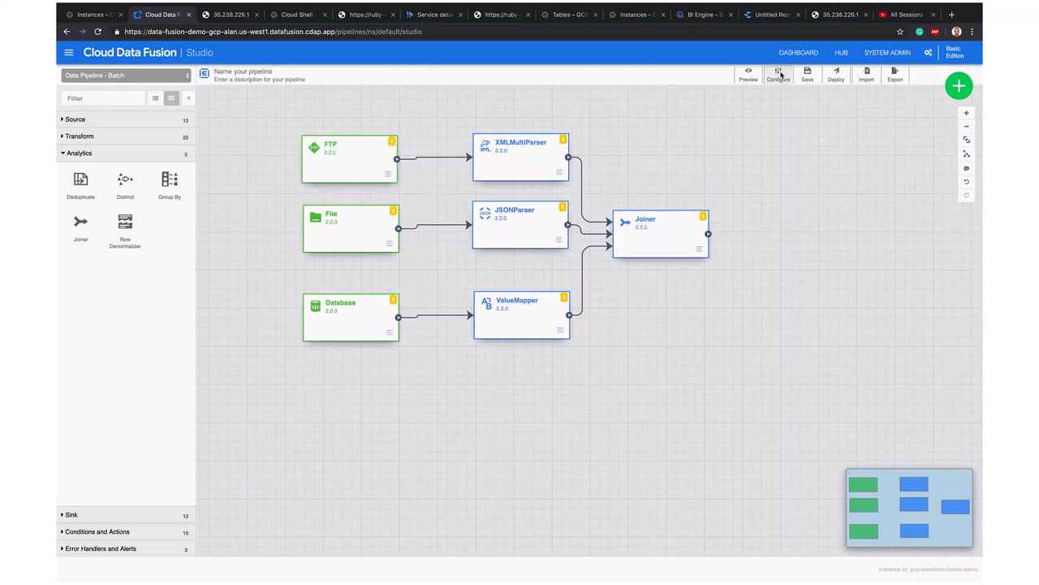
left_click(778, 74)
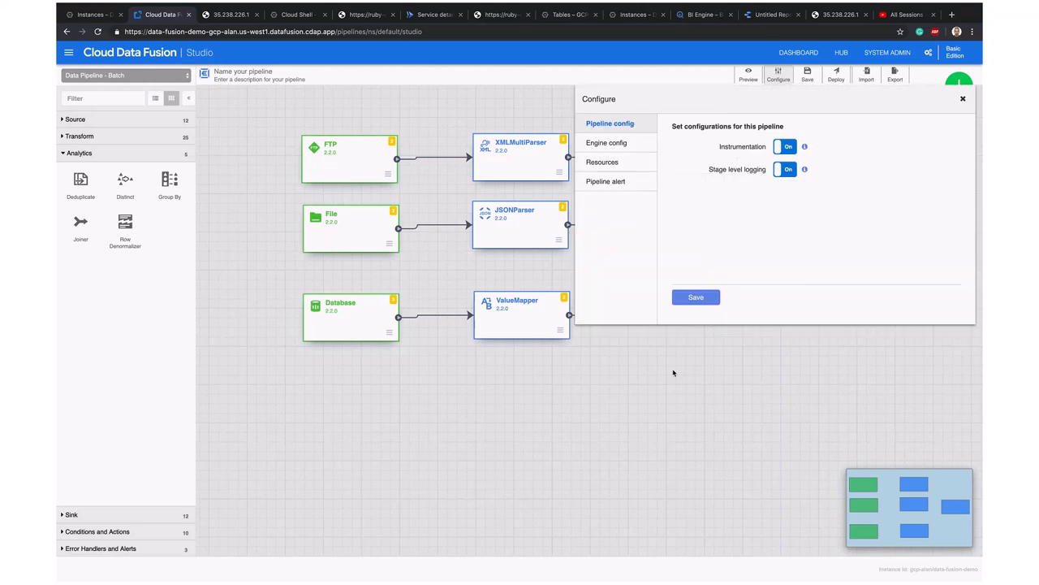
left_click(963, 98)
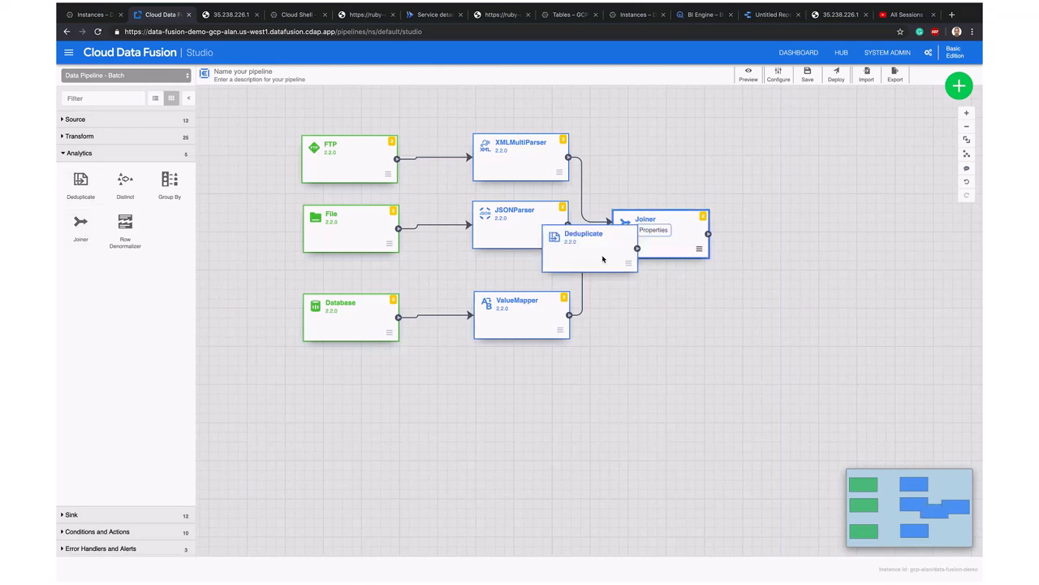
Connect Joiner to Deduplicate, expand sinks, and open then close the Add entity panel.
left_click_drag(583, 235, 783, 232)
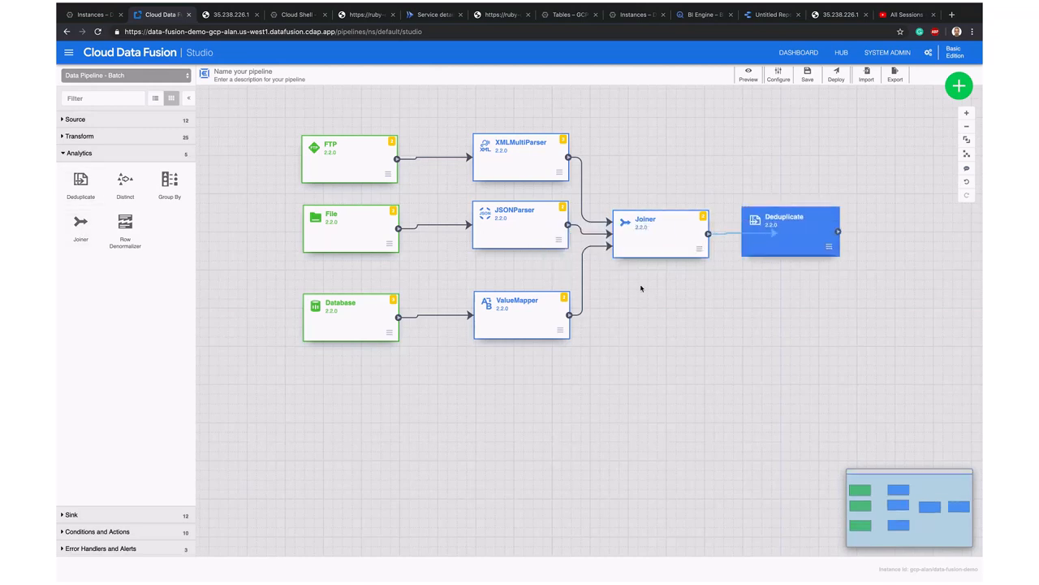
left_click(72, 169)
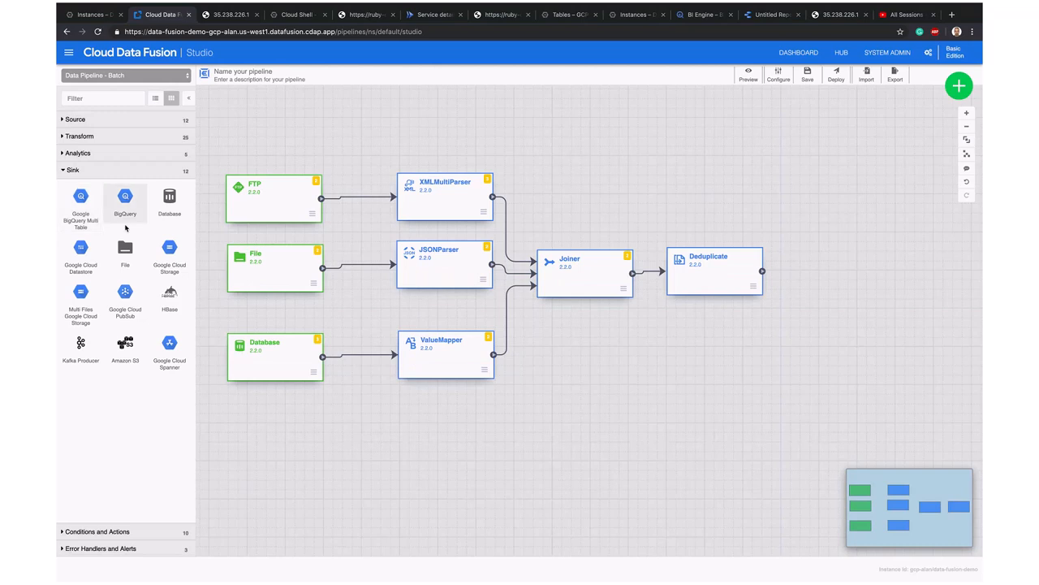
mouse_move(125, 196)
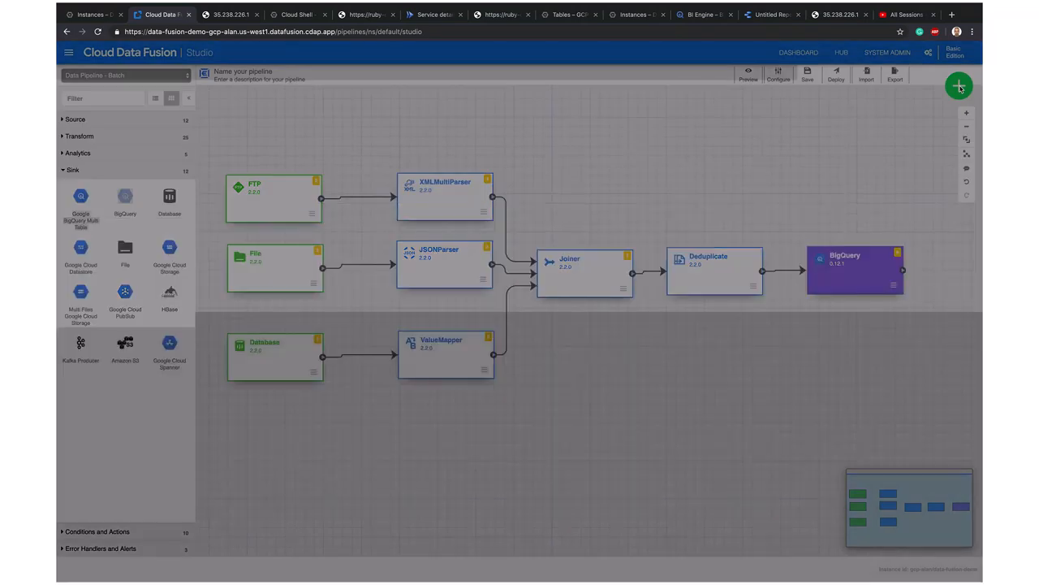
left_click(959, 86)
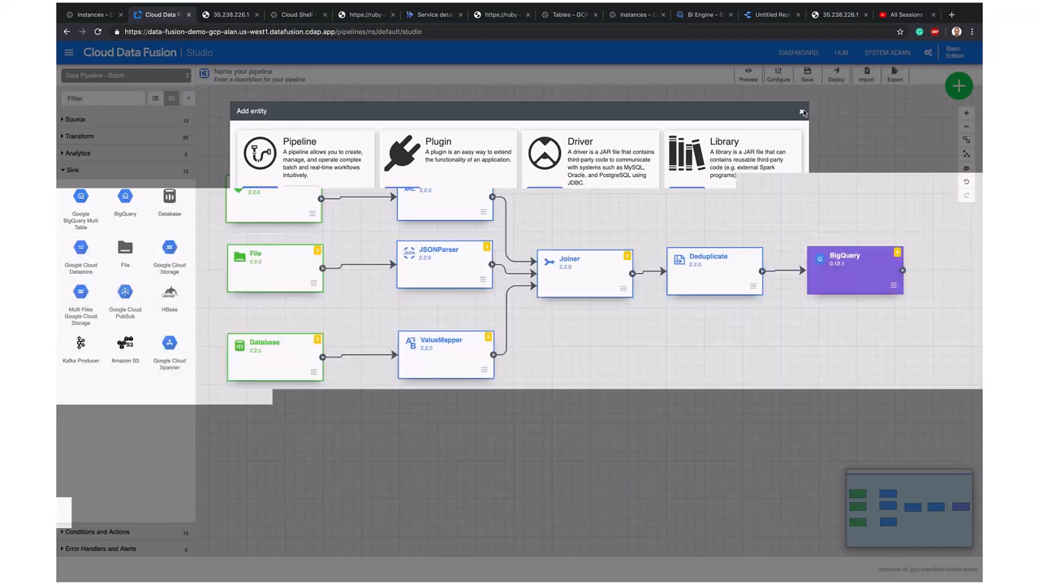
left_click(69, 52)
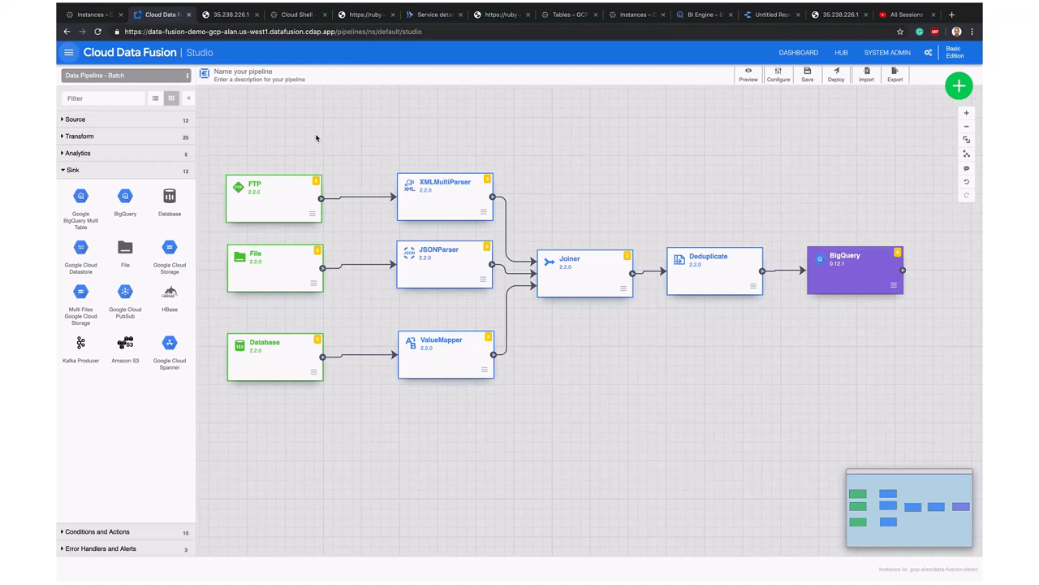
mouse_move(119, 85)
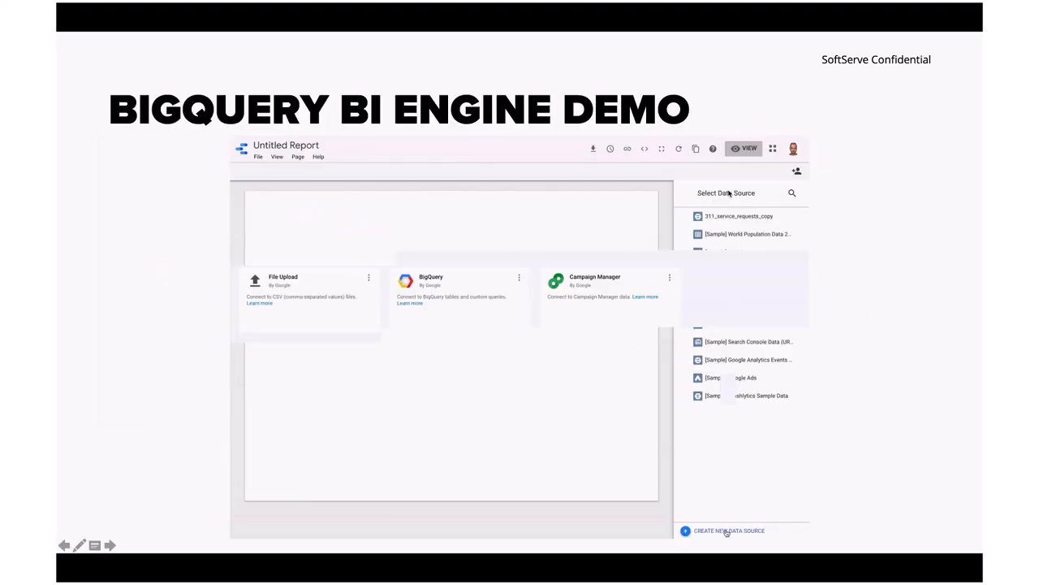
Leave the BigQuery BI Engine demo slideshow and return to the browser.
left_click(722, 530)
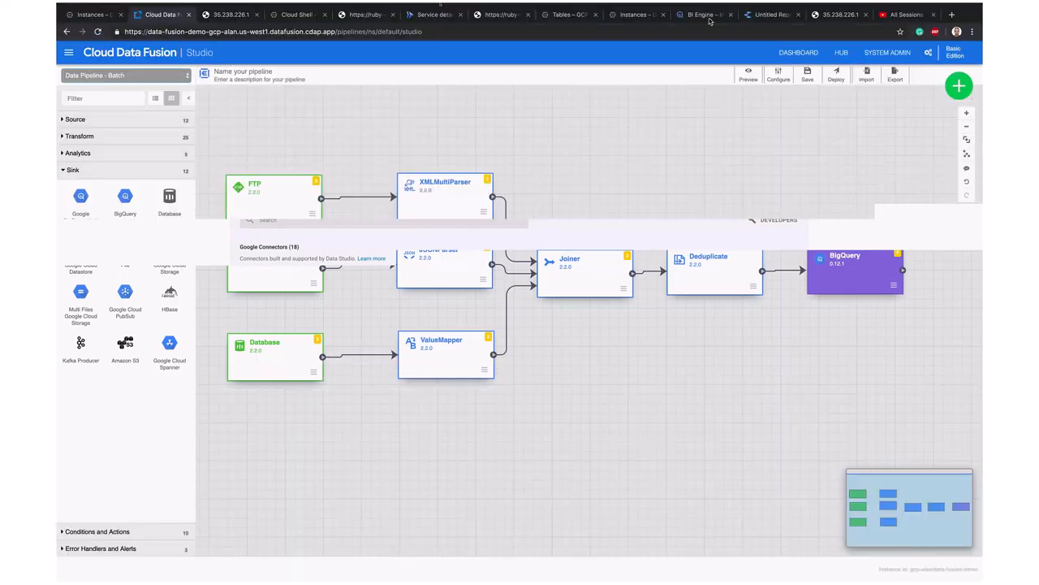
Insert a time series using a new BigQuery source, biengine_tutorial's 311_service_requests_copy.
left_click(770, 15)
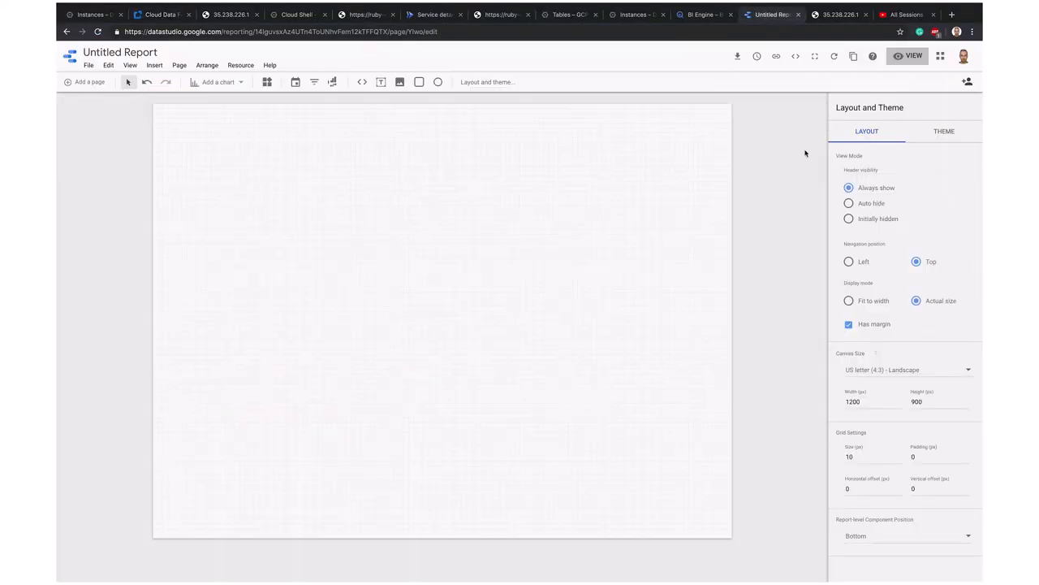
left_click(155, 65)
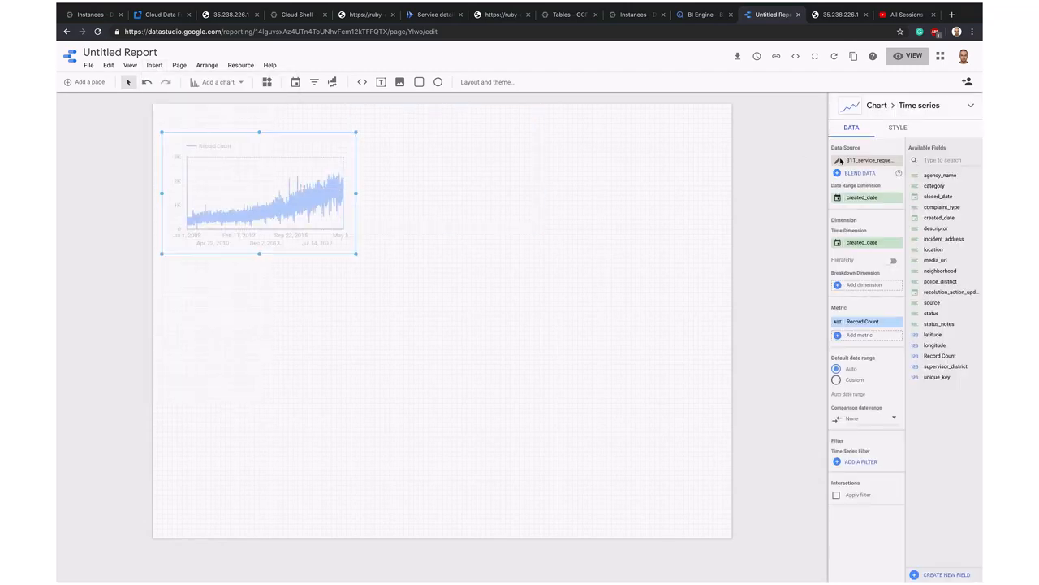
left_click(868, 160)
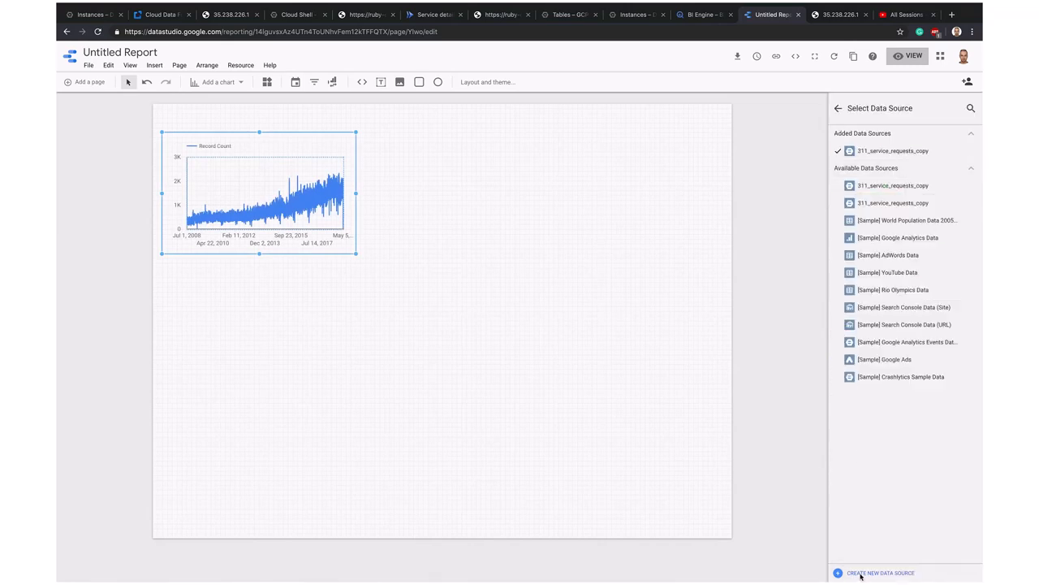
left_click(881, 573)
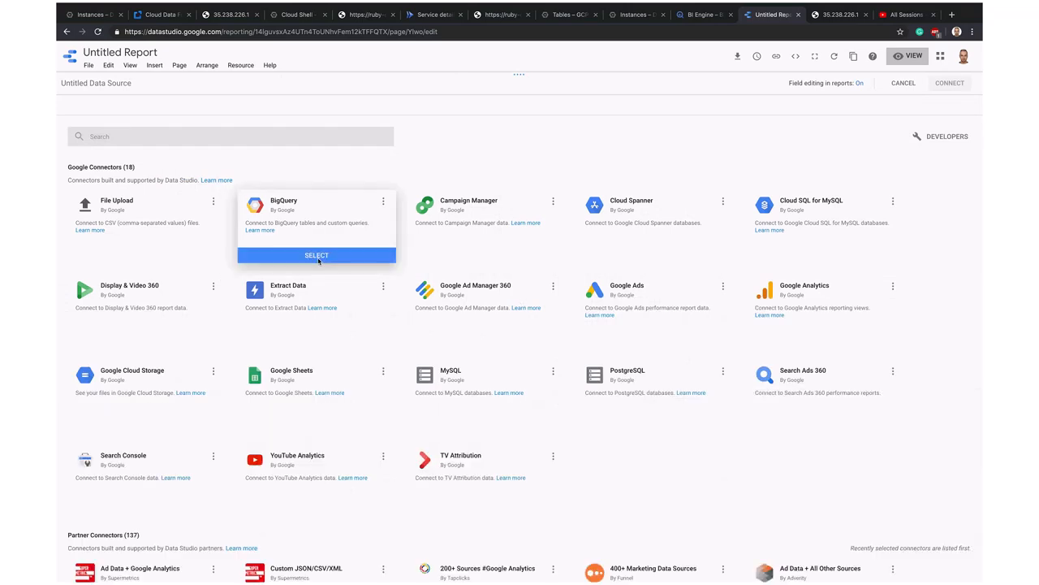
left_click(316, 255)
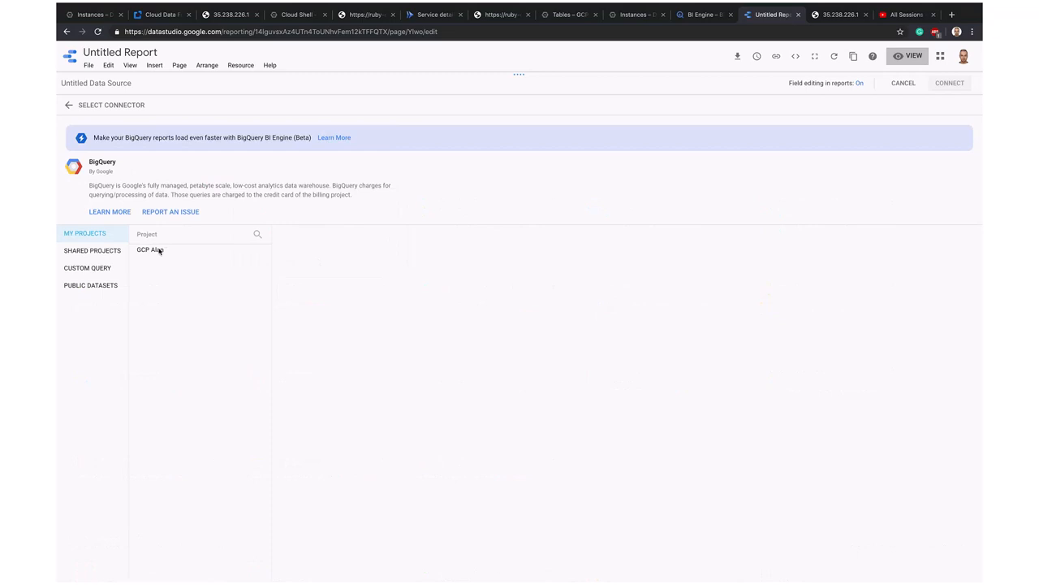
left_click(151, 250)
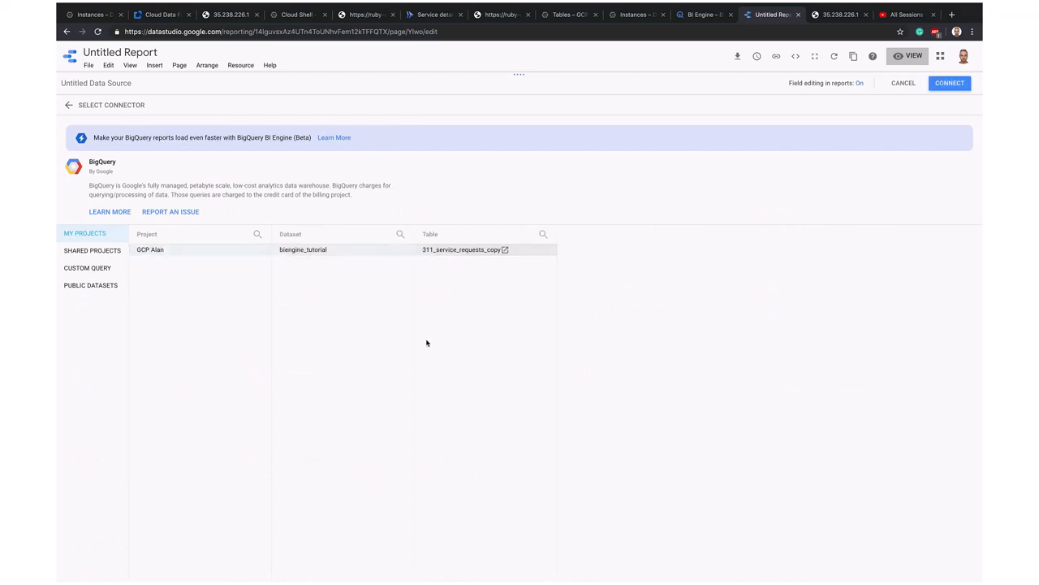
left_click(949, 83)
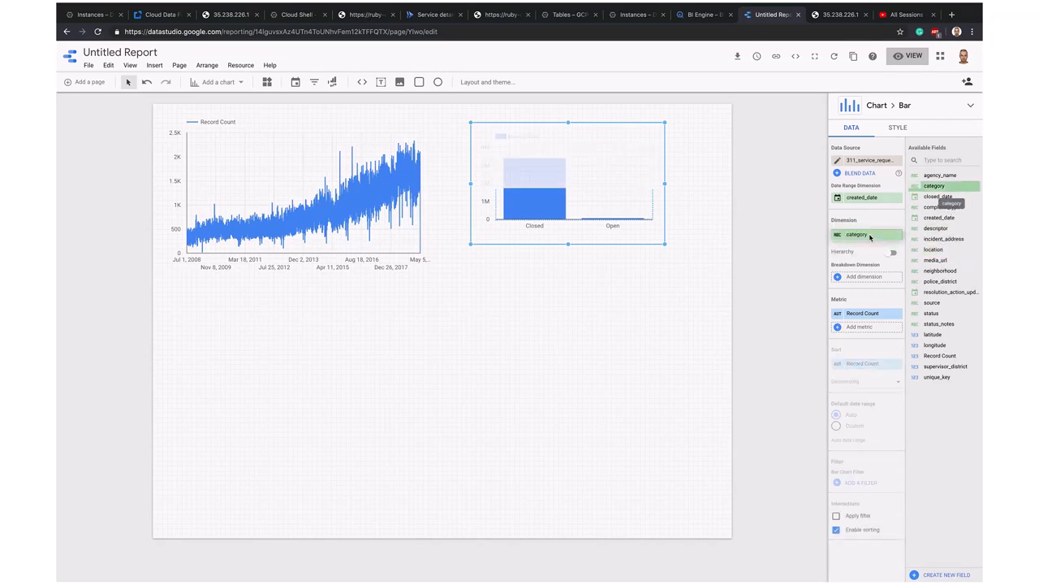
Break the bar chart down by neighborhood, move it below, and exclude null neighborhoods.
left_click(940, 271)
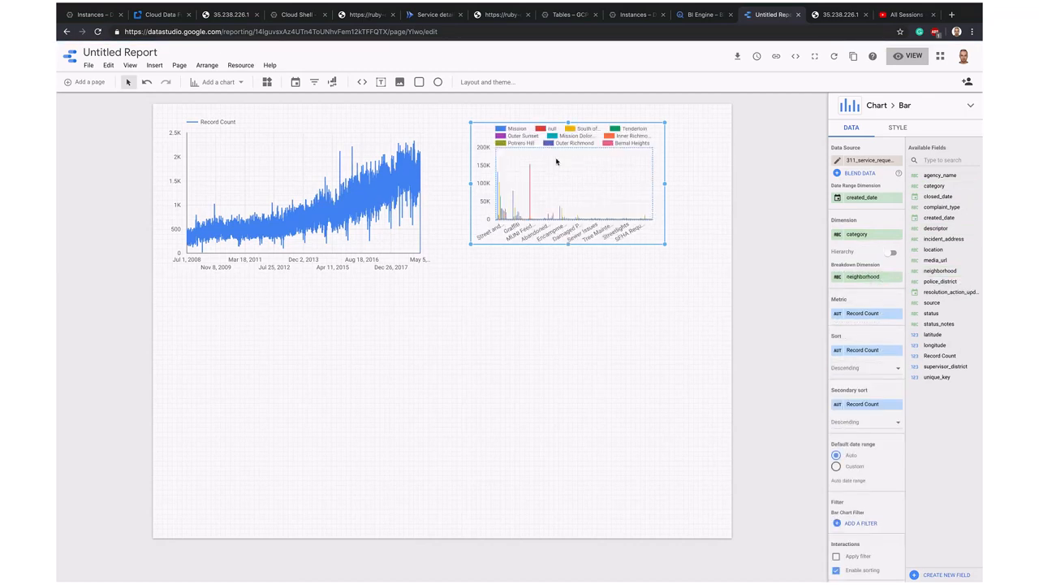
left_click_drag(566, 182, 279, 353)
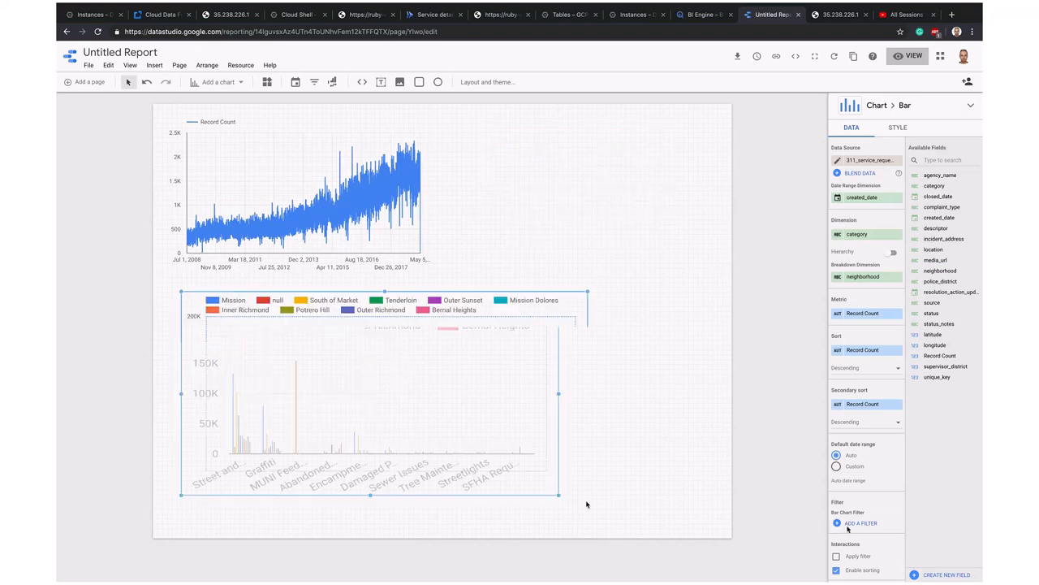
left_click(857, 523)
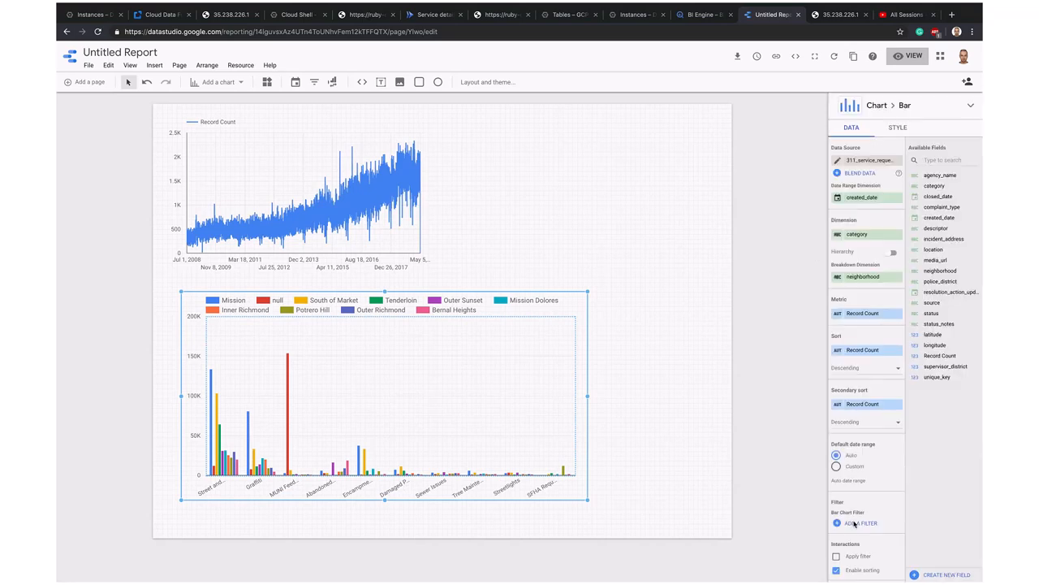
left_click(862, 523)
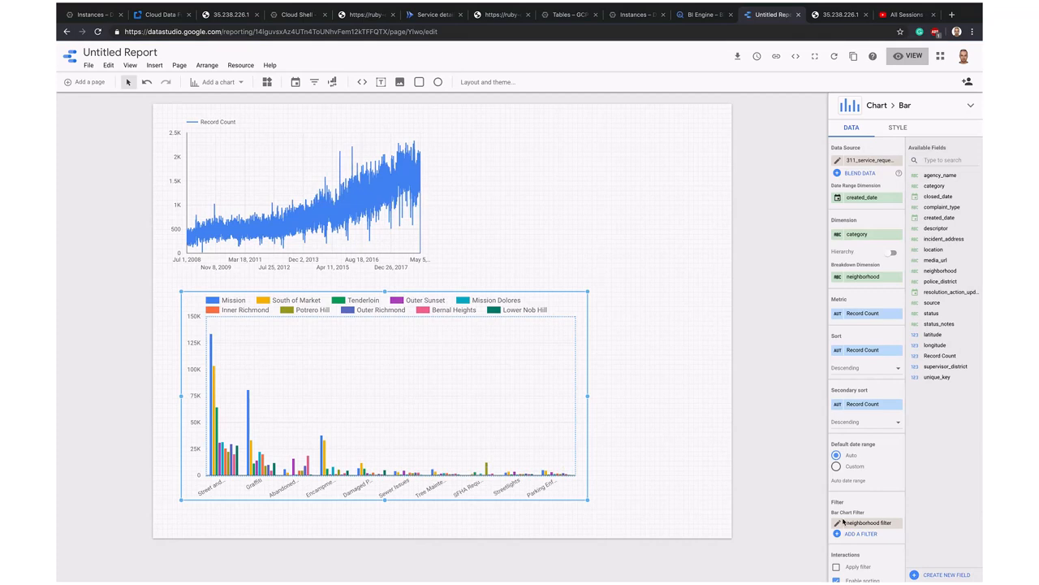
left_click(867, 522)
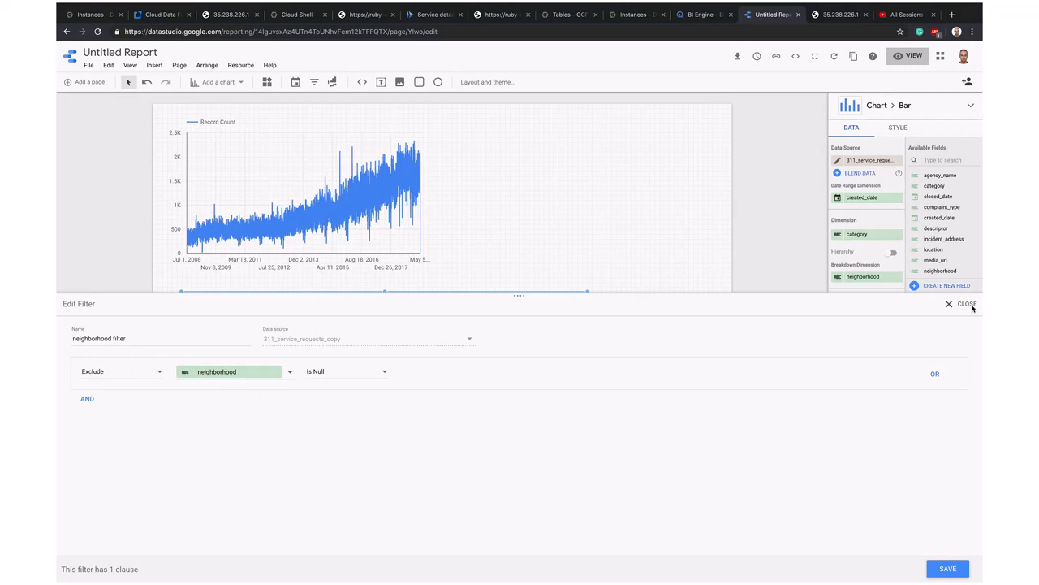
left_click(967, 303)
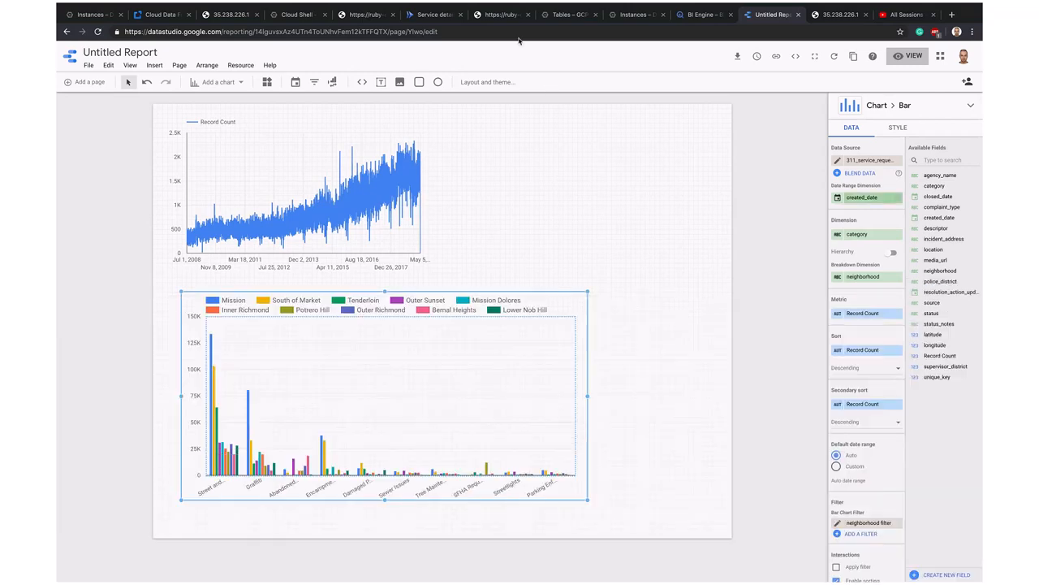
Insert a pie chart of record counts by status beside the time series.
left_click(154, 65)
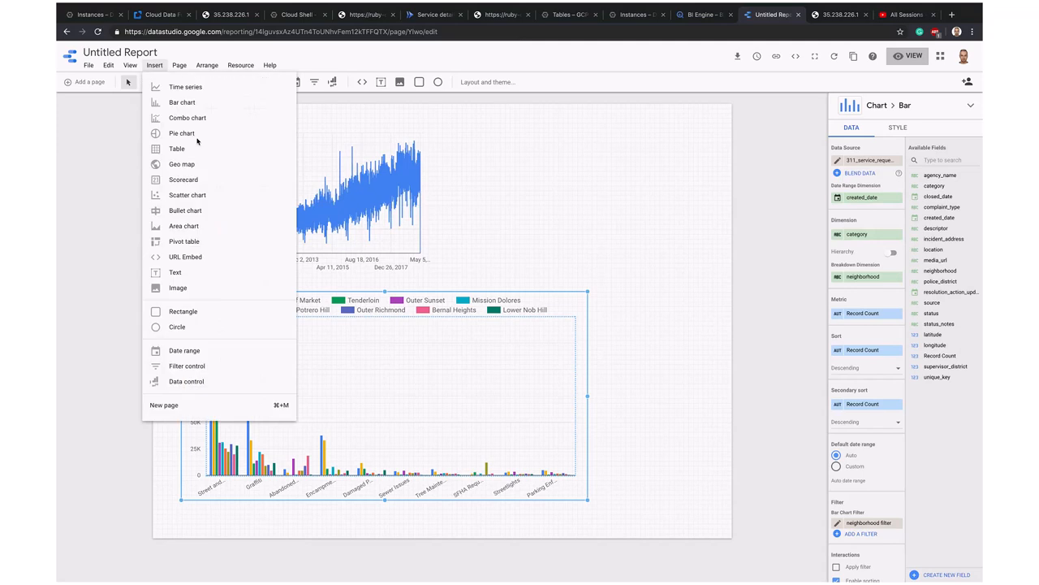
left_click(181, 133)
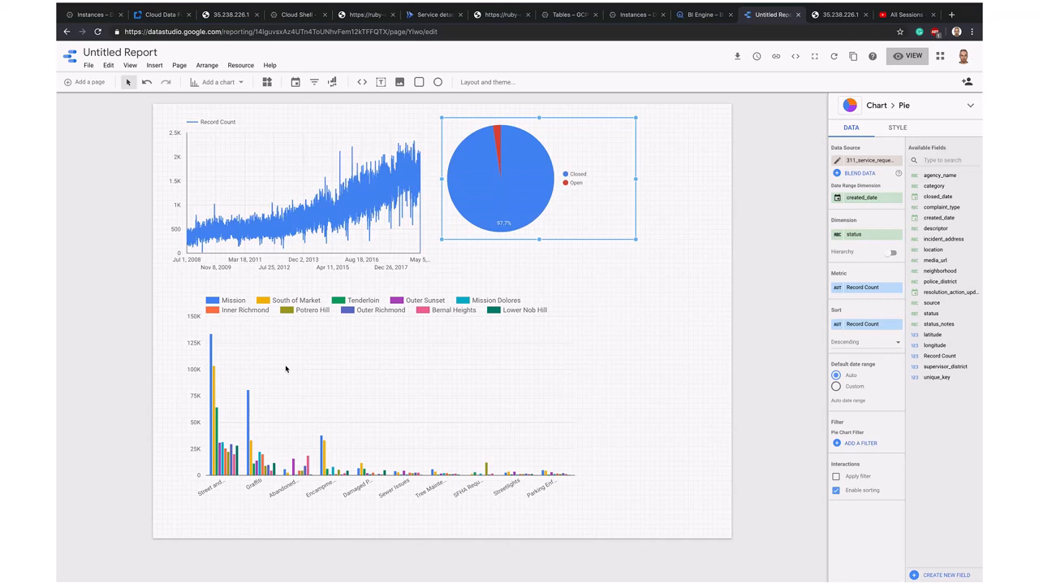
mouse_move(376, 333)
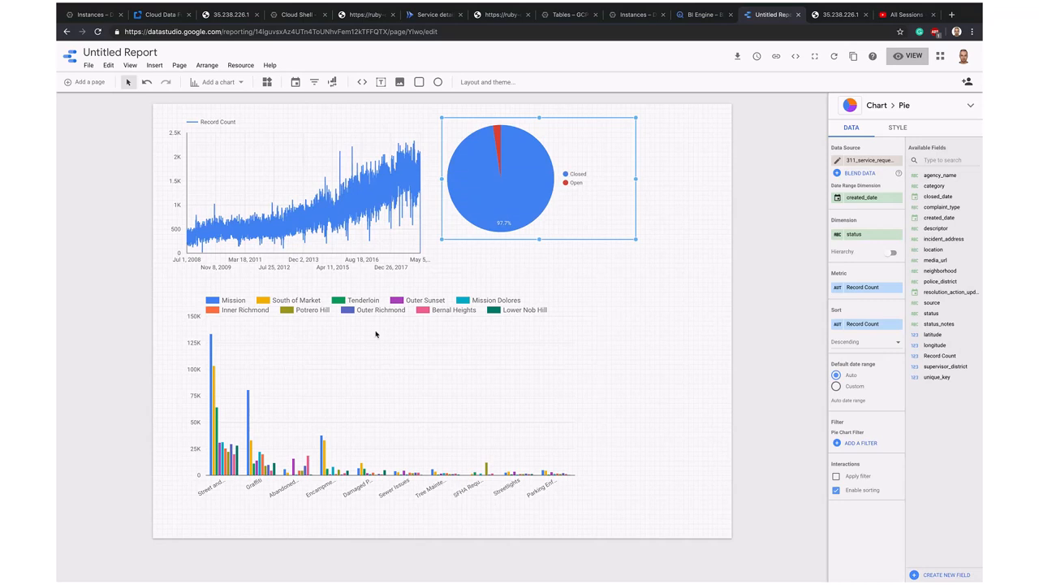
mouse_move(386, 300)
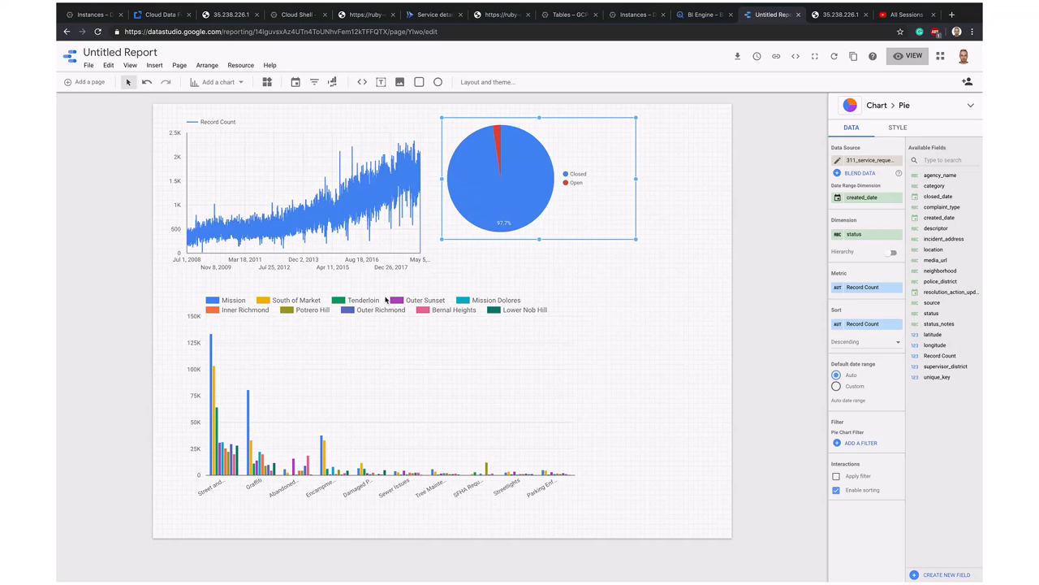
mouse_move(504, 249)
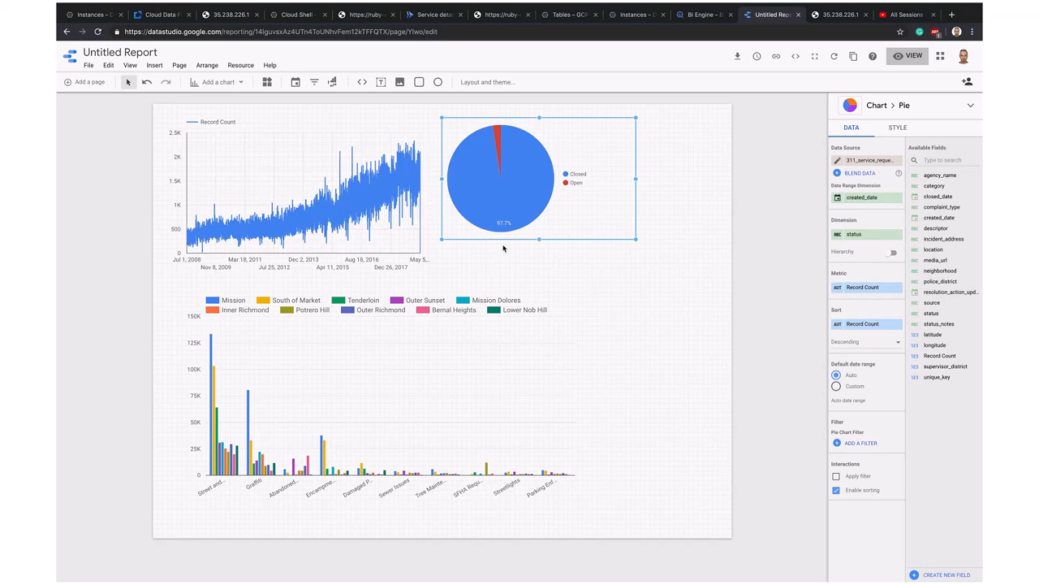
mouse_move(487, 224)
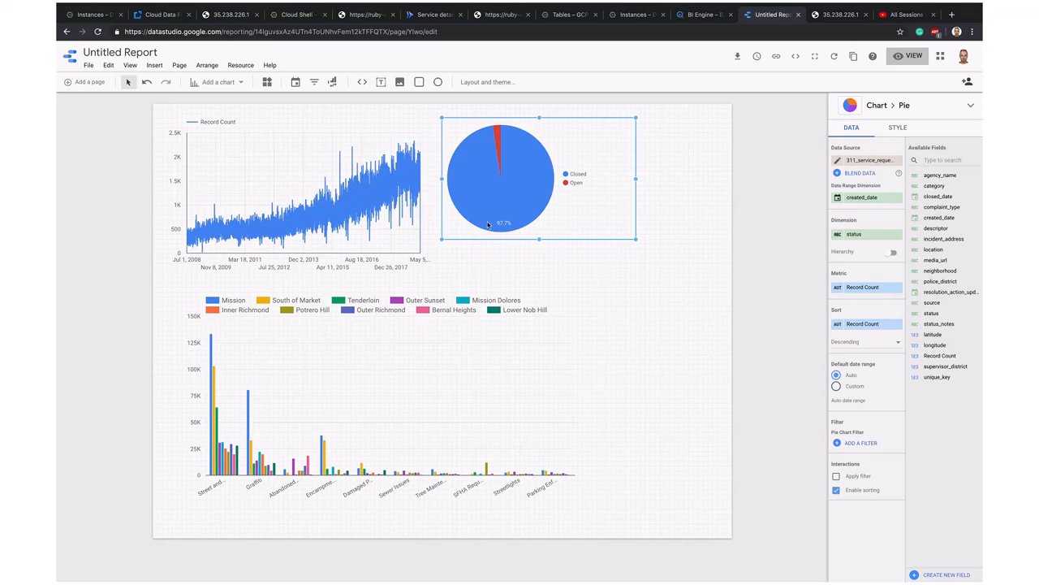
mouse_move(211, 474)
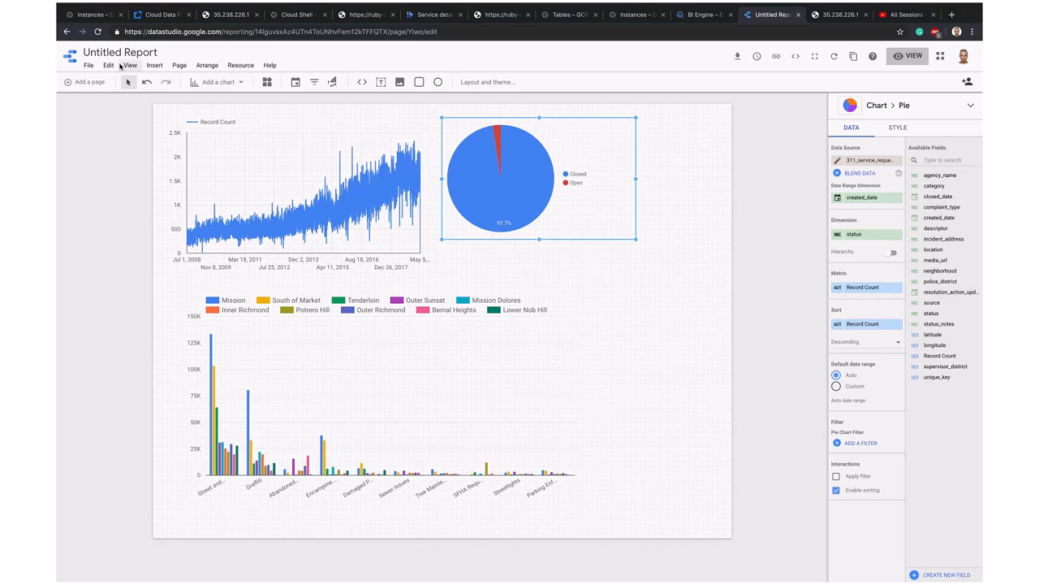
Insert a Record Count scorecard below the pie chart.
left_click(155, 65)
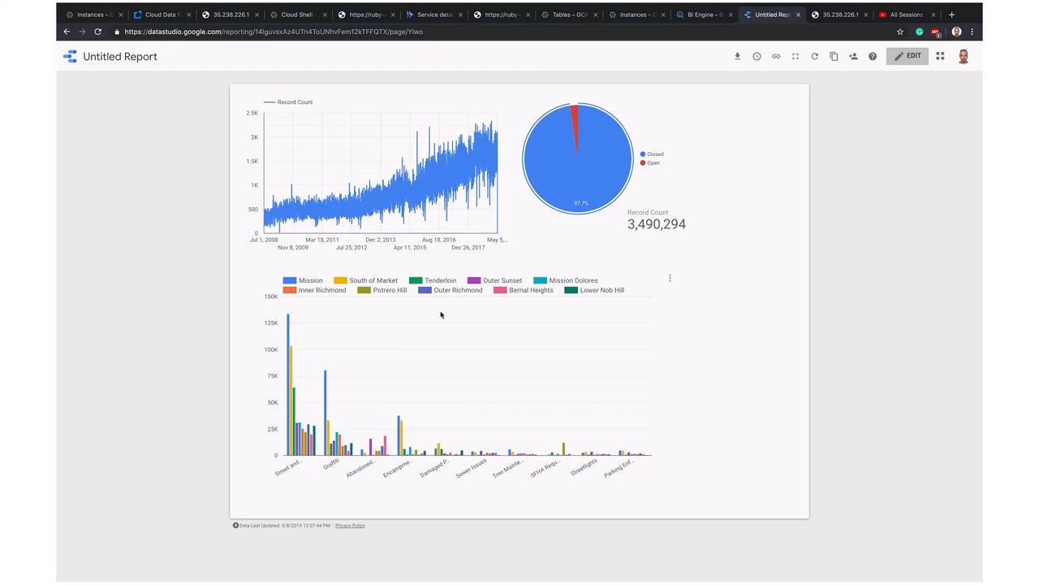
Return to the BigQuery workspace and view the agency_name, category, status query details.
left_click(702, 15)
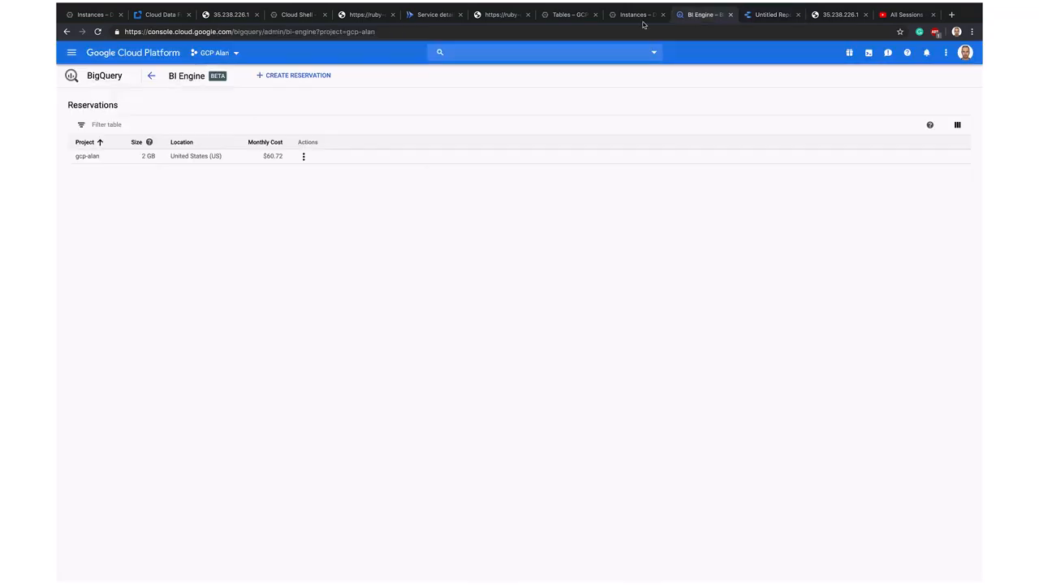
left_click(151, 75)
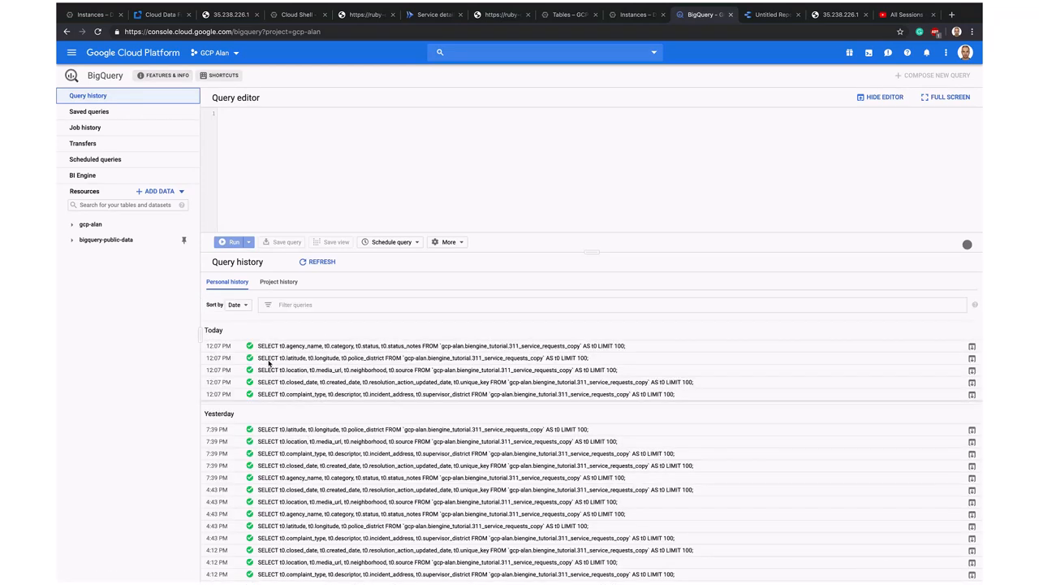
left_click(446, 345)
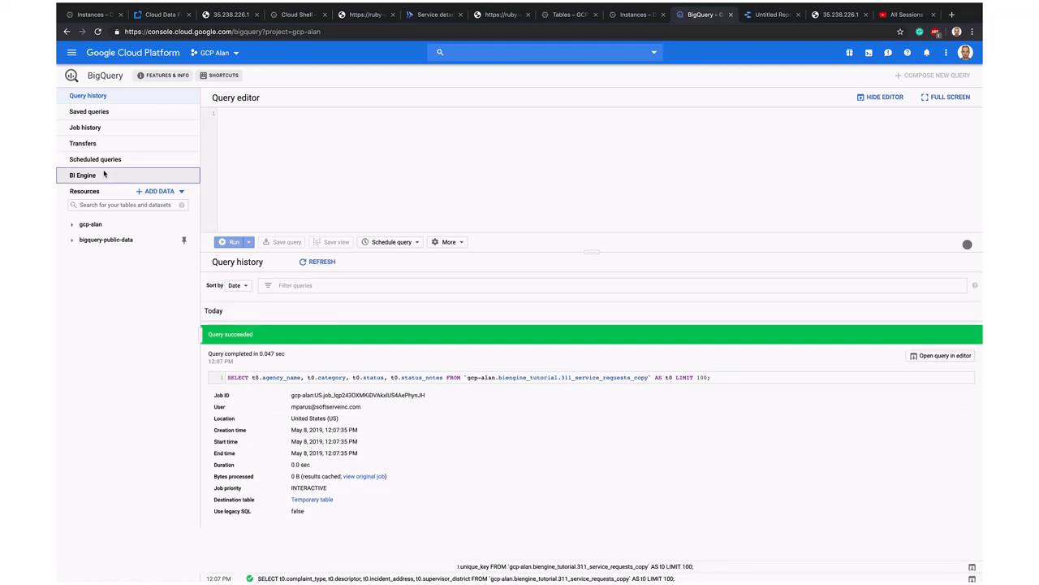
Create a BI Engine reservation in United States (US) and drag up its capacity.
left_click(83, 175)
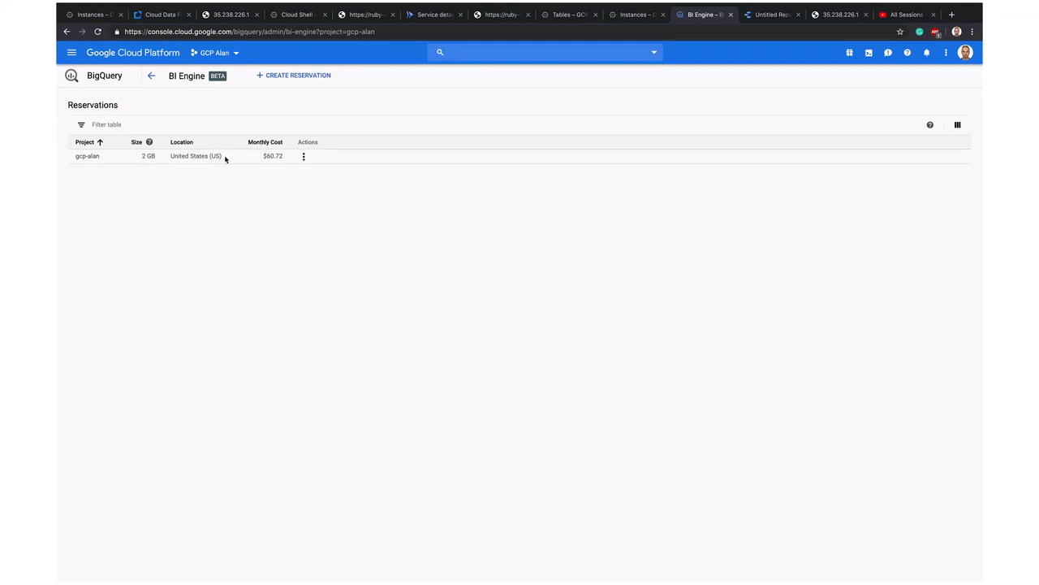
mouse_move(293, 74)
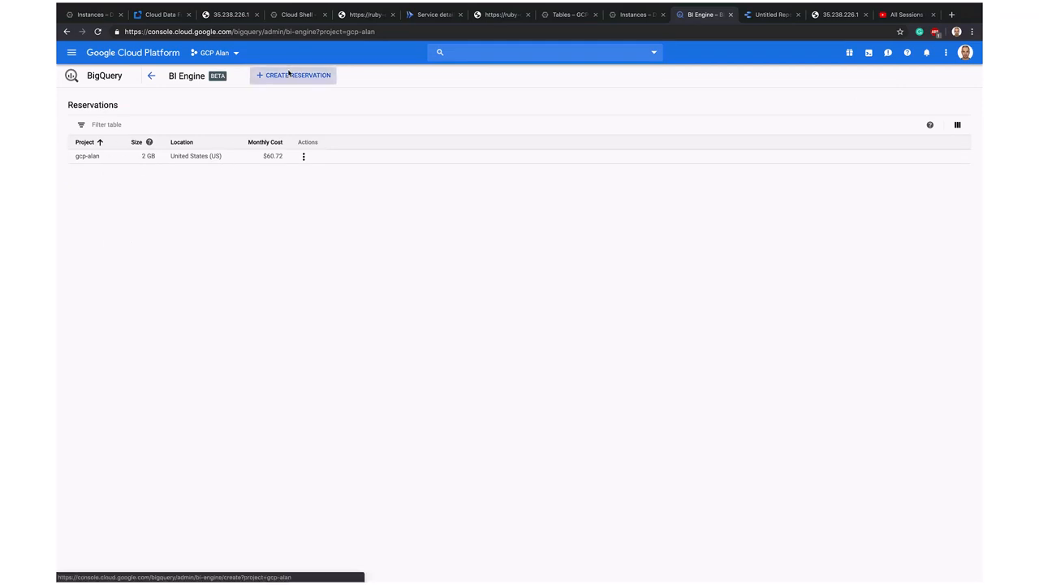
left_click(295, 75)
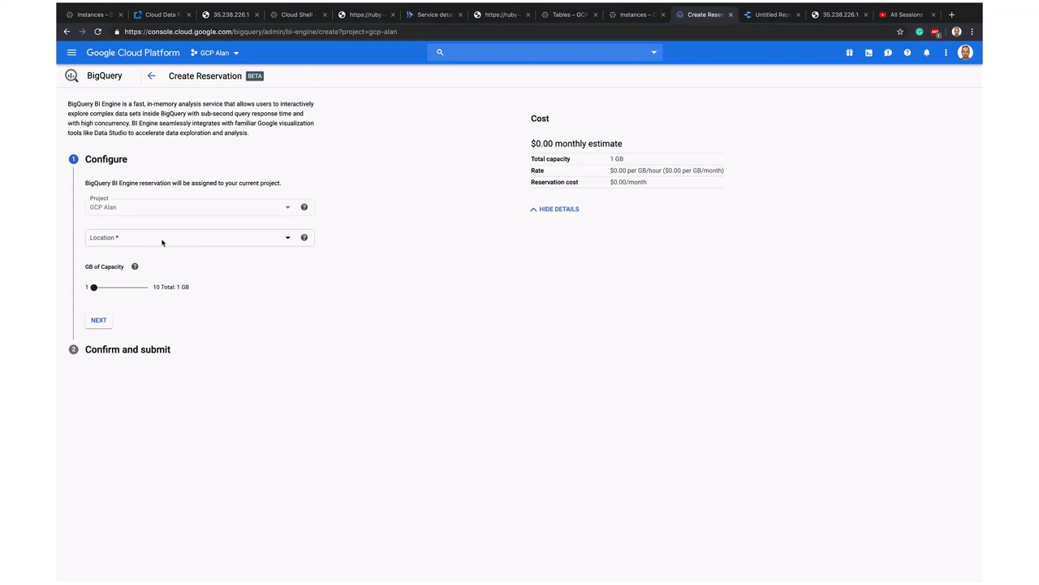
left_click(199, 237)
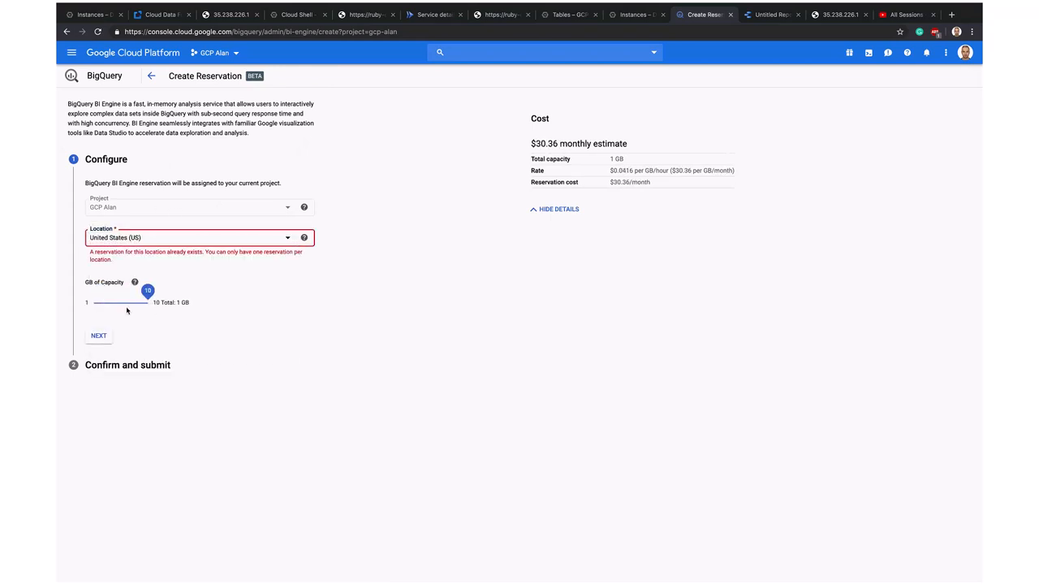
left_click_drag(148, 290, 87, 289)
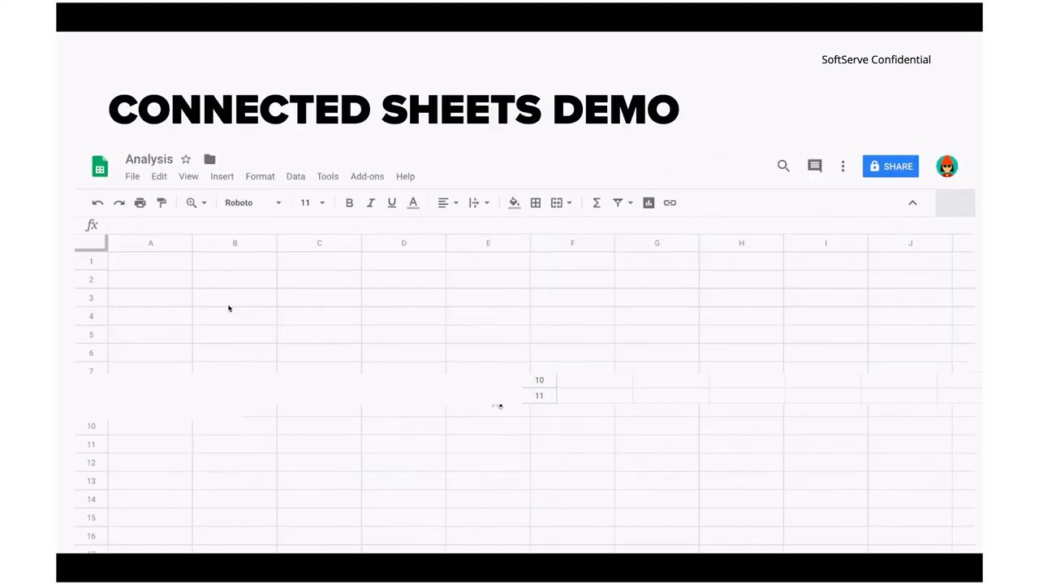
left_click(296, 177)
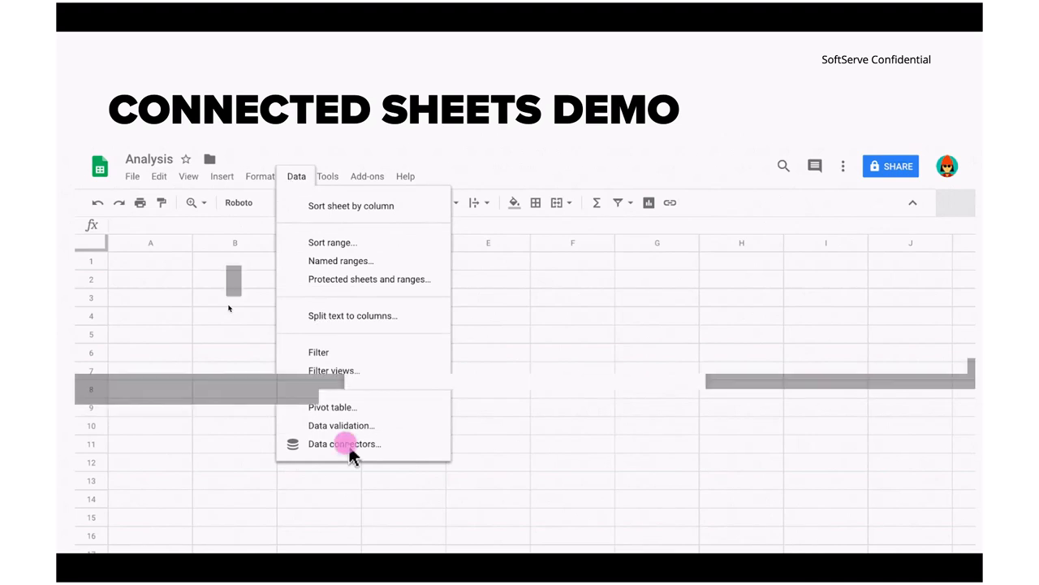
left_click(344, 443)
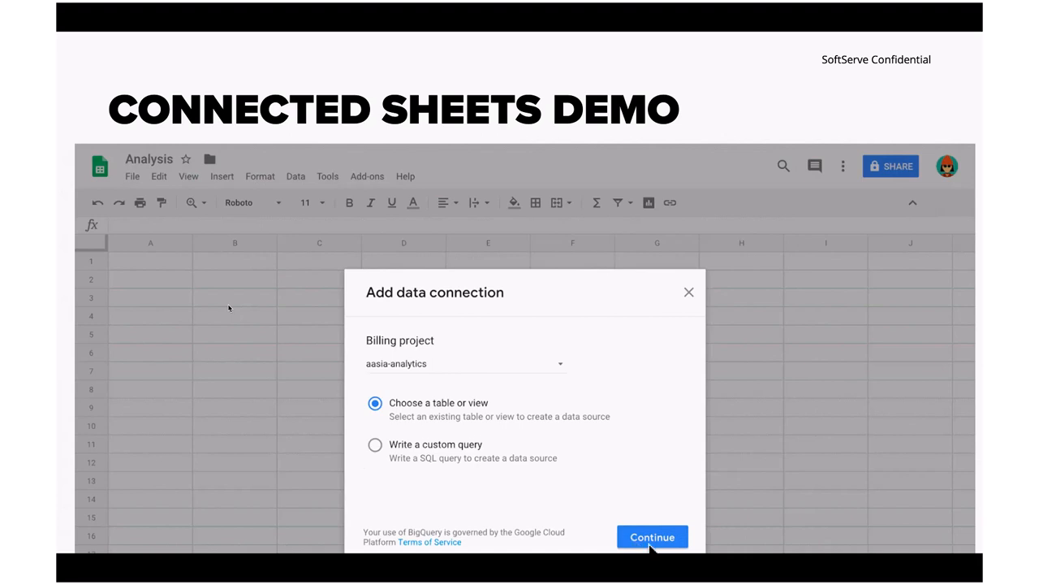
left_click(652, 537)
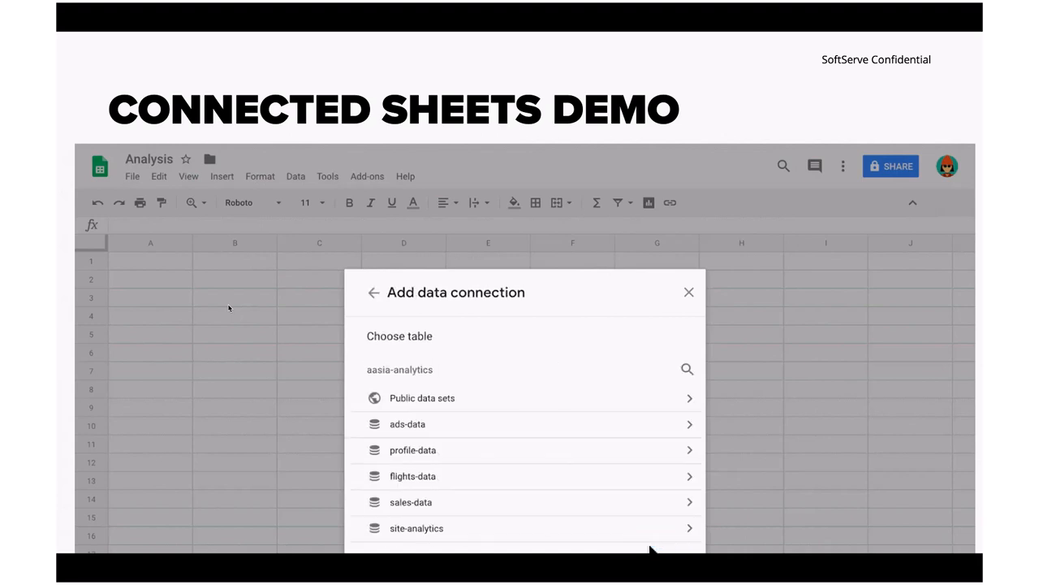
left_click(430, 475)
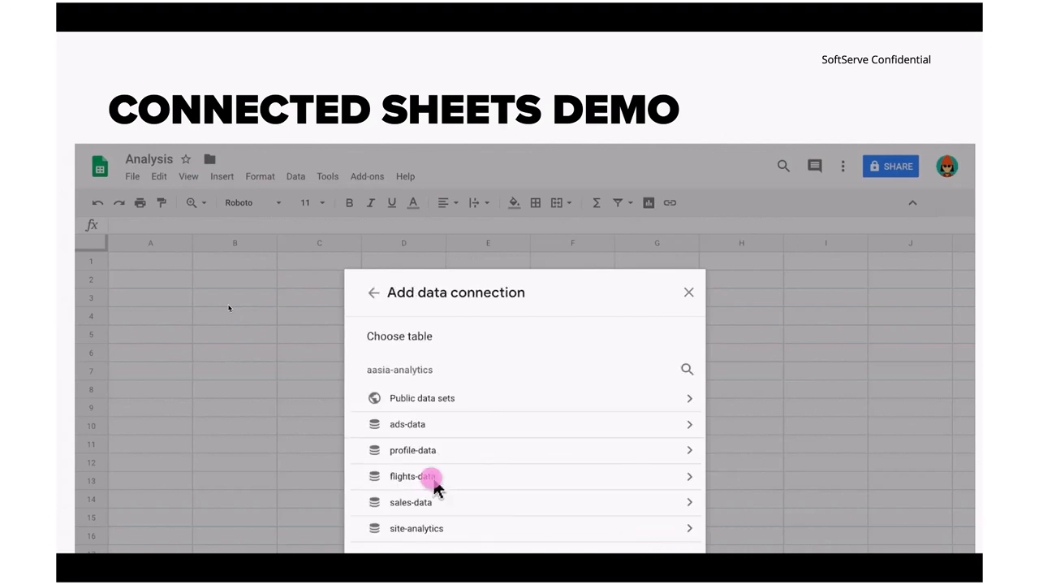
left_click(414, 475)
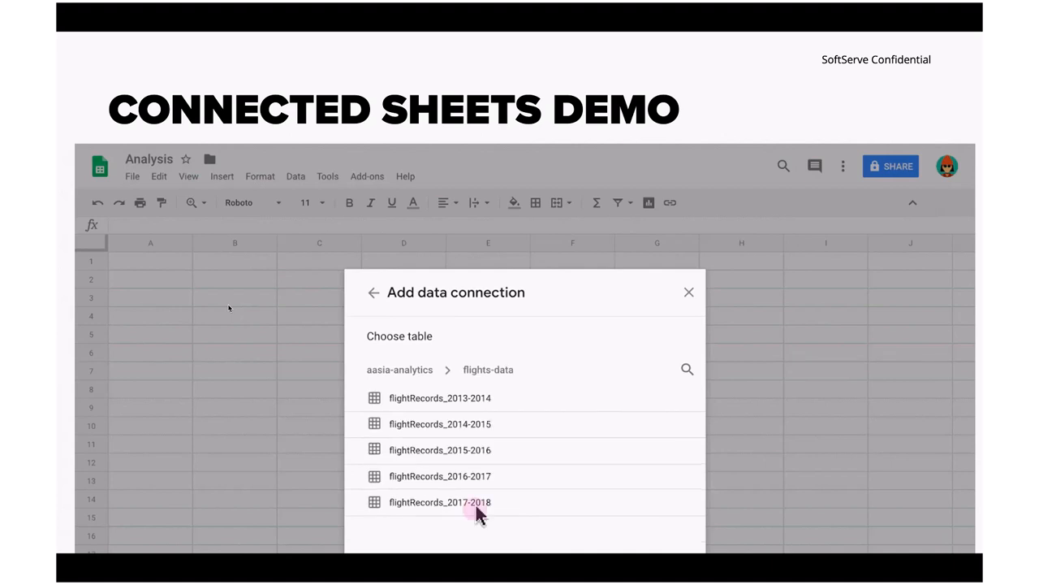
left_click(439, 502)
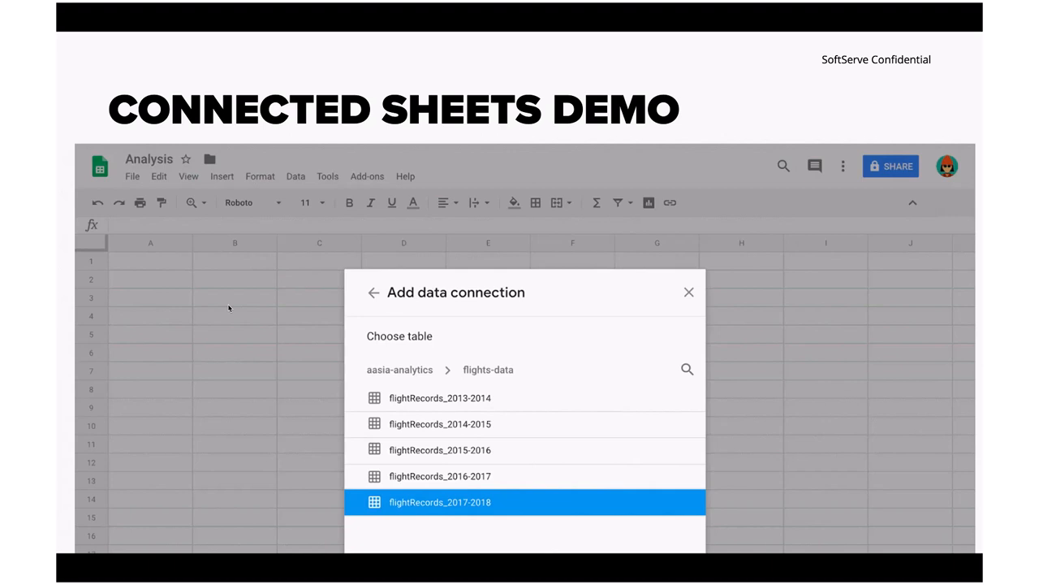
left_click(439, 501)
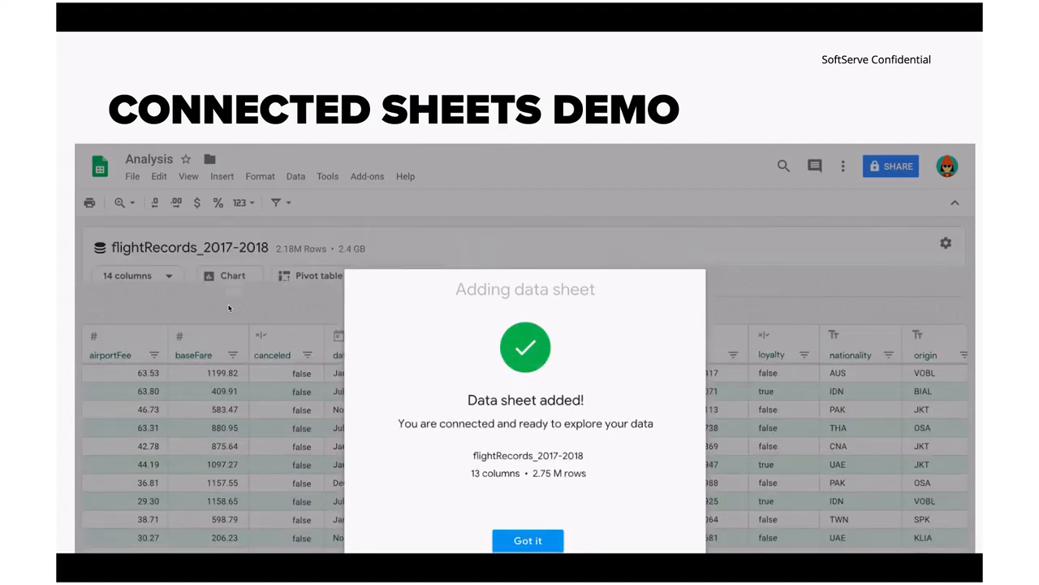
left_click(528, 540)
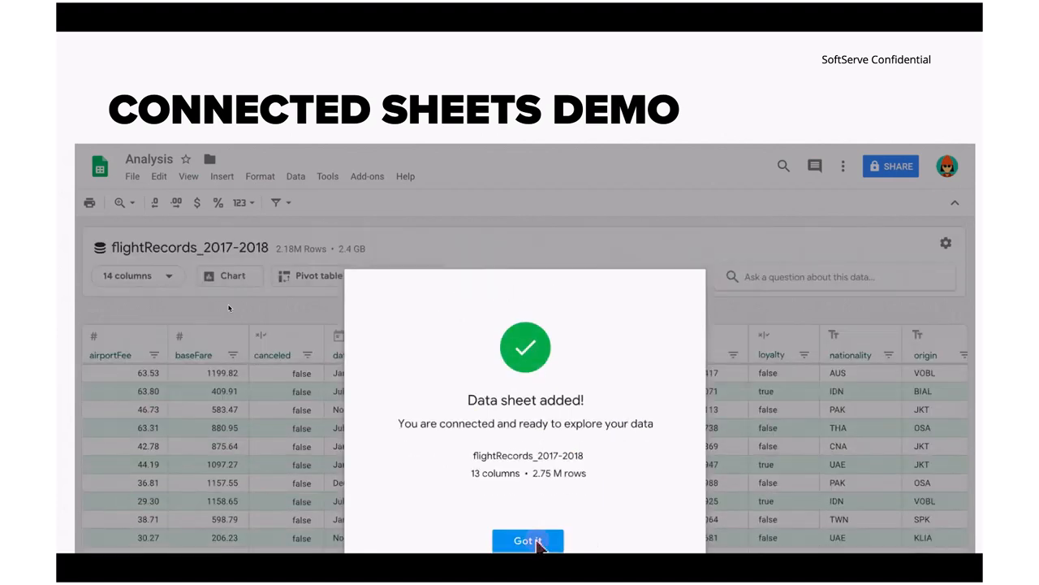
left_click(527, 540)
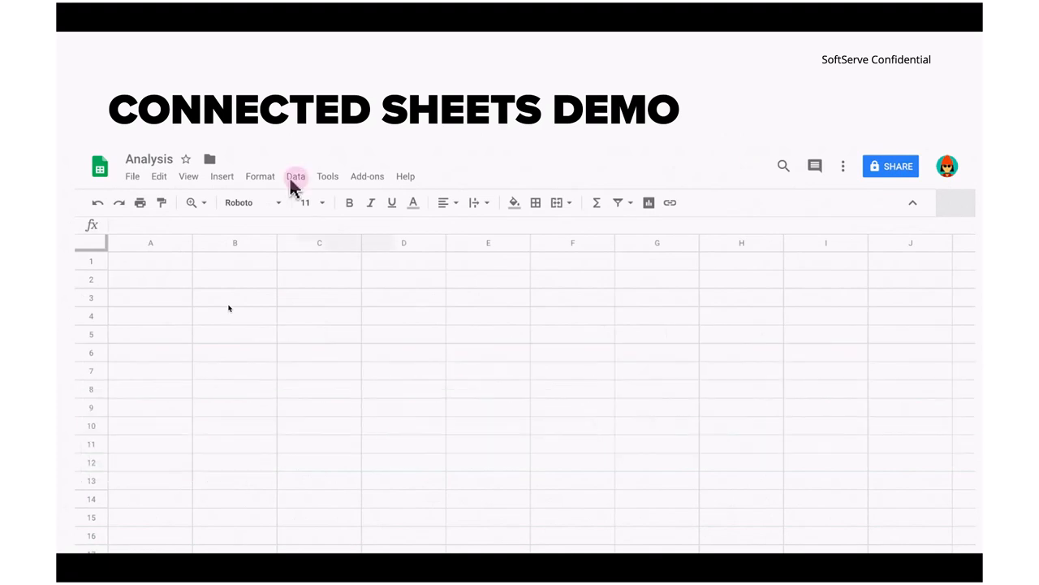
left_click(296, 176)
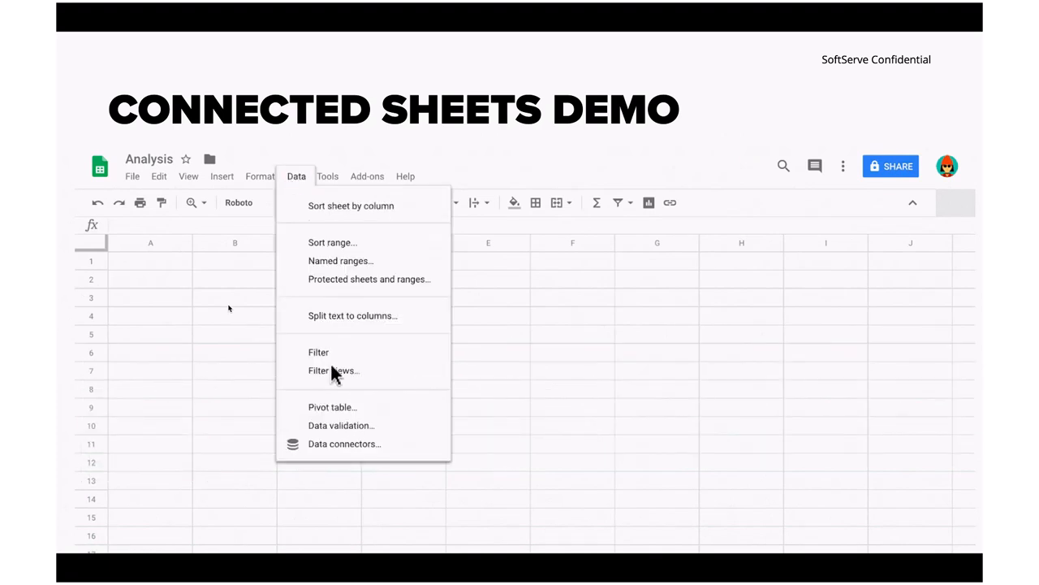
left_click(344, 443)
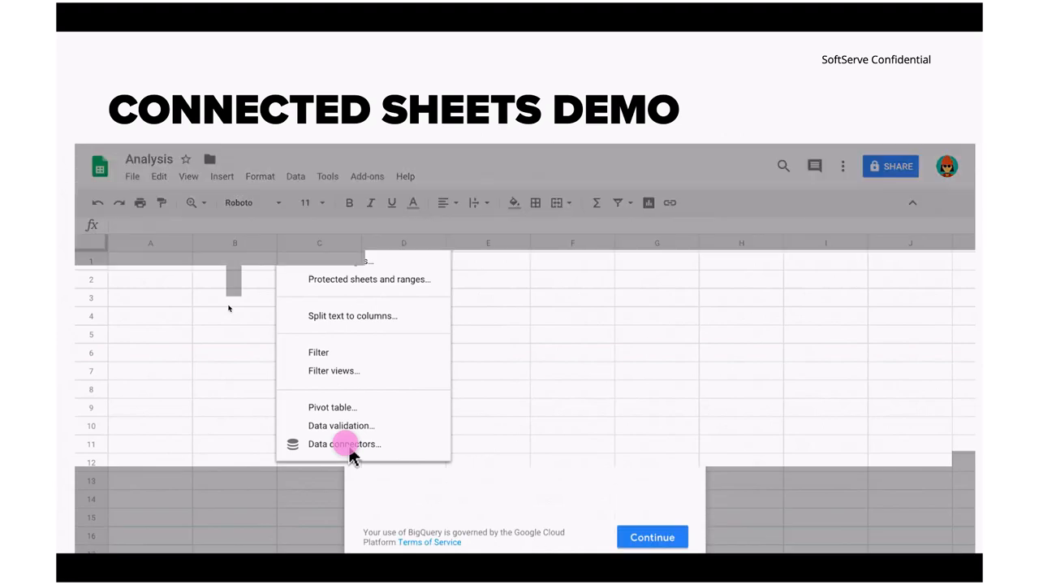
left_click(343, 443)
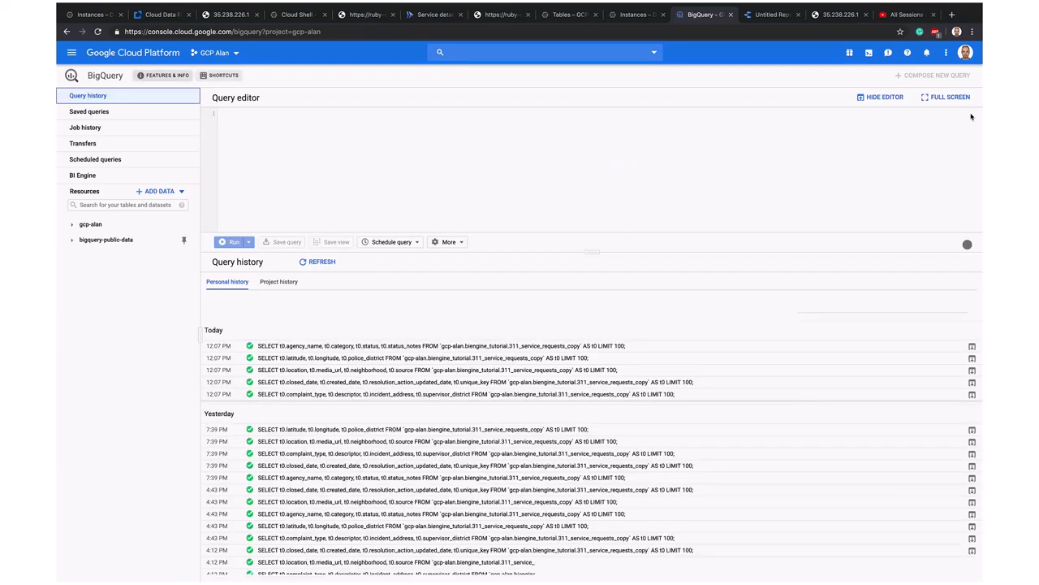
Review the BigQuery query settings, then return to the 'Materials to check' slide.
left_click(447, 242)
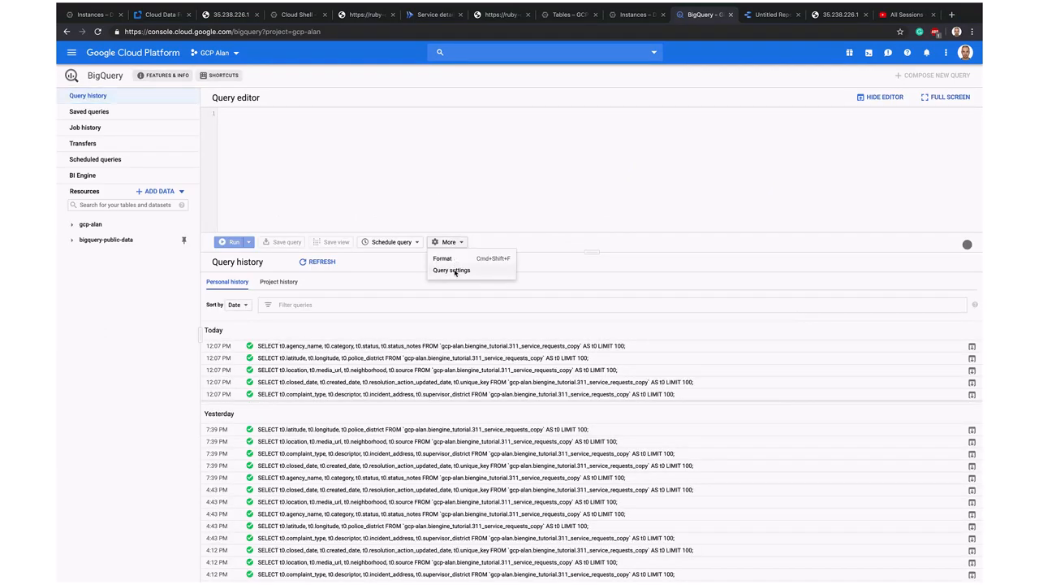
left_click(452, 269)
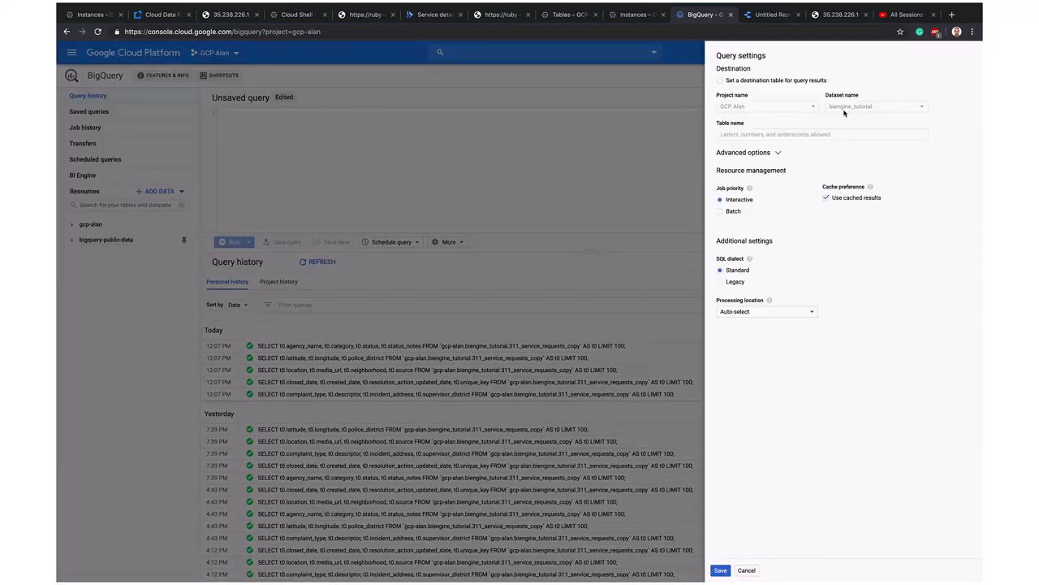
left_click(765, 311)
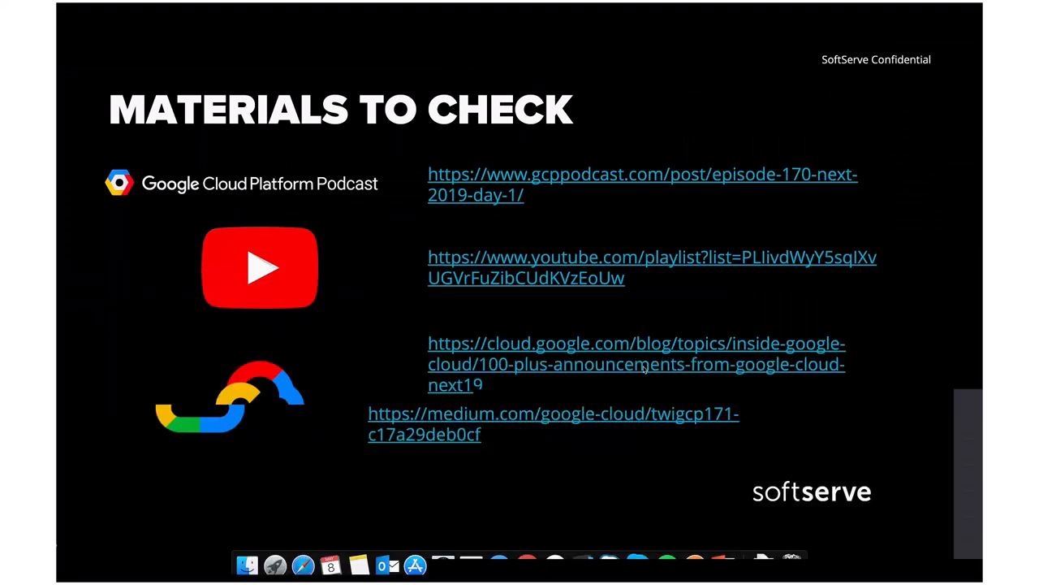
Open the 100+ Cloud Next '19 announcements post and begin skimming it.
left_click(636, 364)
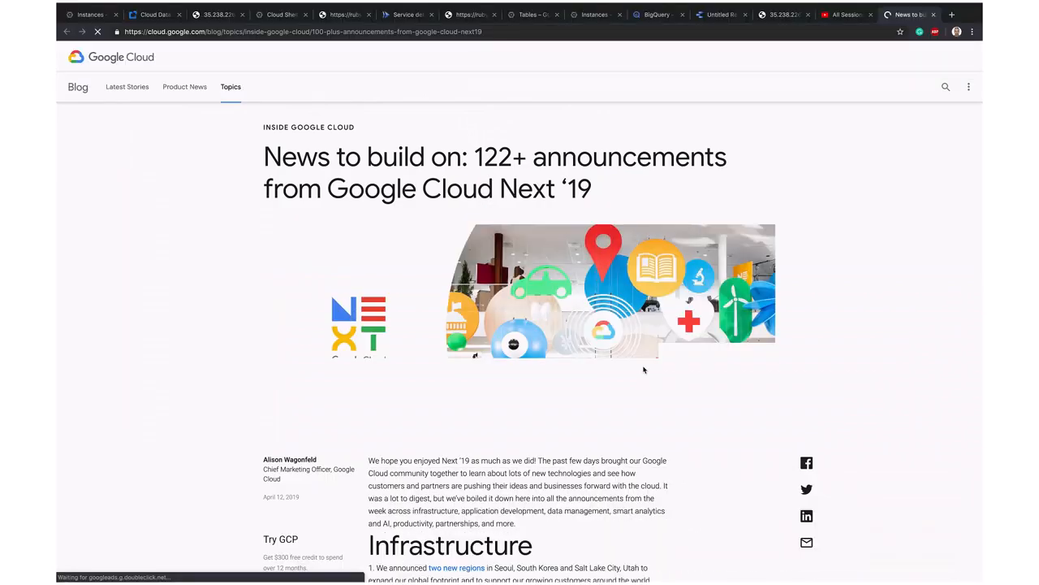
scroll("down", 3)
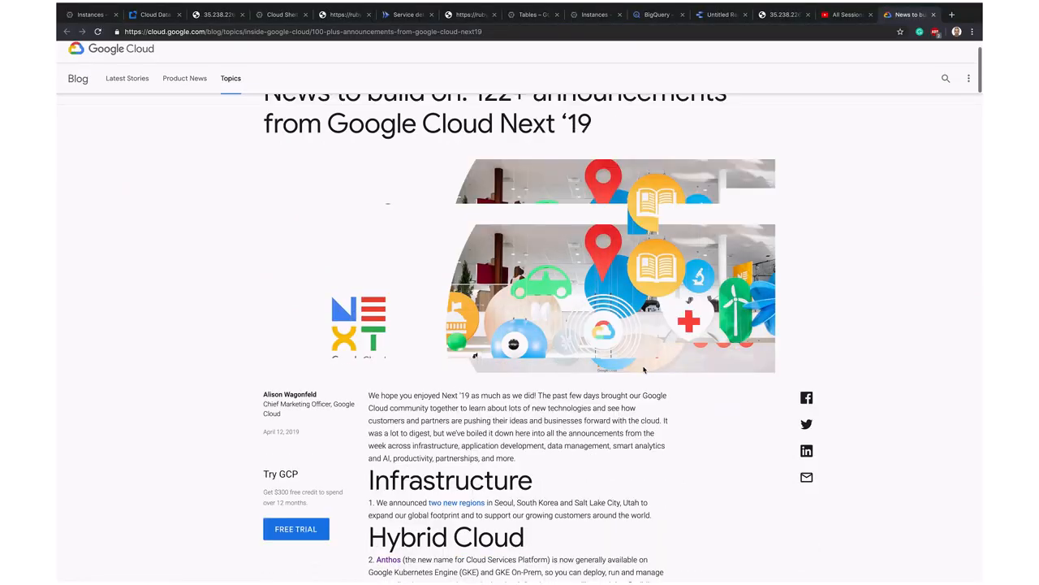
scroll("down", 3)
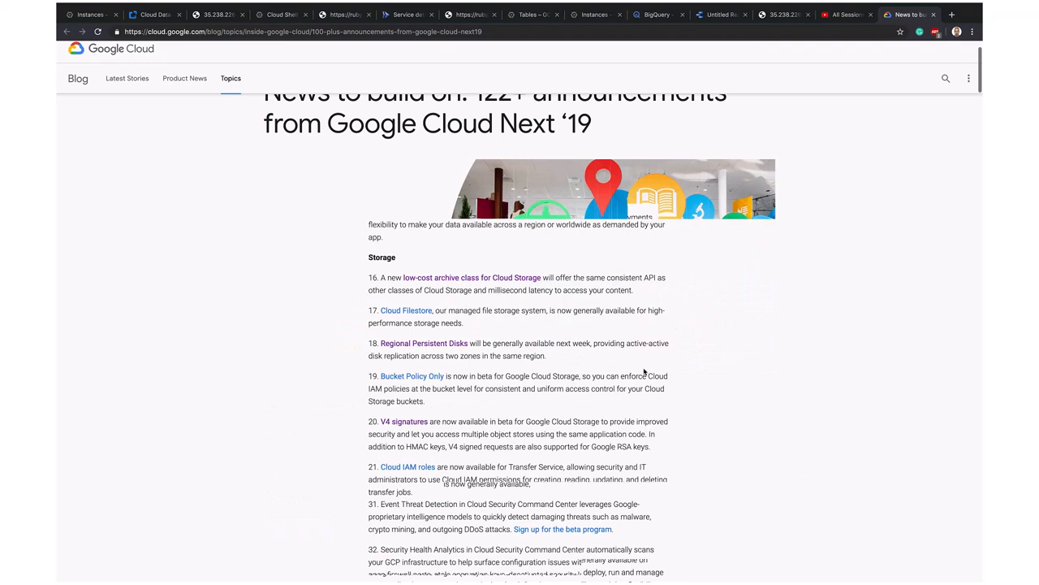
scroll("down", 3)
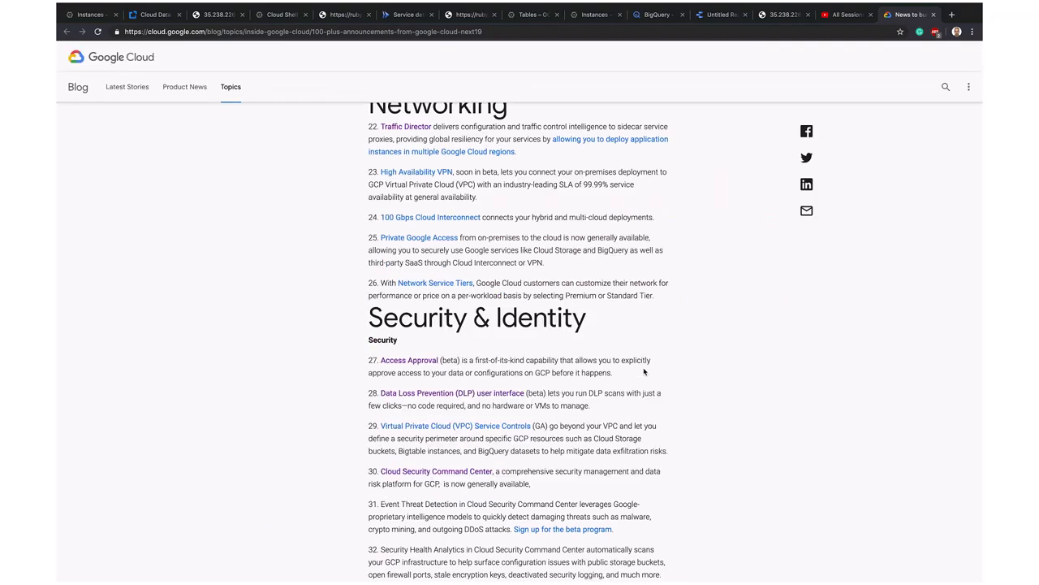
mouse_move(463, 239)
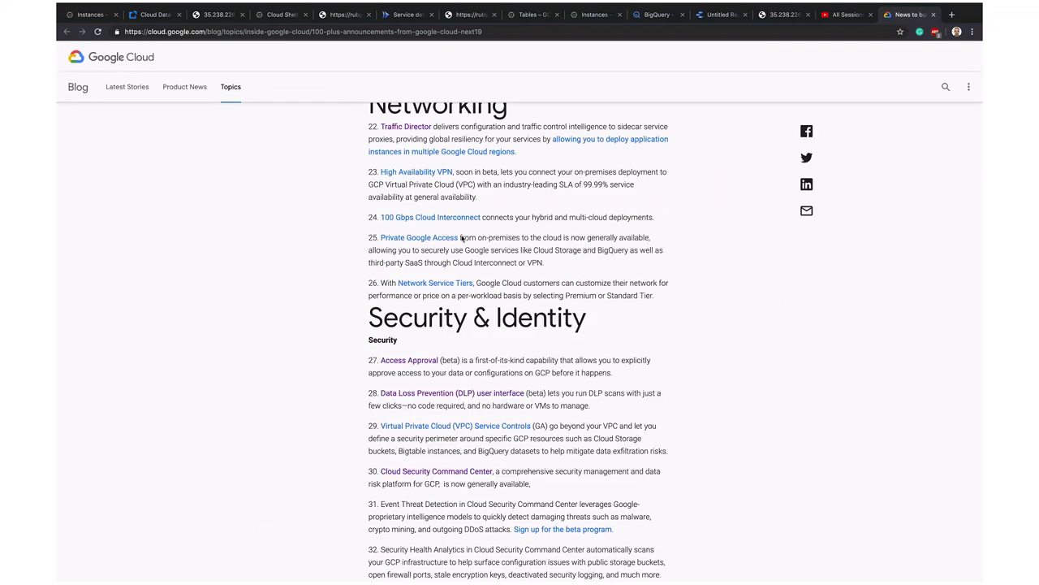
mouse_move(429, 217)
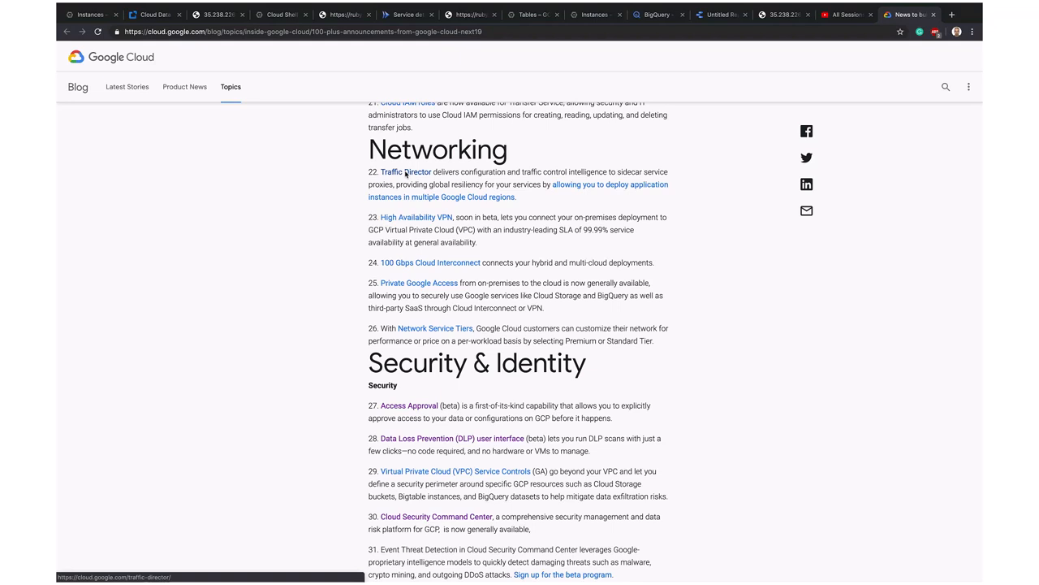
scroll("down", 3)
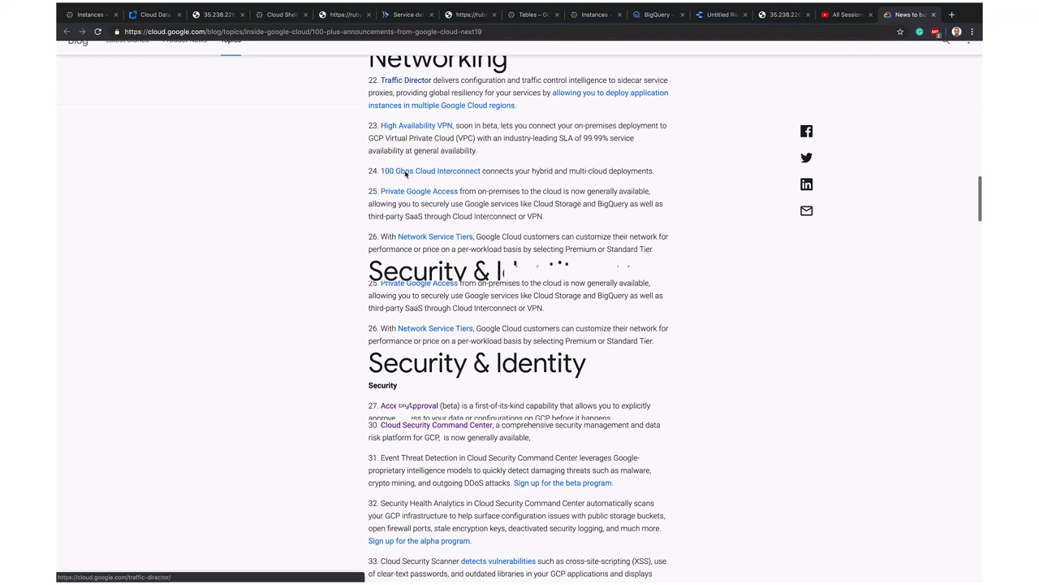
scroll("down", 3)
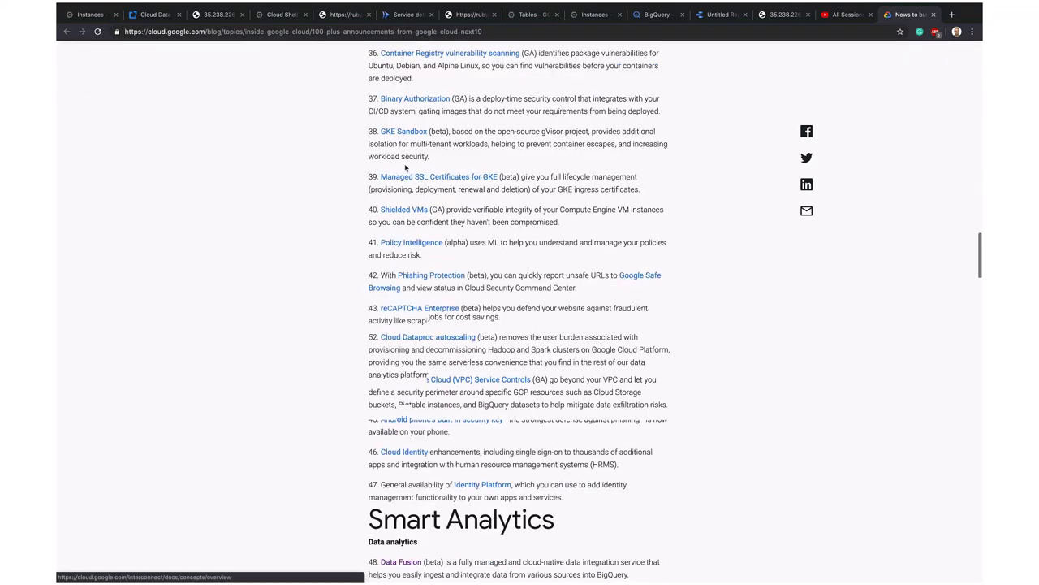
Continue scrolling the announcements down to the Partnerships section.
scroll("down", 3)
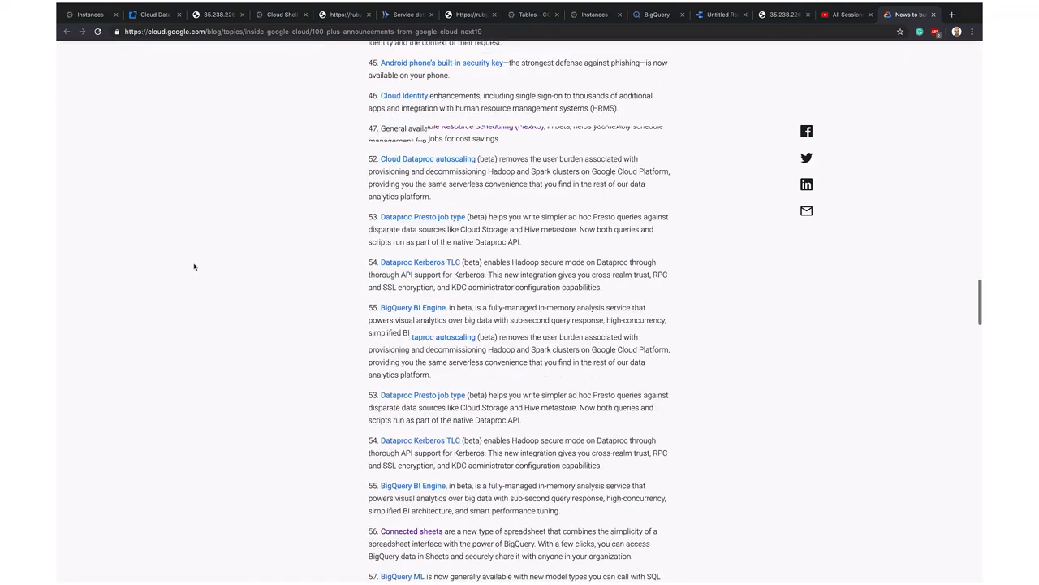
scroll("down", 3)
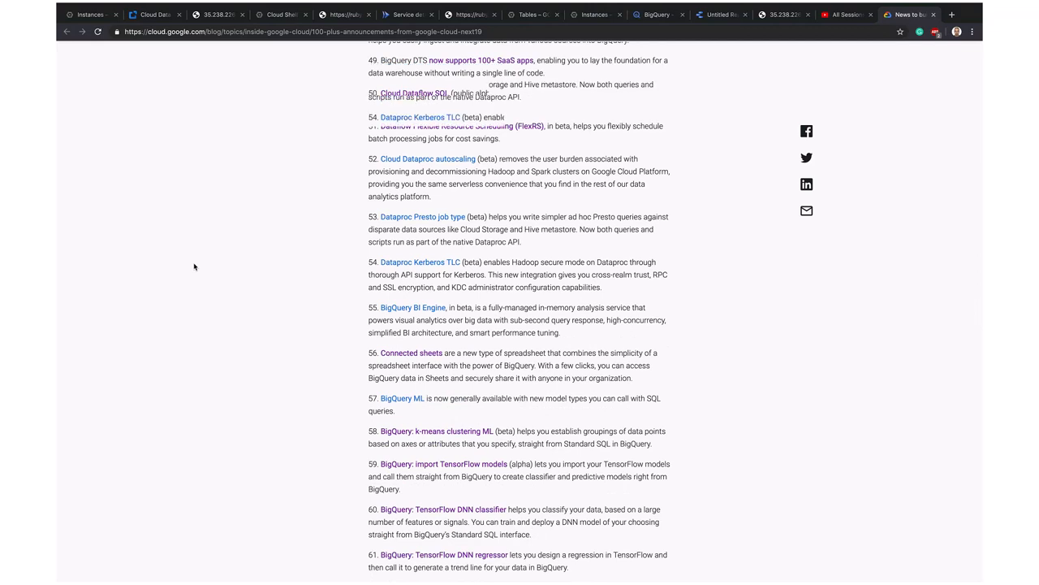
scroll("down", 3)
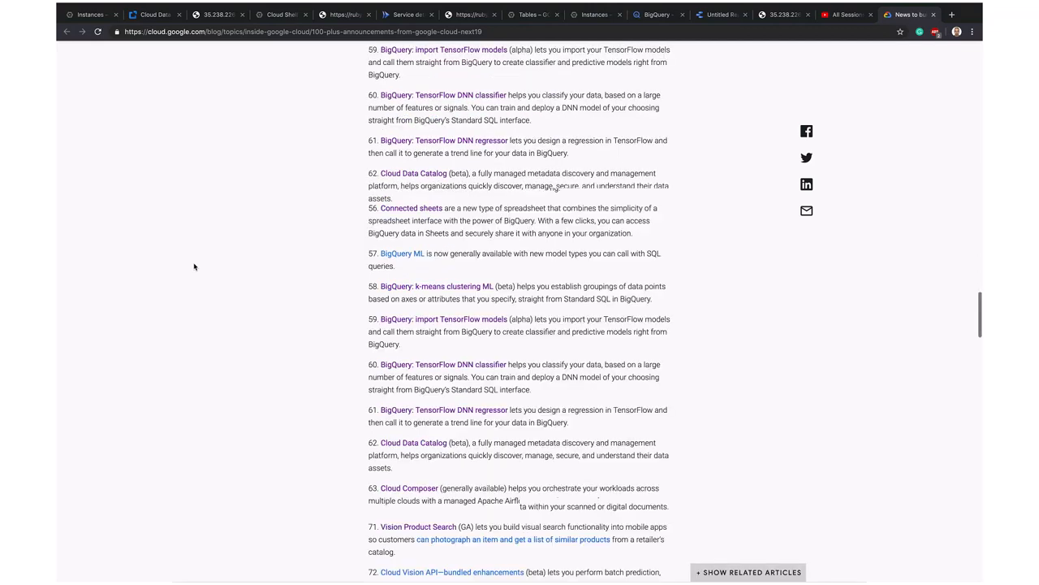
scroll("down", 3)
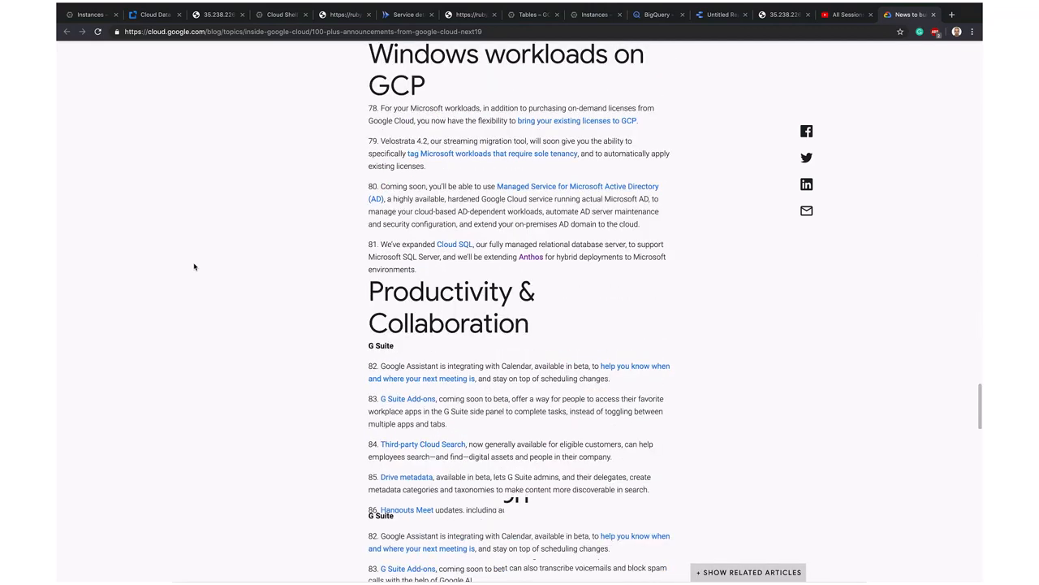
scroll("down", 3)
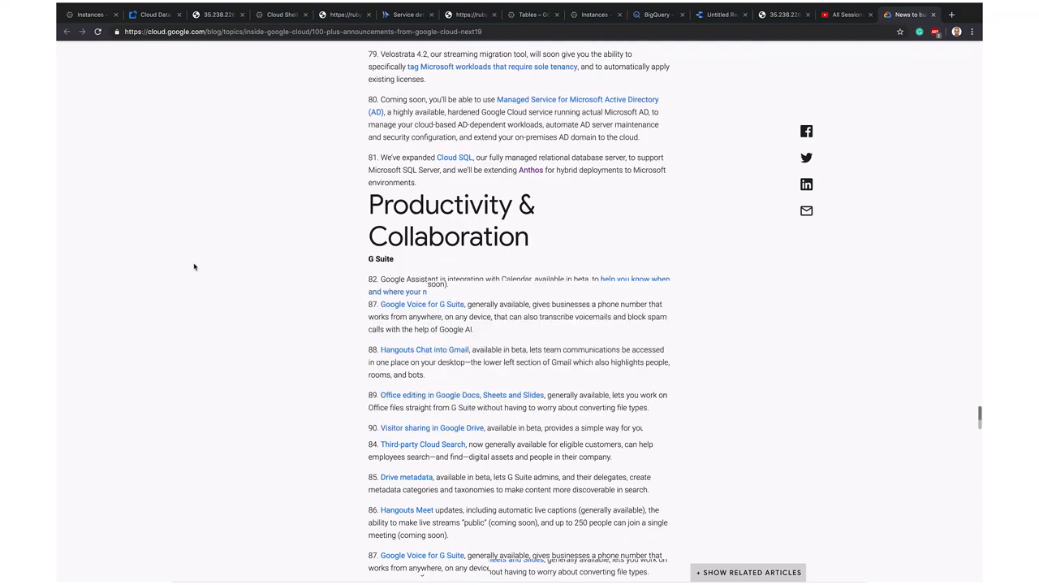
scroll("down", 3)
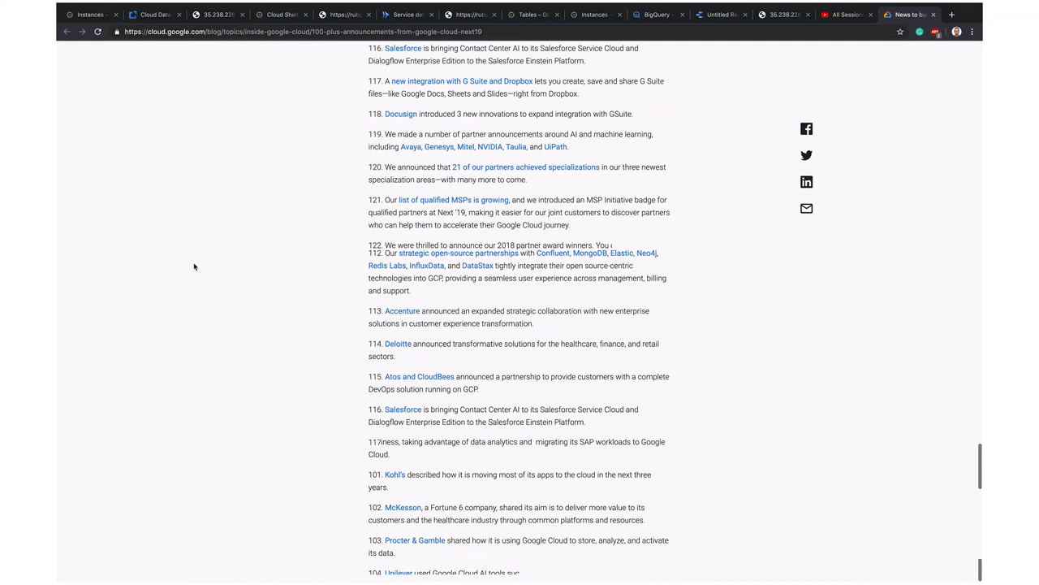
scroll("up", 3)
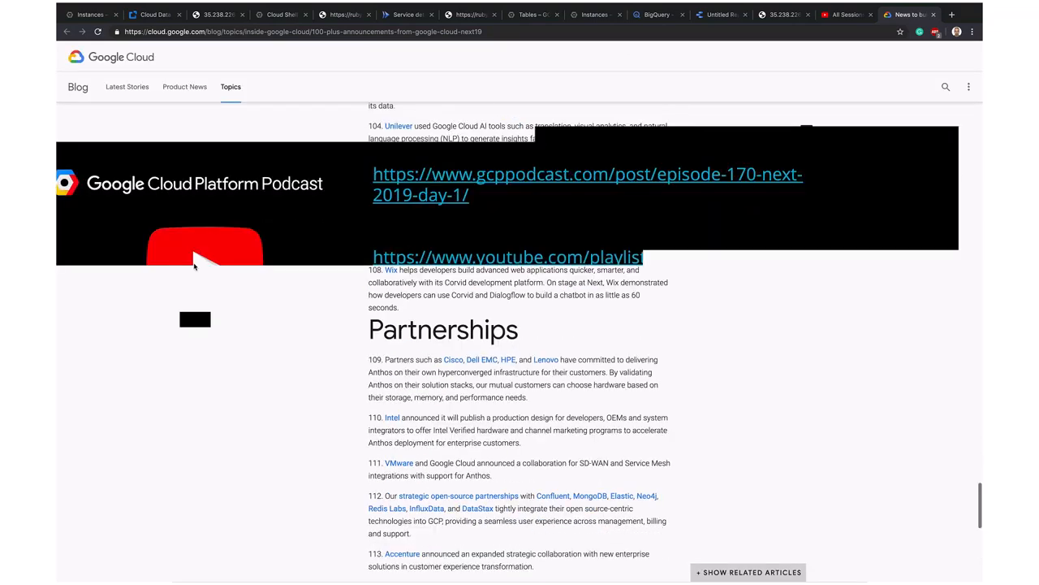
Open the All Sessions - Google Cloud Next '19 playlist and scroll through its videos.
left_click(506, 256)
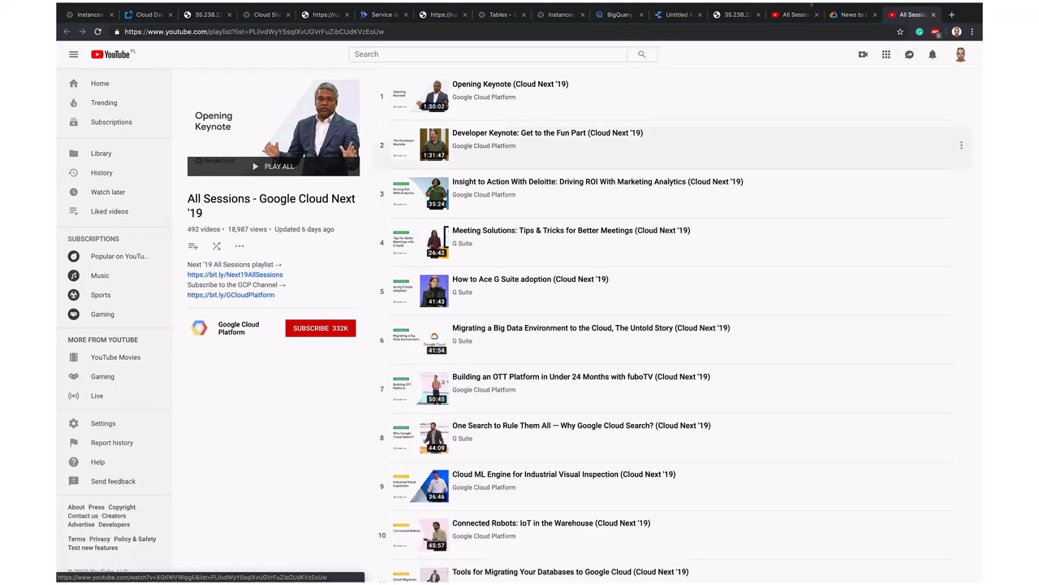
scroll("down", 3)
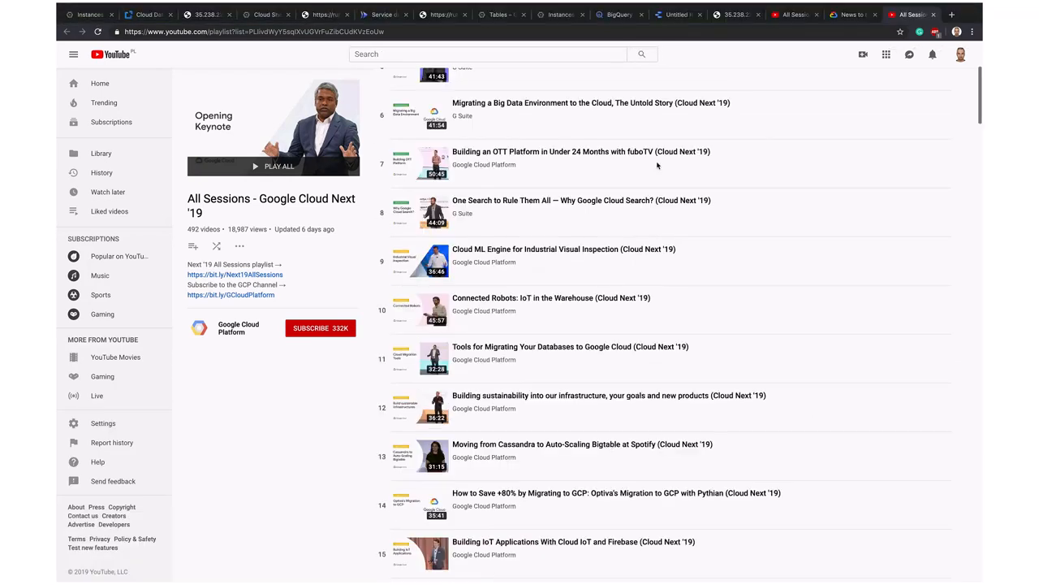
scroll("up", 3)
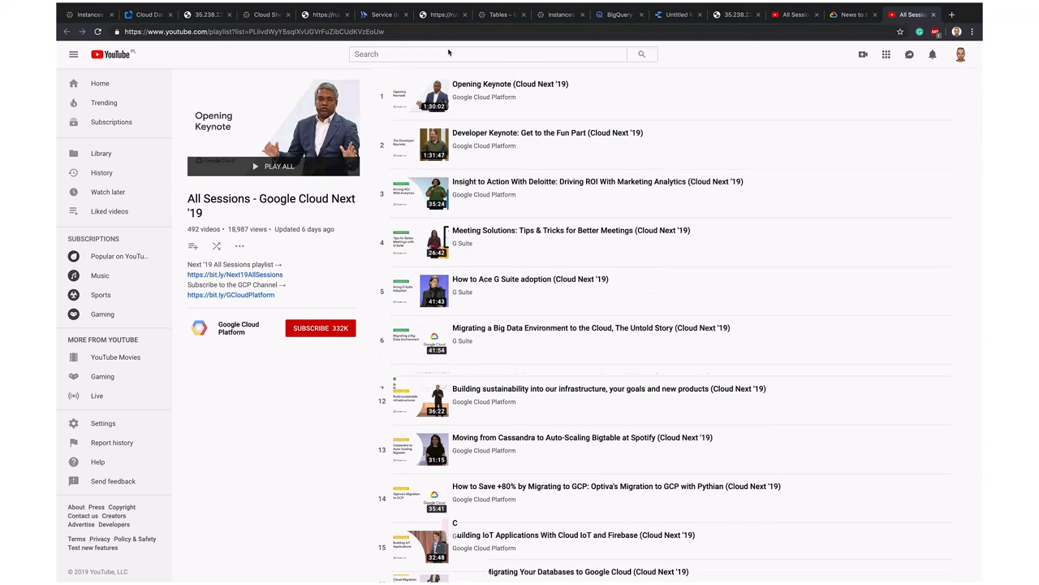
scroll("down", 3)
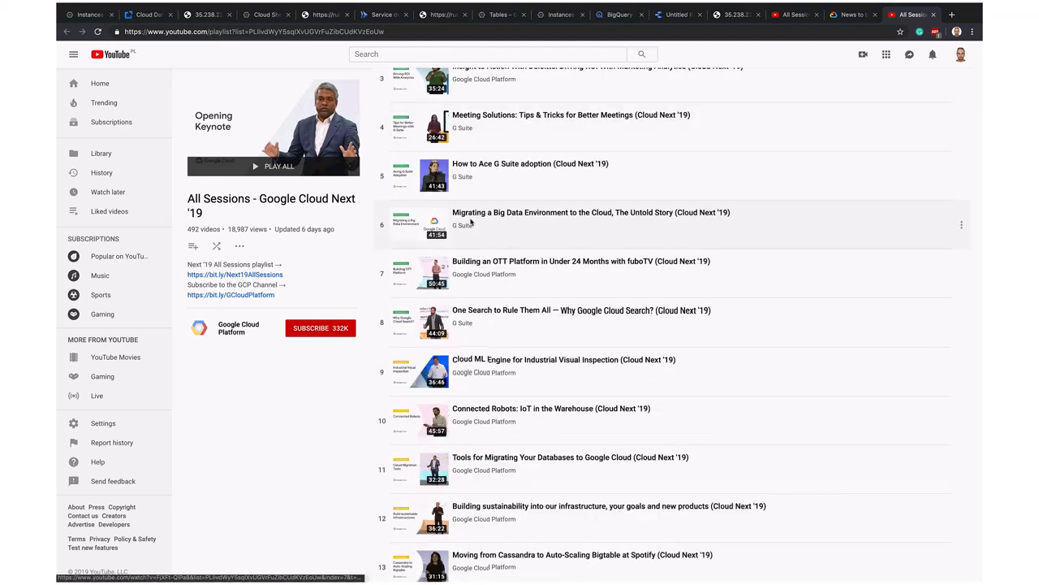
scroll("down", 3)
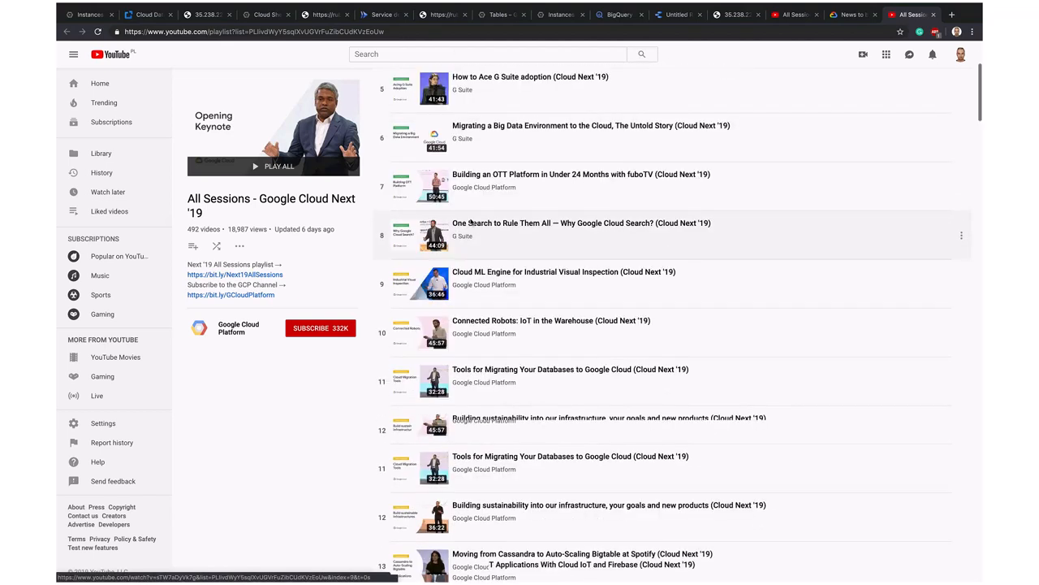
scroll("down", 3)
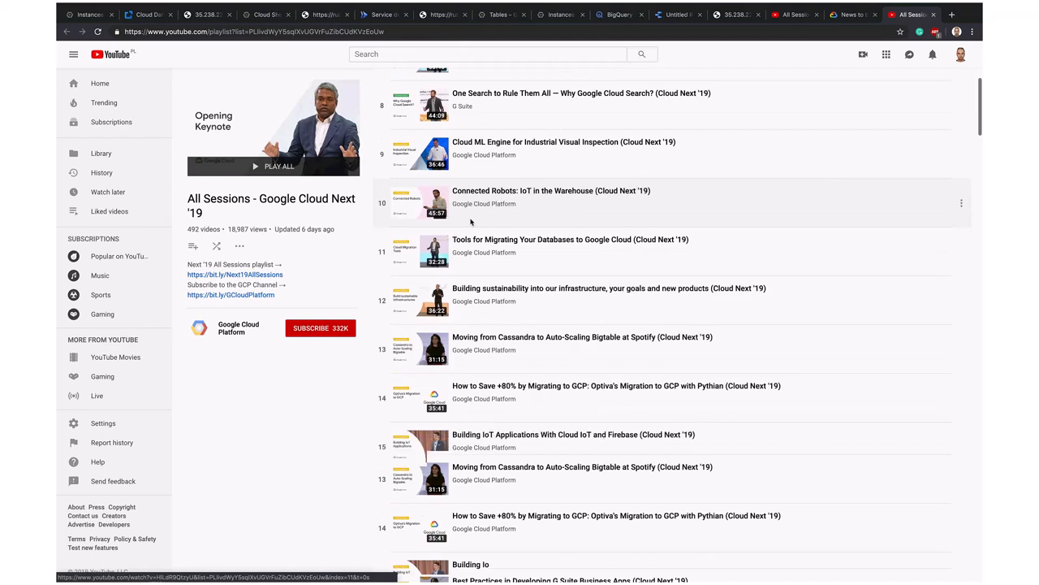
scroll("down", 3)
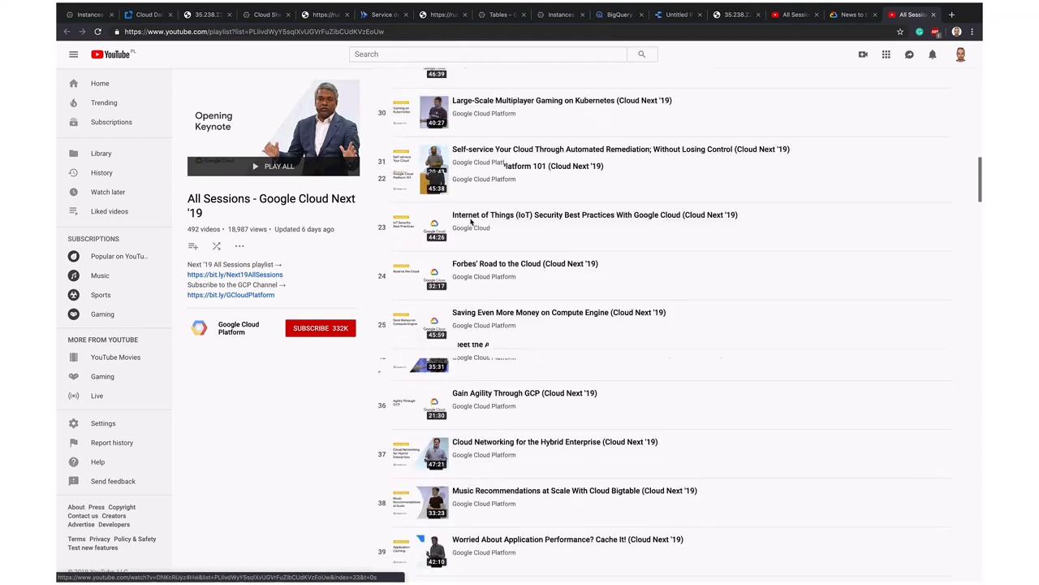
scroll("down", 3)
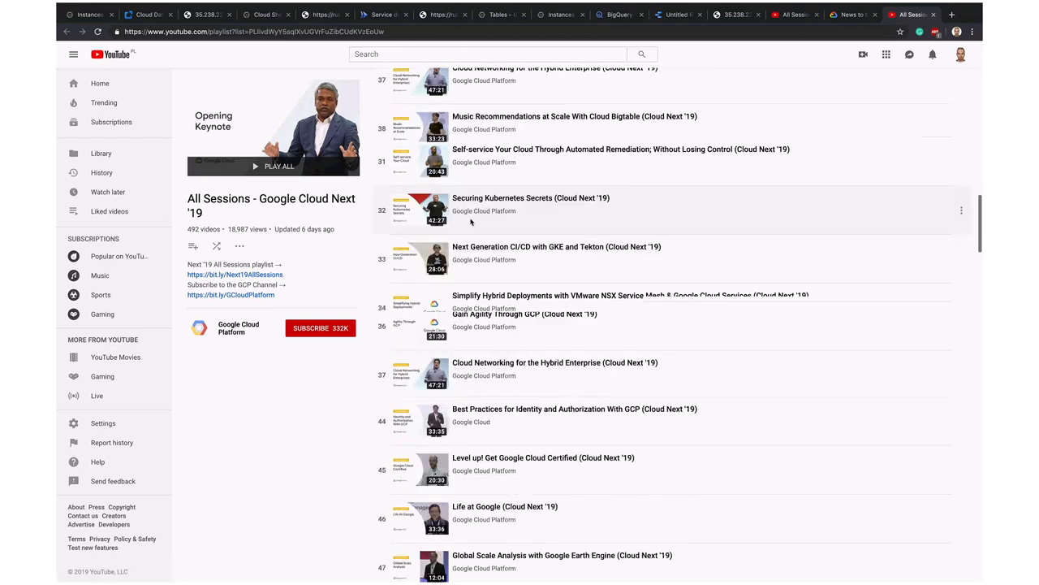
scroll("down", 3)
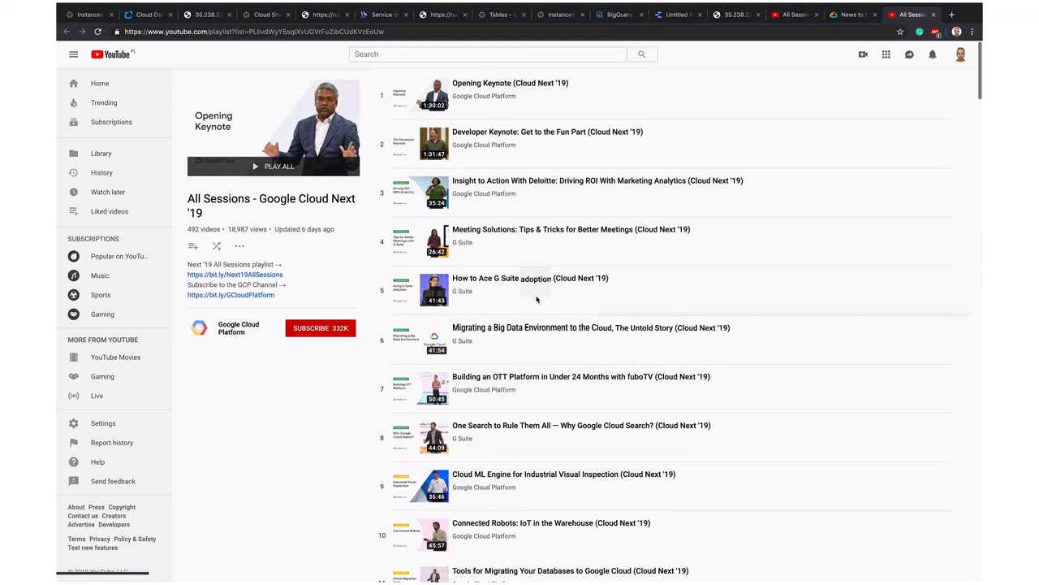
mouse_move(536, 290)
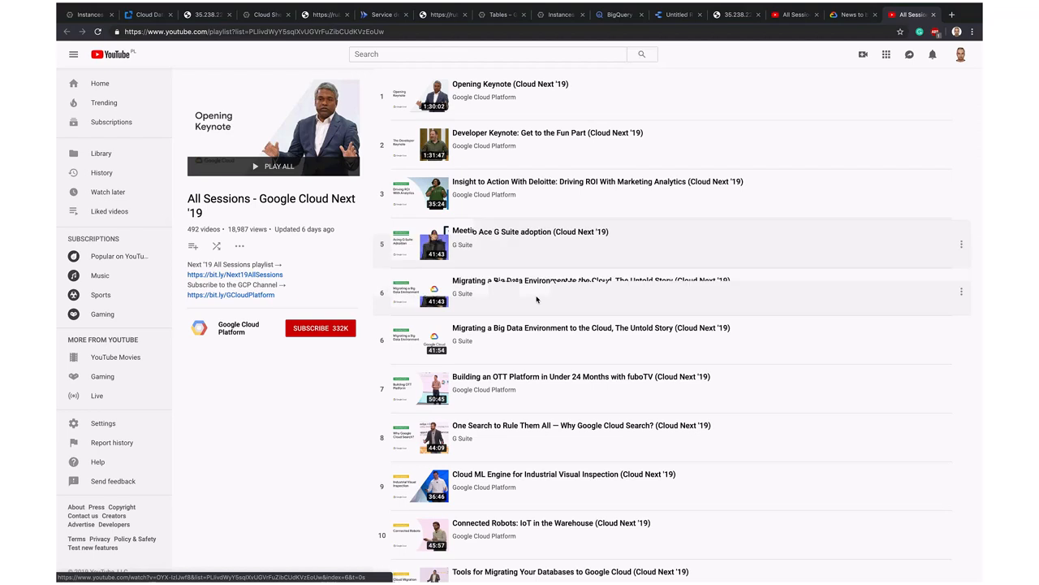
scroll("down", 3)
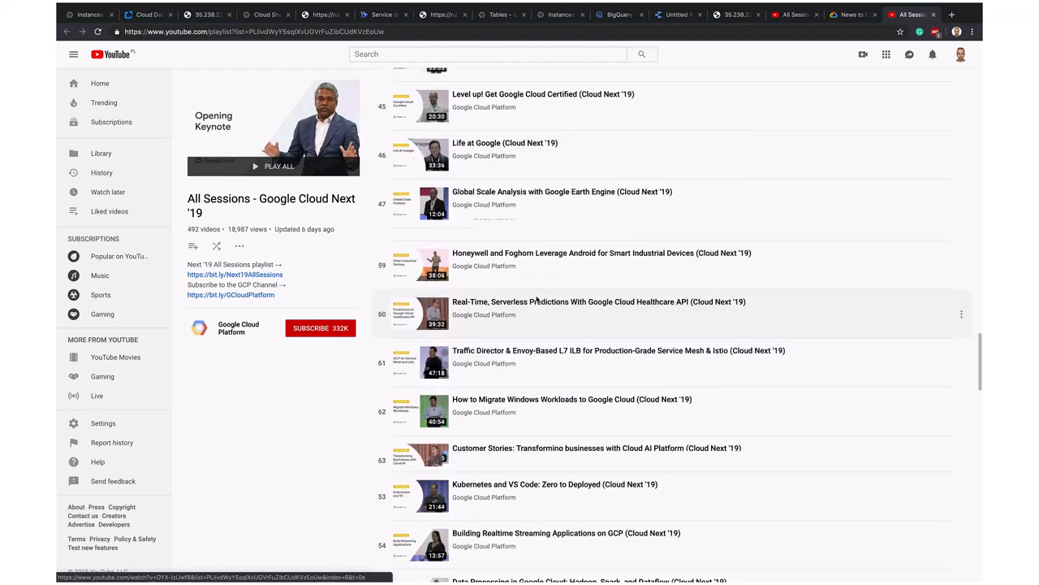
scroll("down", 3)
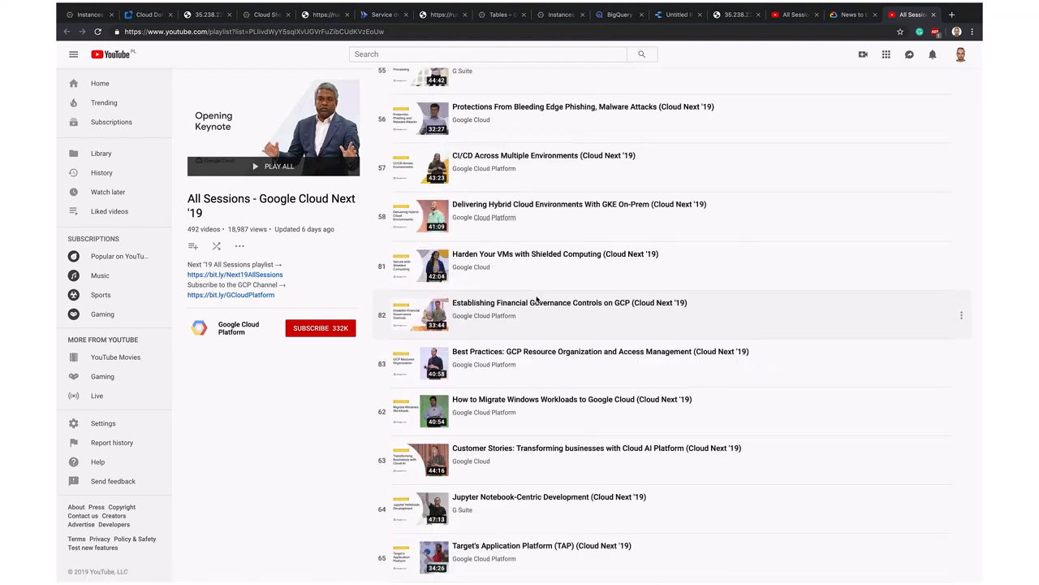
scroll("down", 3)
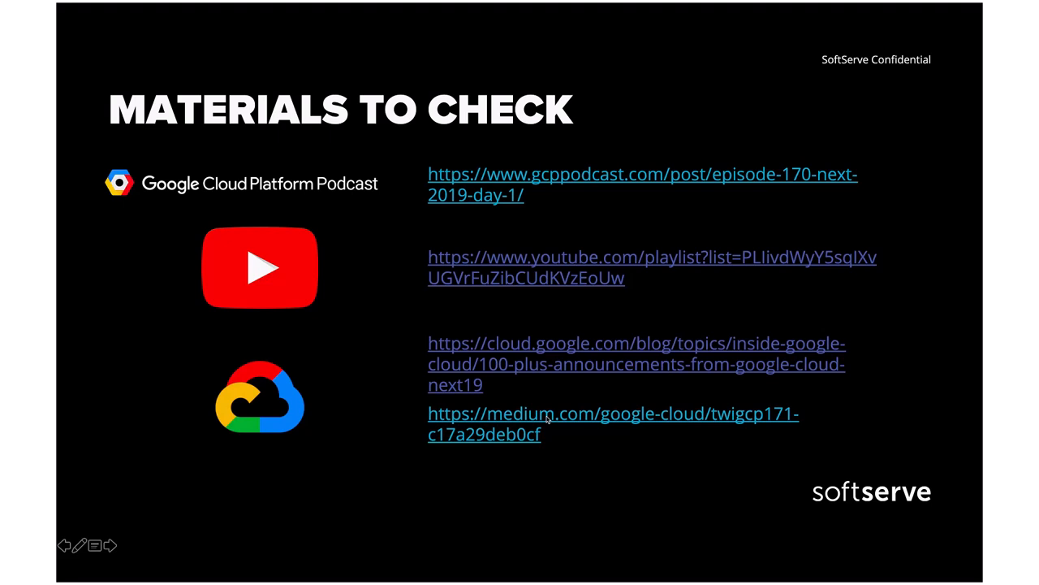
Open the medium.com/google-cloud This Week in GCP article from the slide.
left_click(613, 413)
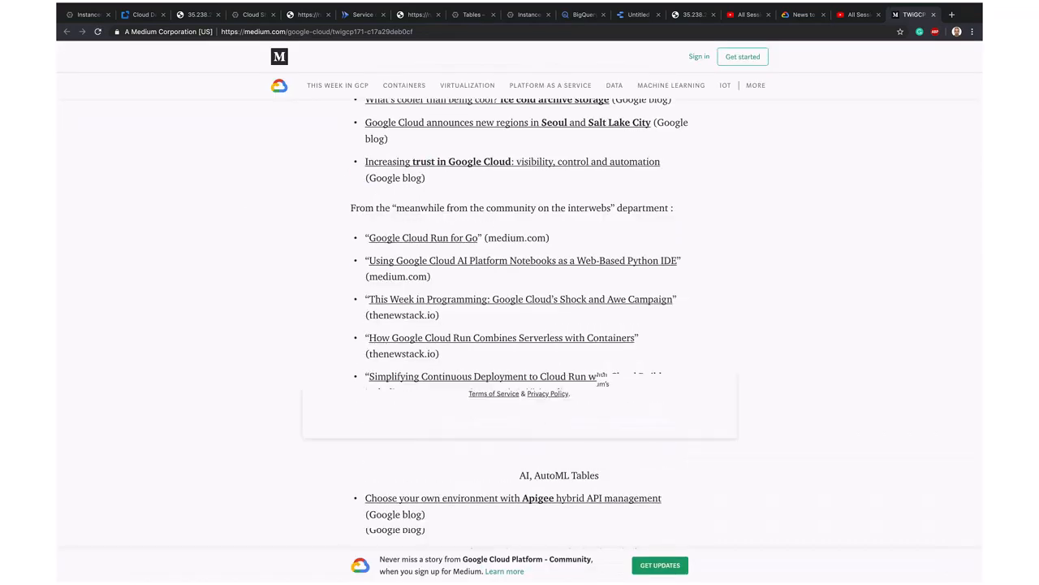
Scroll the Medium post to customer stories, beta releases and multimedia sections.
scroll("down", 3)
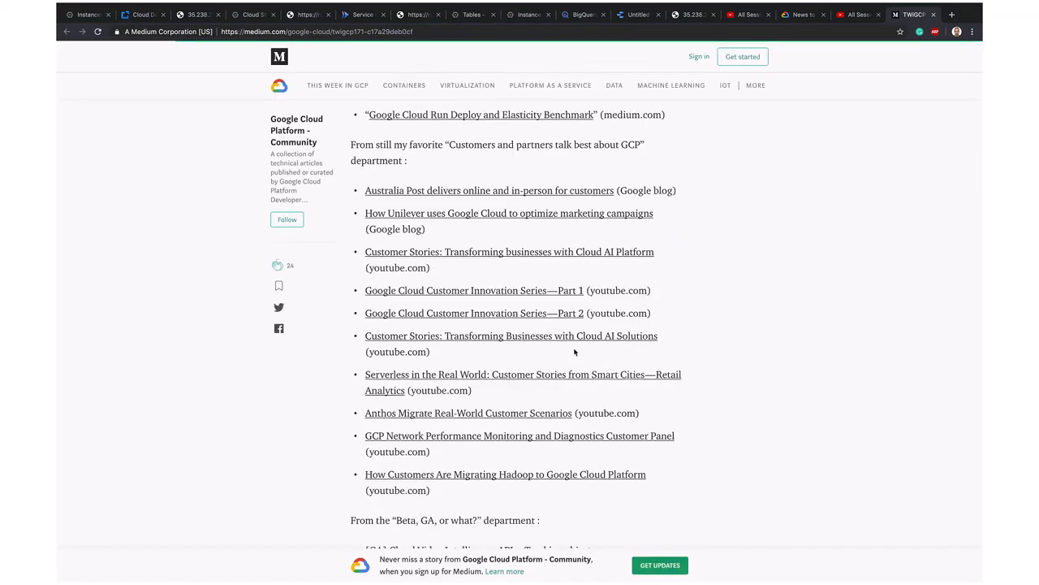
scroll("down", 3)
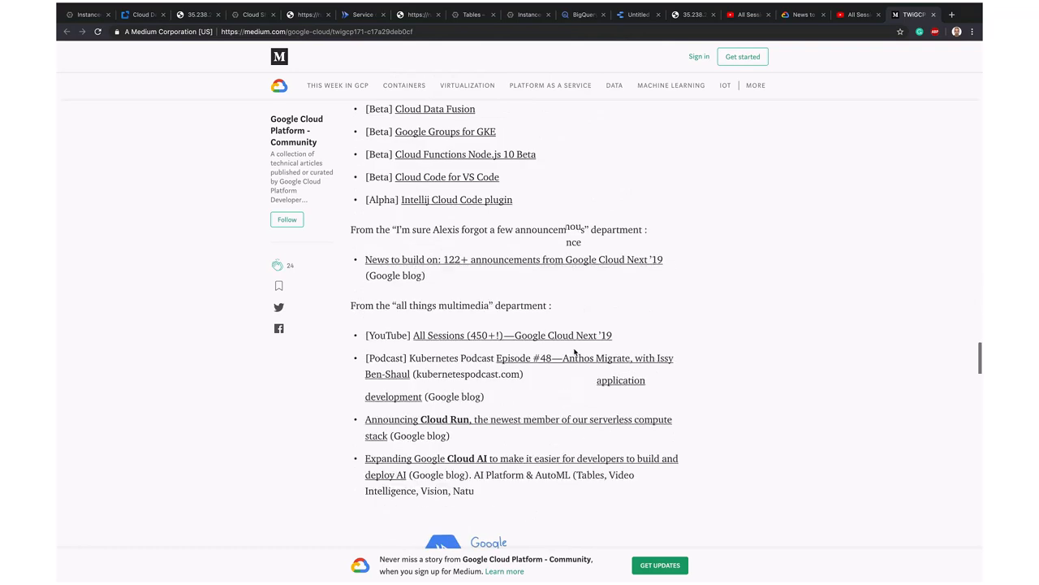